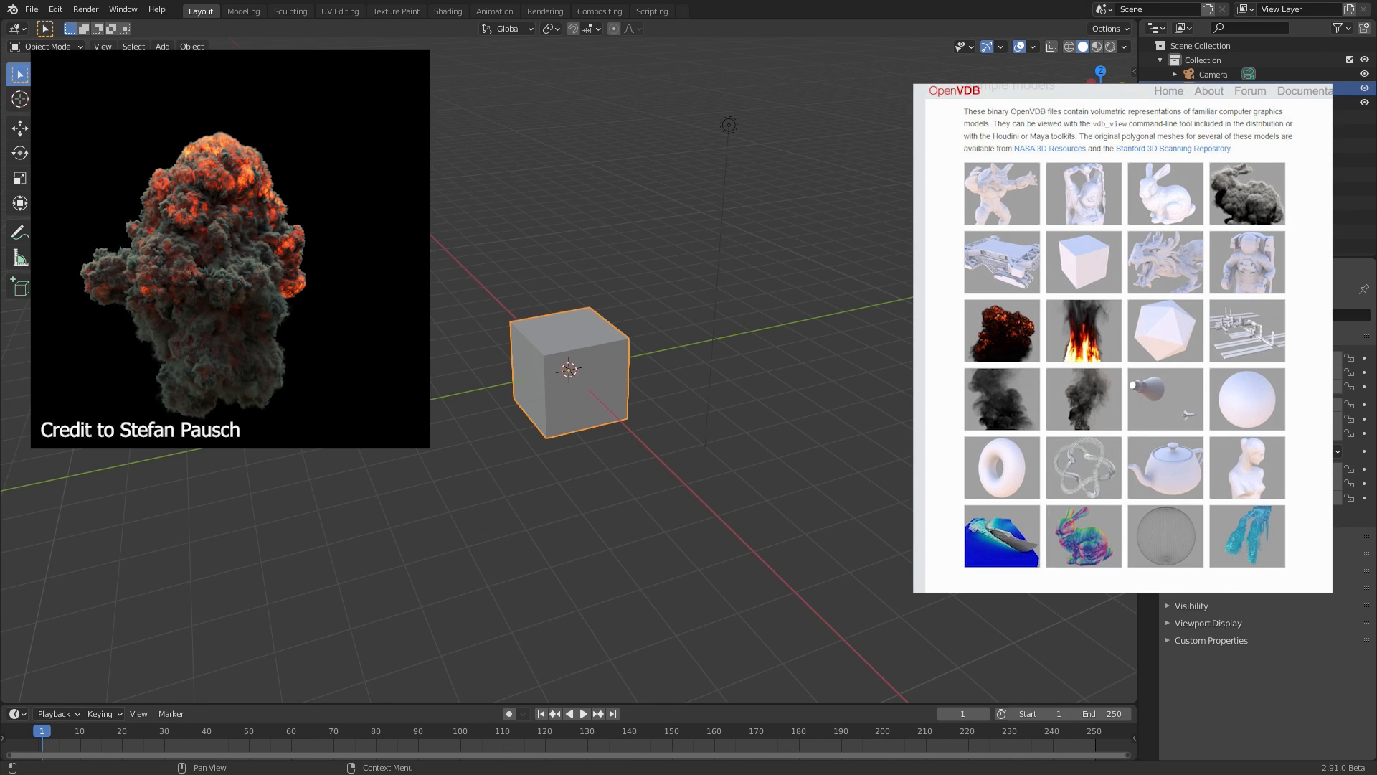
Delete the default cube and add a UV sphere at the scene centre.
click(583, 714)
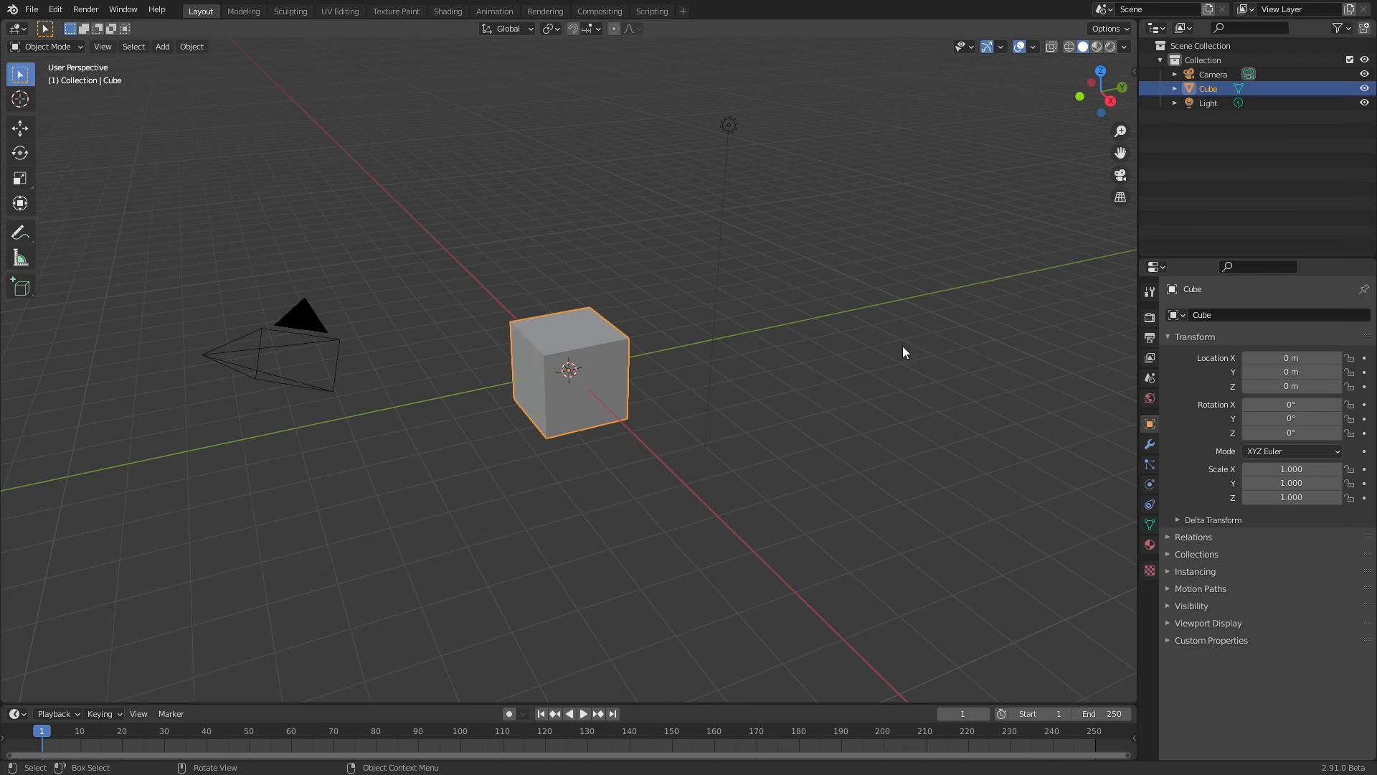
mouse_move(615, 353)
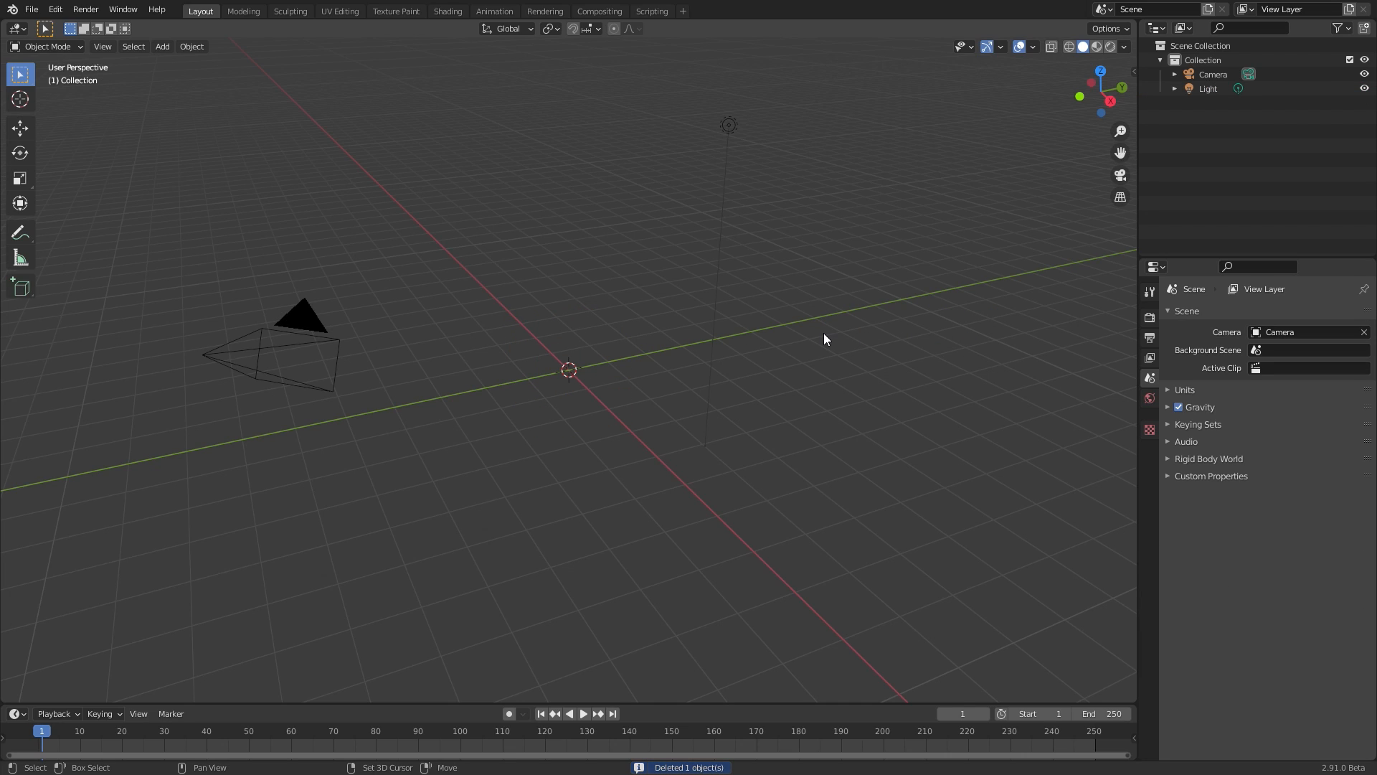
click(162, 46)
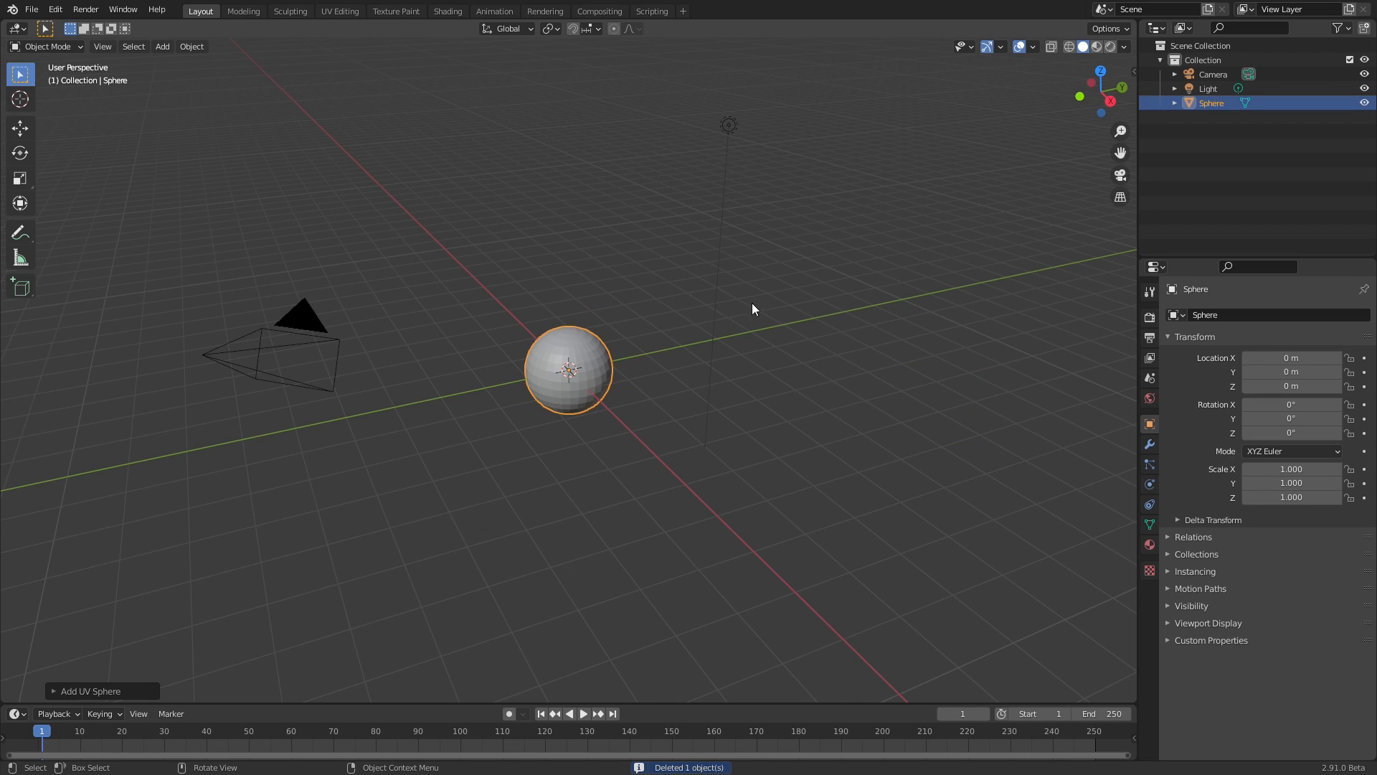
mouse_move(575, 355)
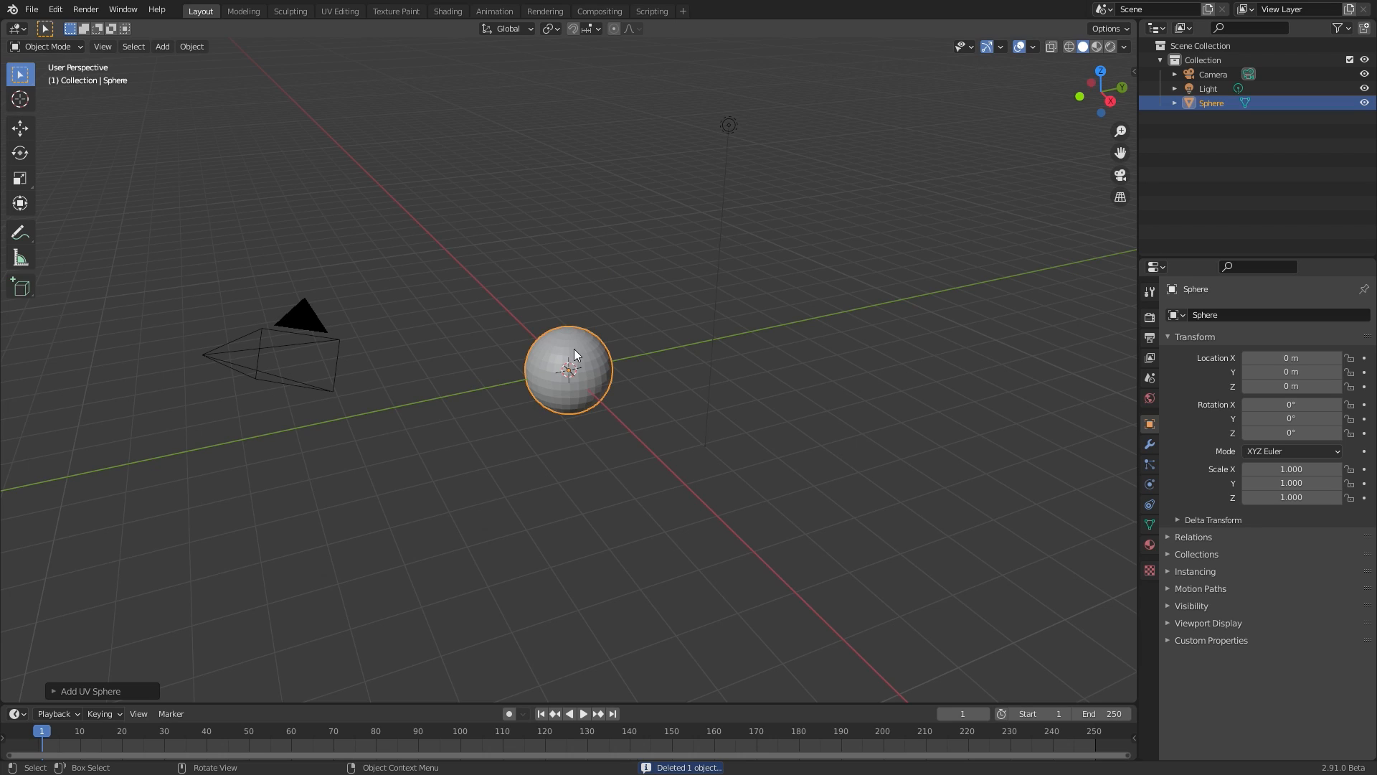
click(190, 46)
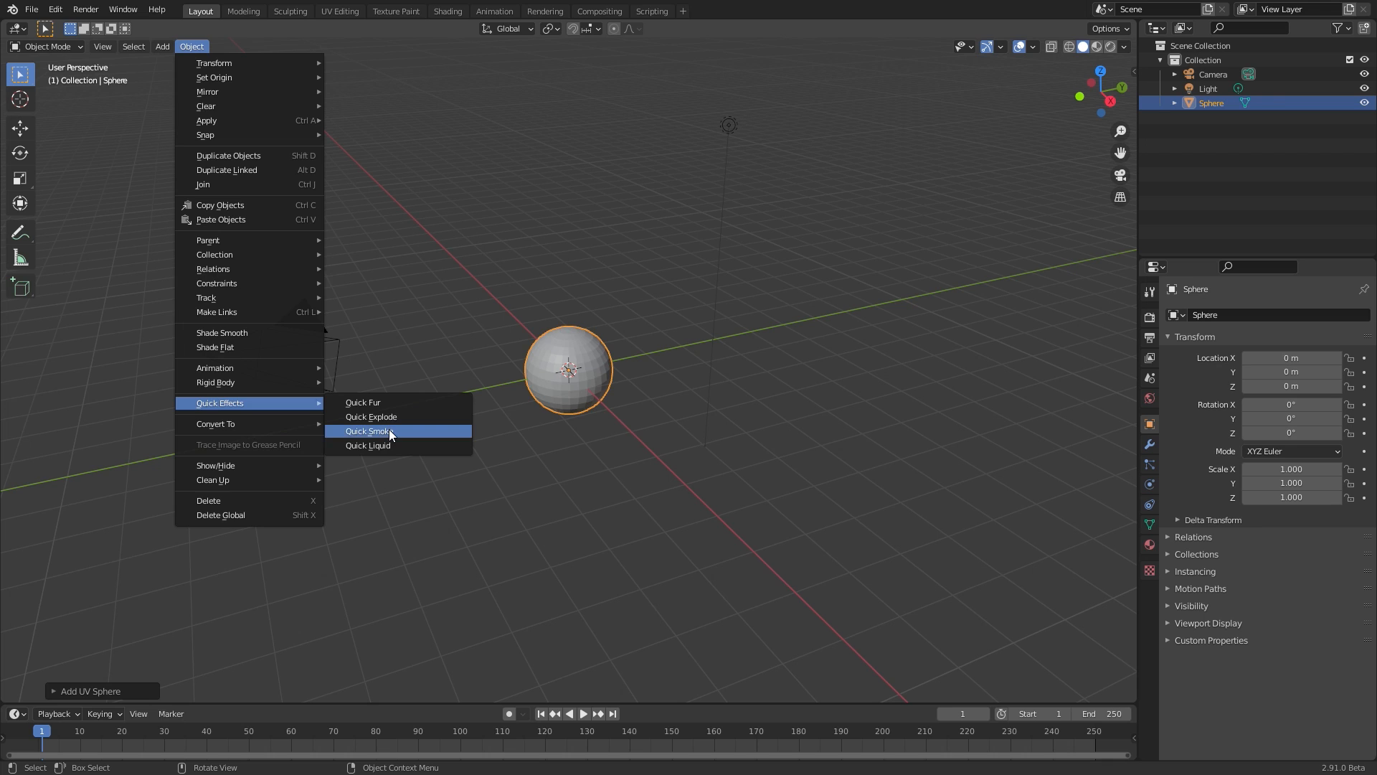
Apply Quick Smoke to the sphere, creating a gas fluid smoke domain around it.
click(368, 430)
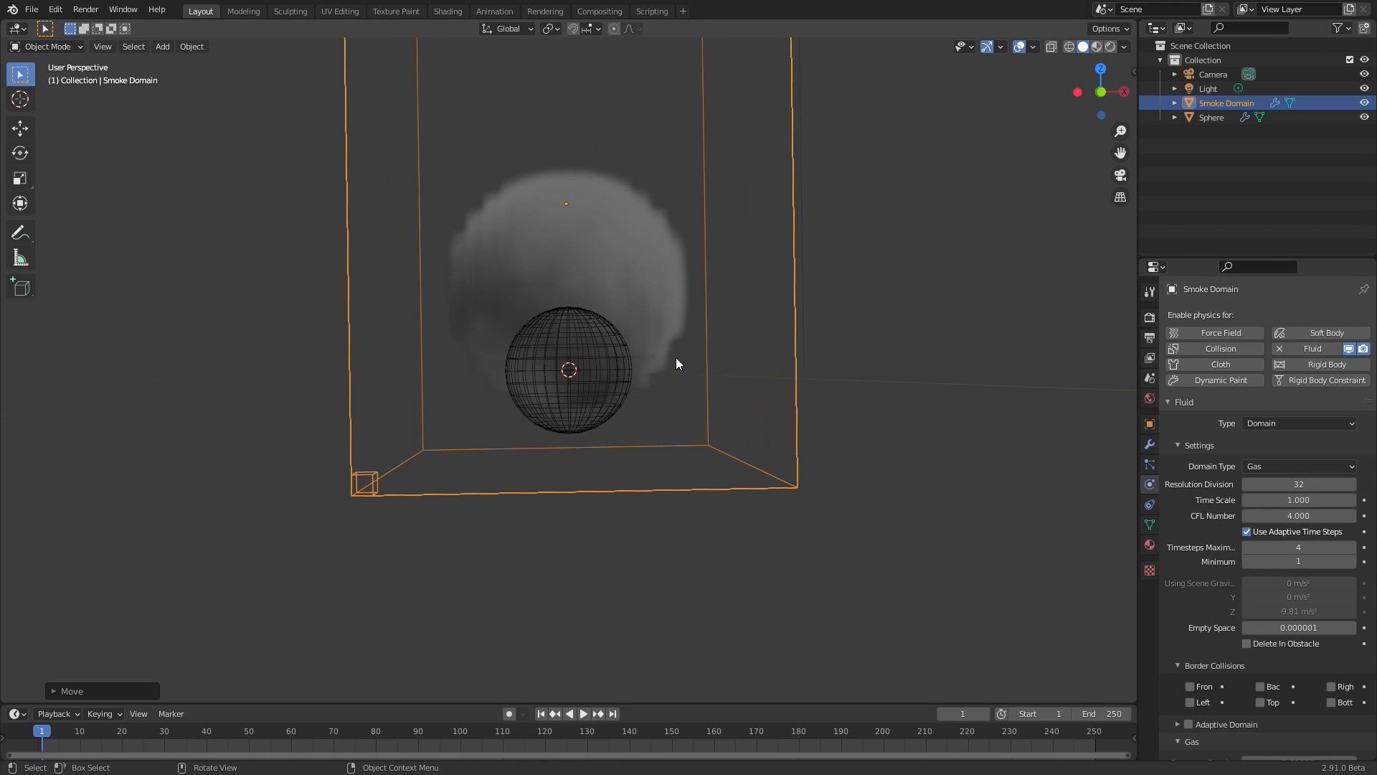
Set the sphere's flow type to Fire with initial velocity enabled at 0.5 m/s upward.
click(1211, 116)
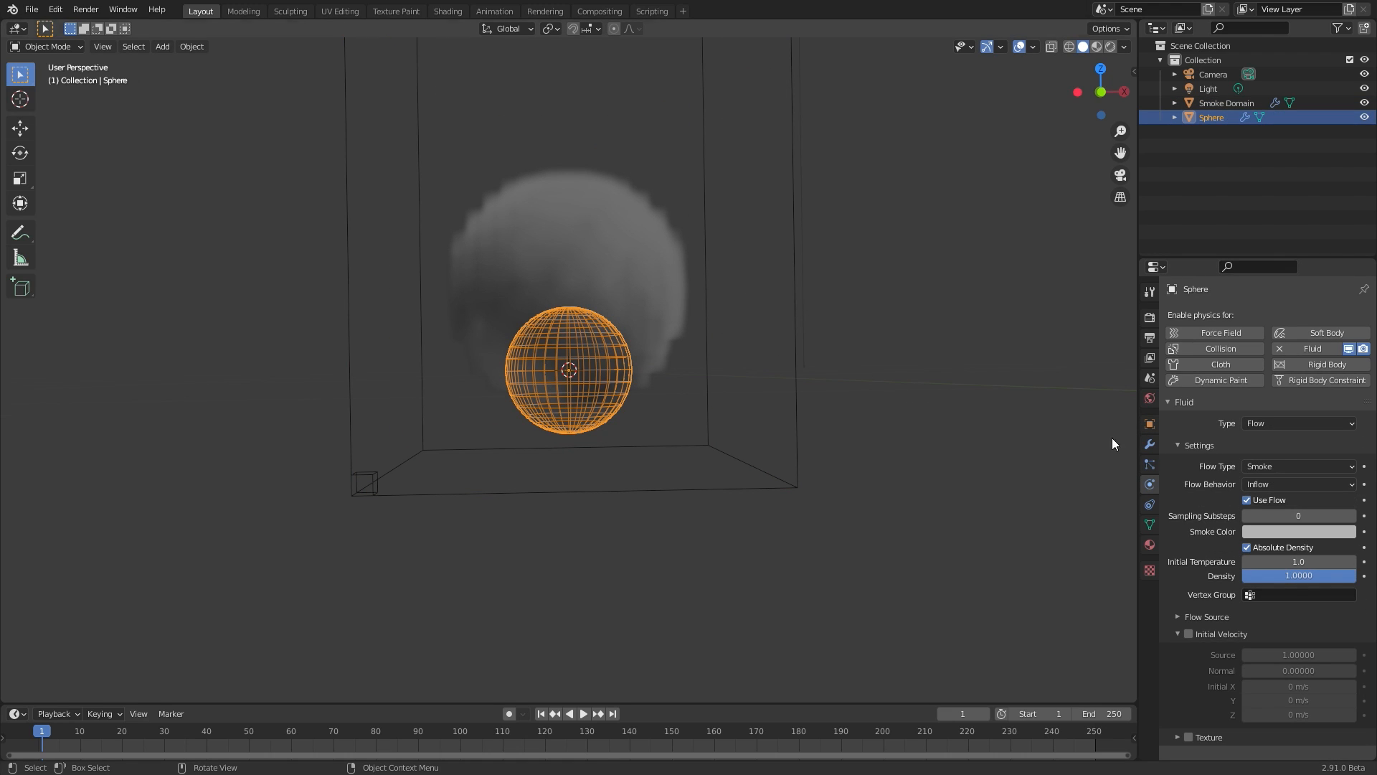
click(1300, 465)
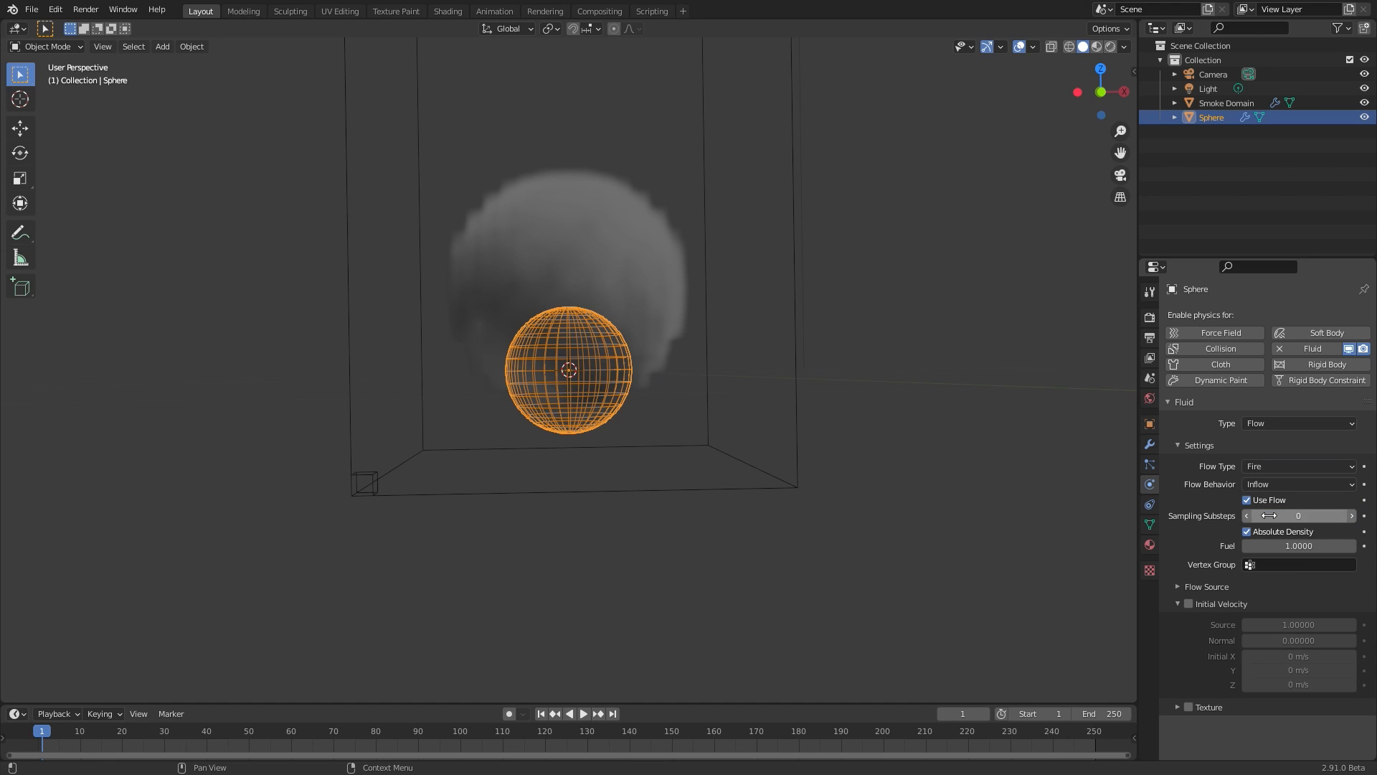
click(1207, 585)
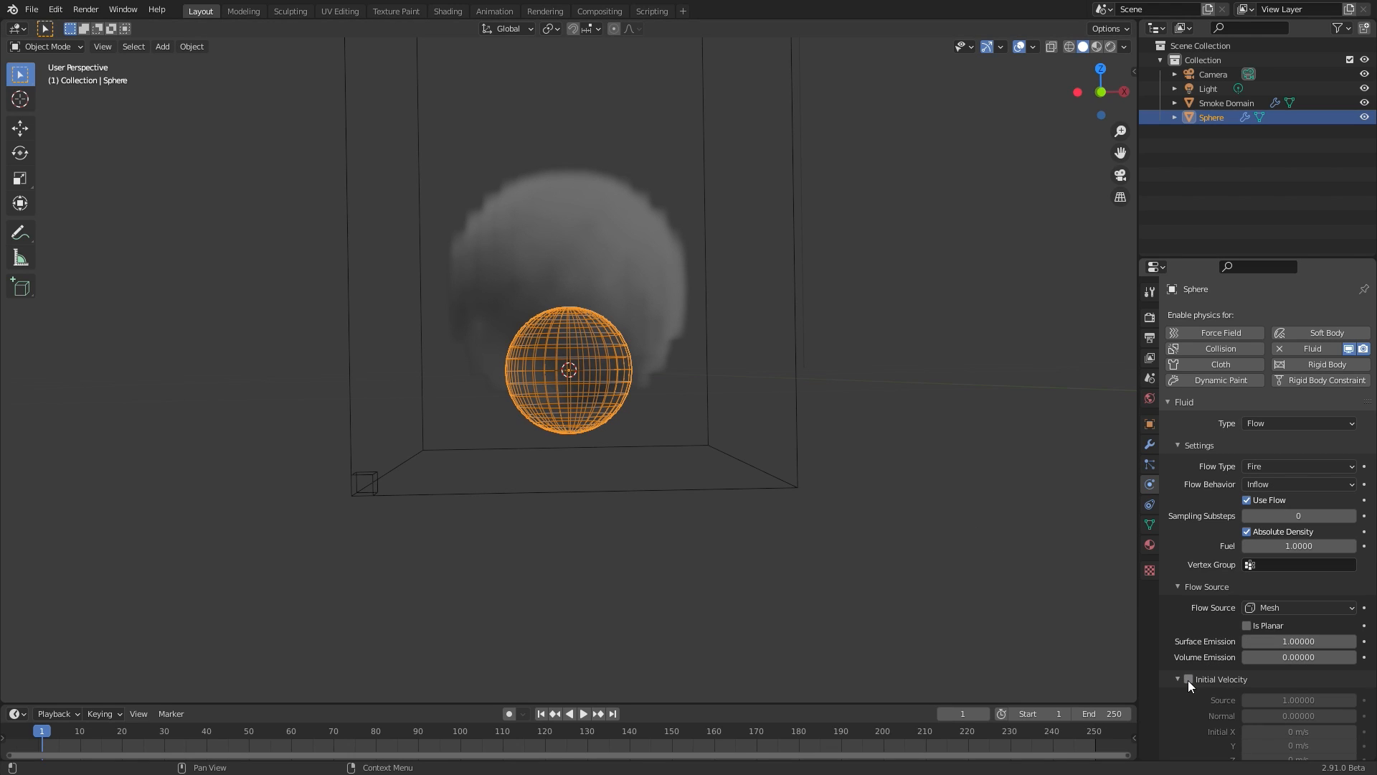
click(1188, 679)
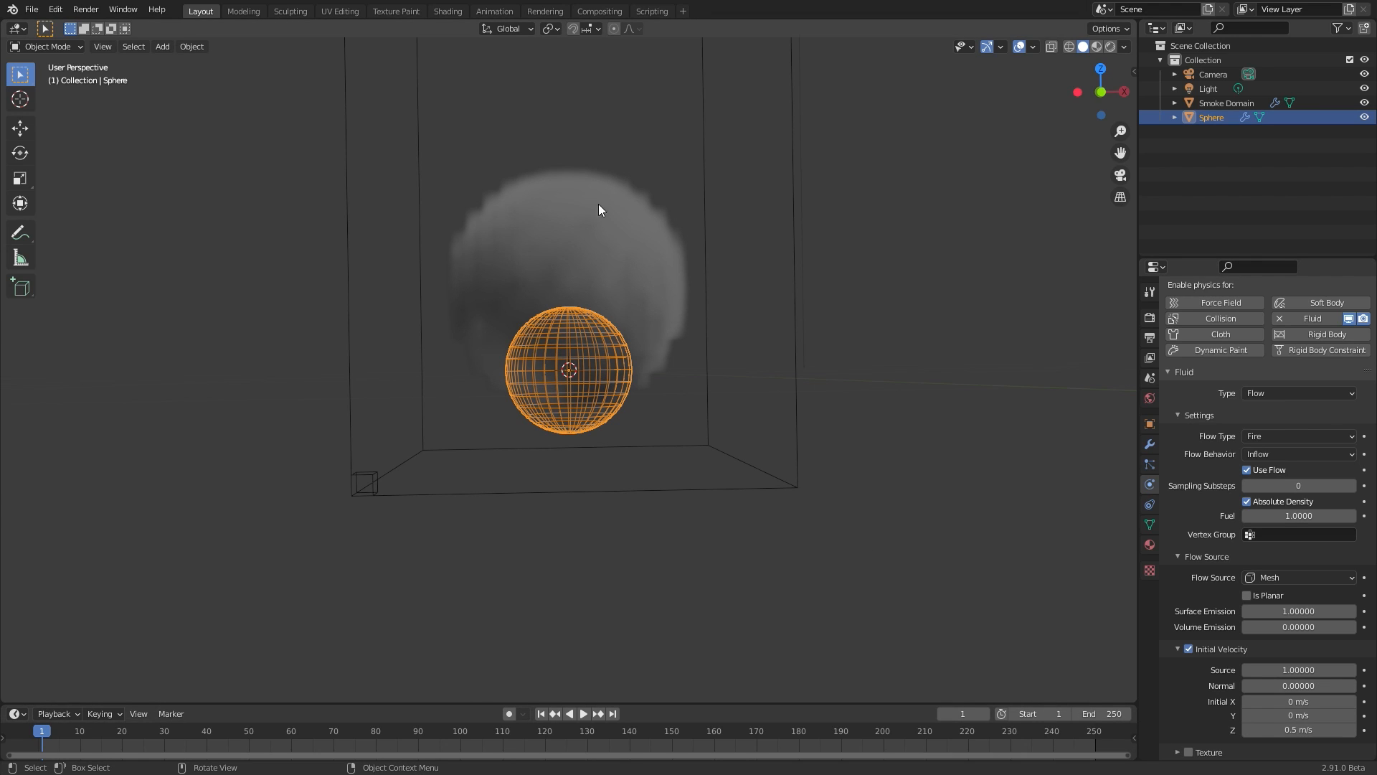
mouse_move(815, 185)
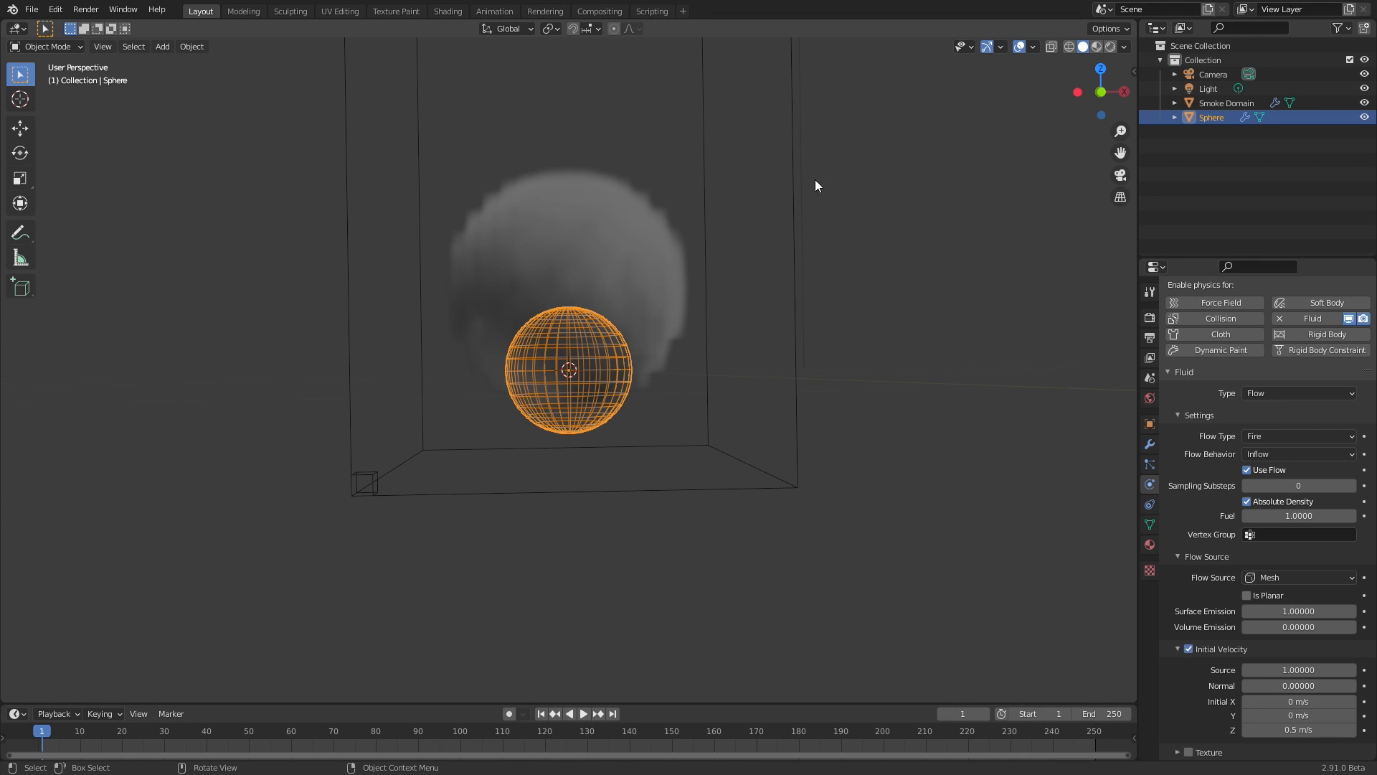
Change the smoke domain's resolution division and set fire reaction speed to 0.5.
click(1227, 103)
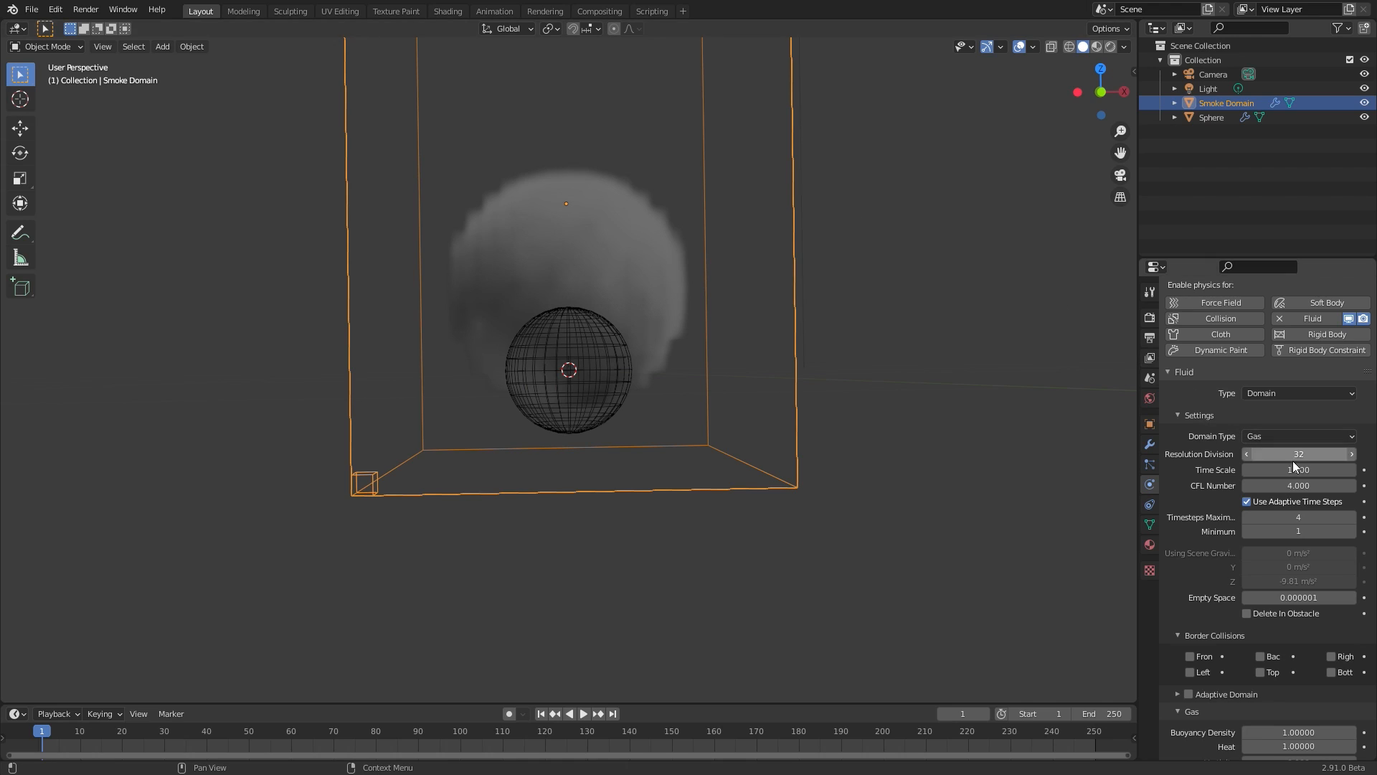
click(1298, 453)
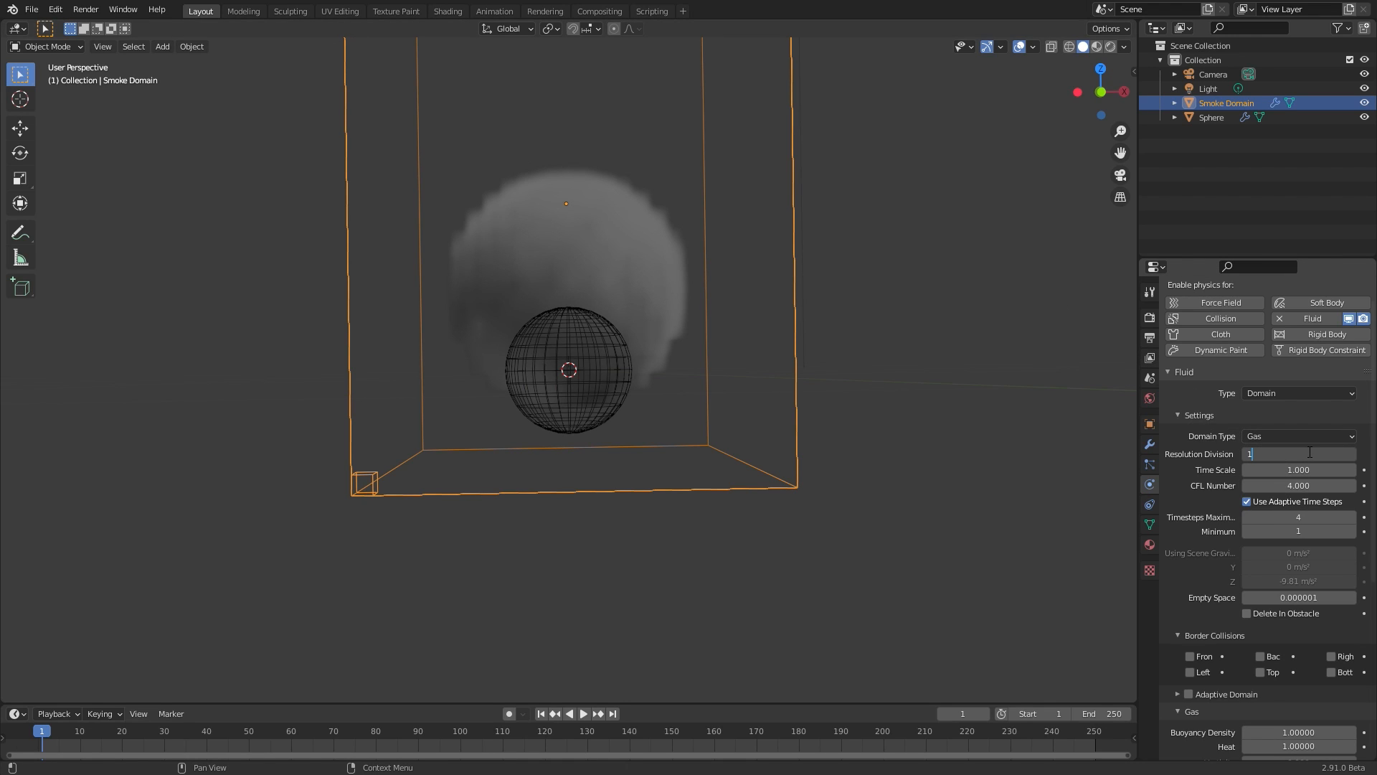
scroll(down, 3)
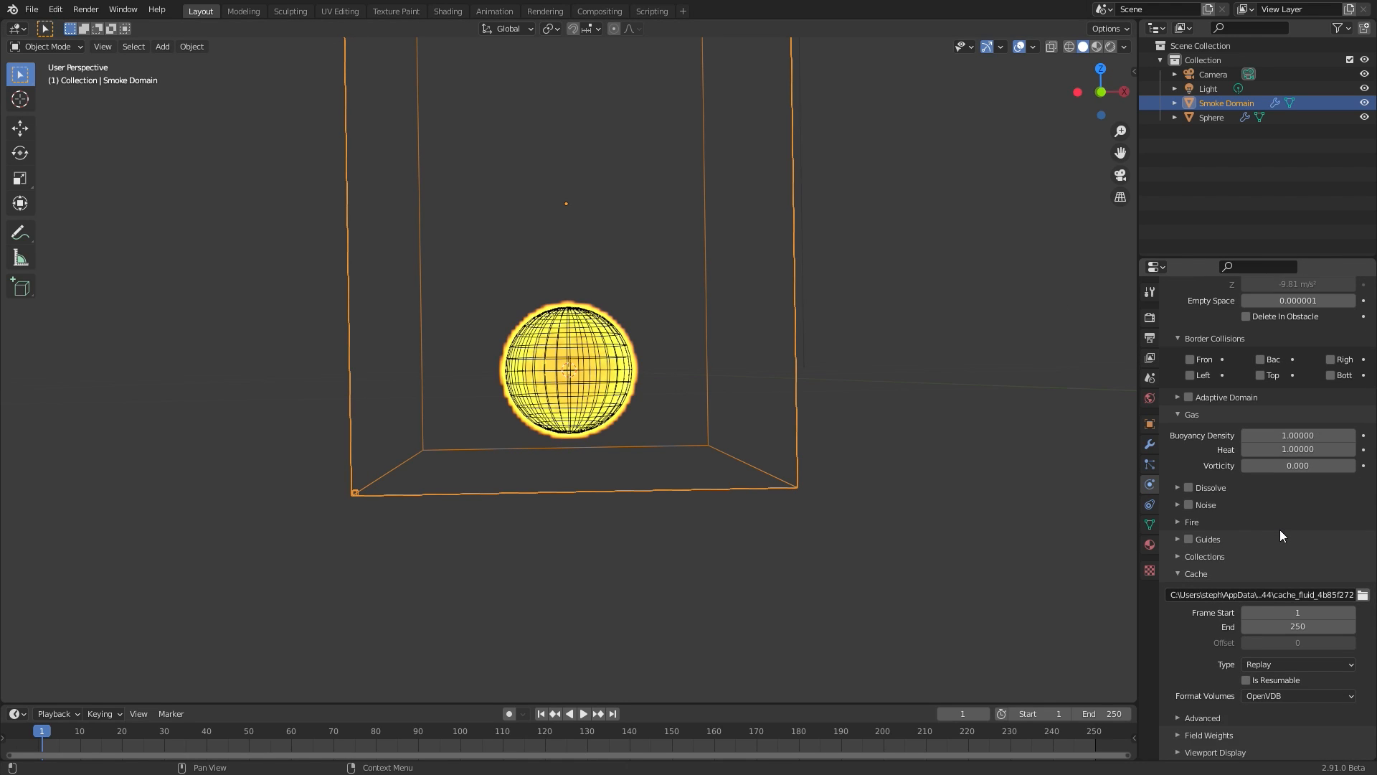
click(1192, 522)
text(.5)
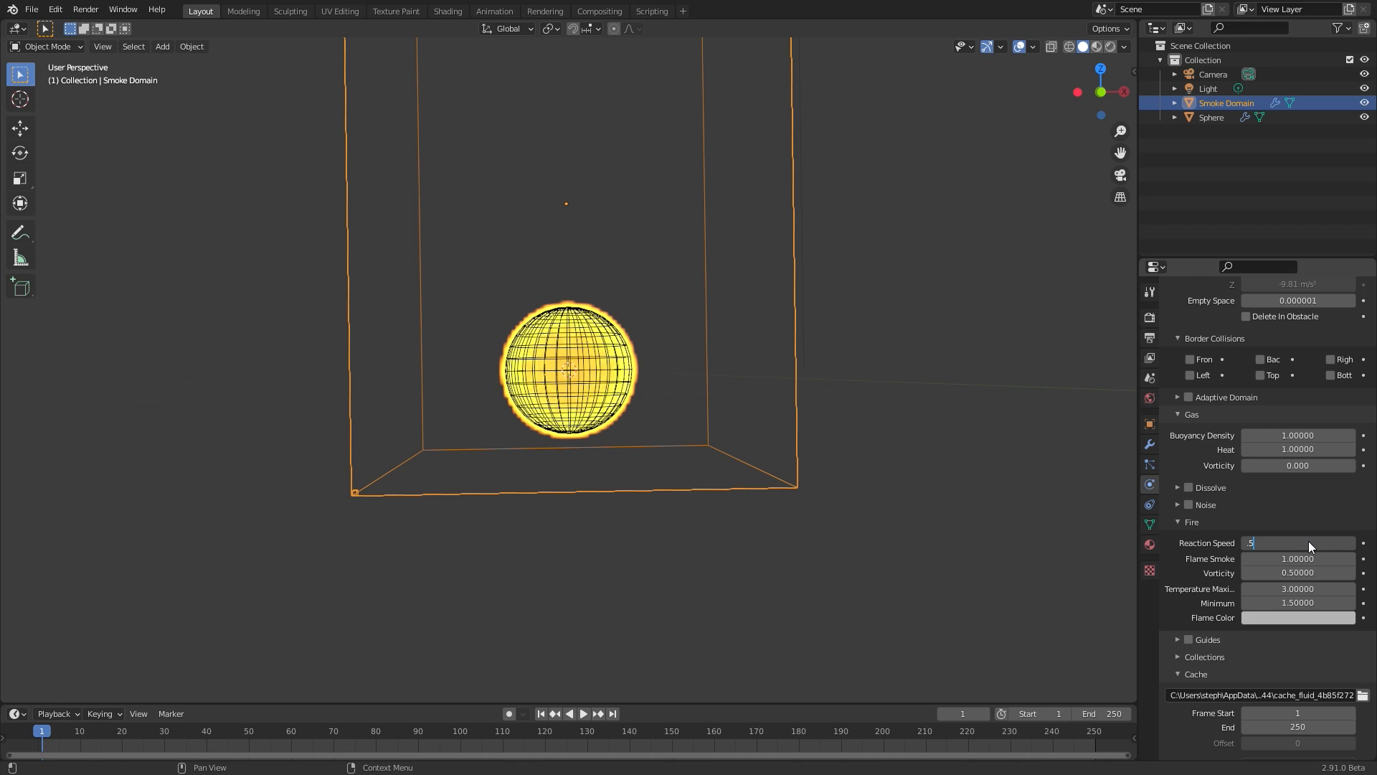
key(Return)
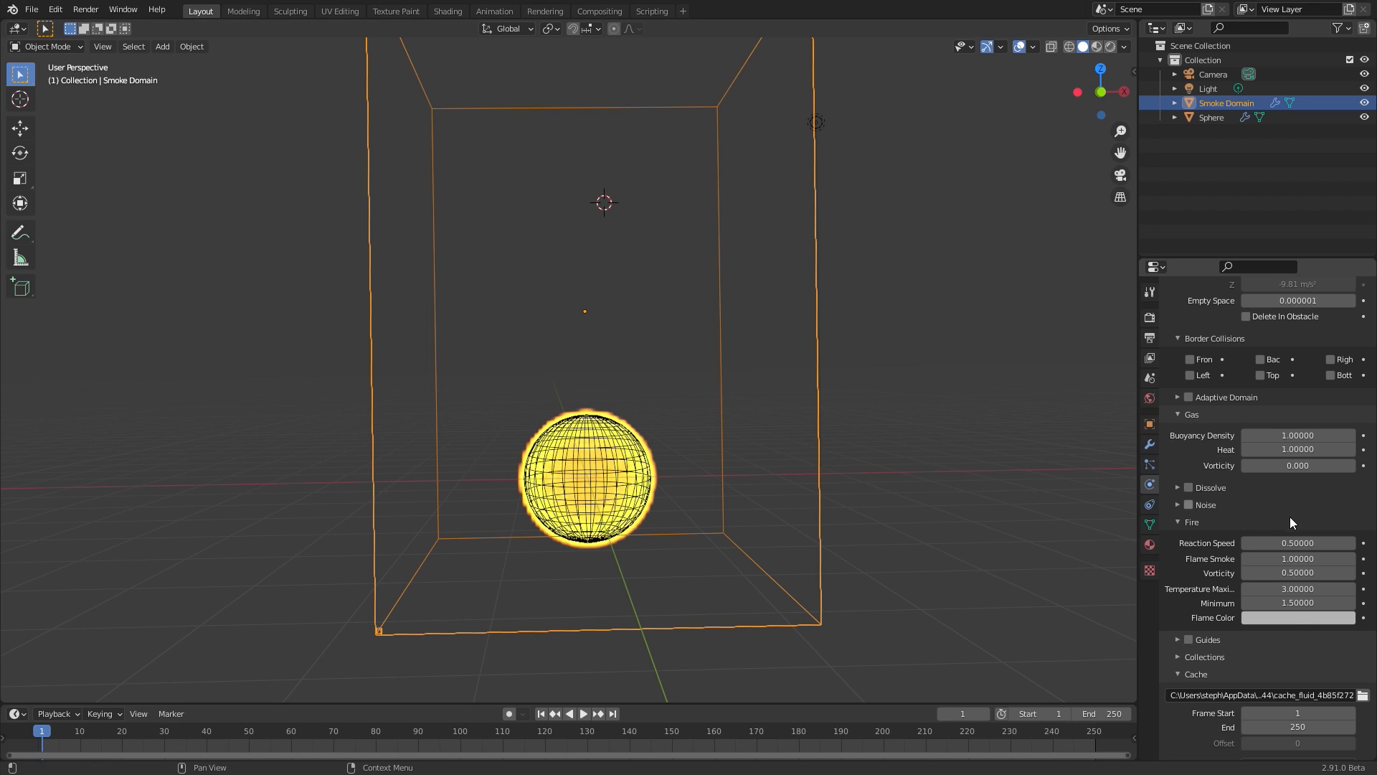
scroll(down, 3)
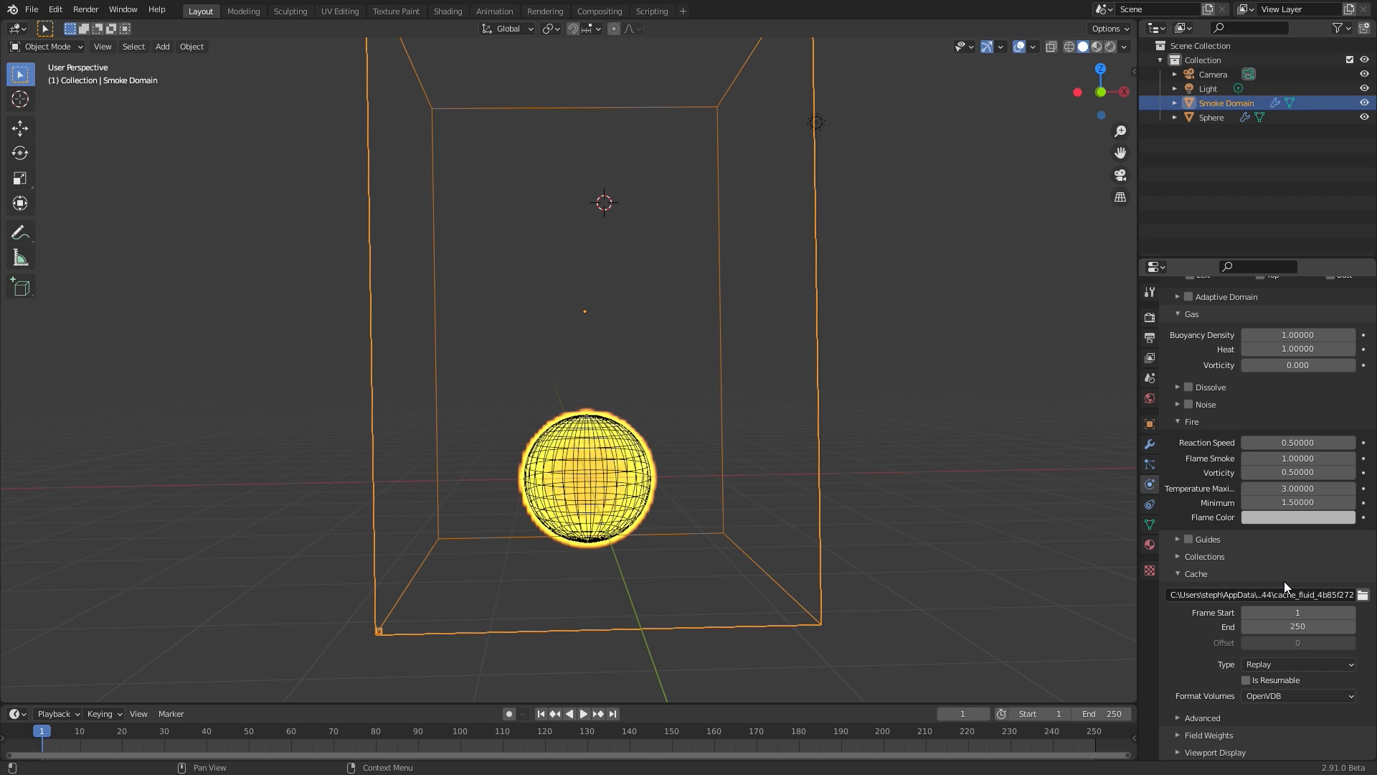
mouse_move(586, 401)
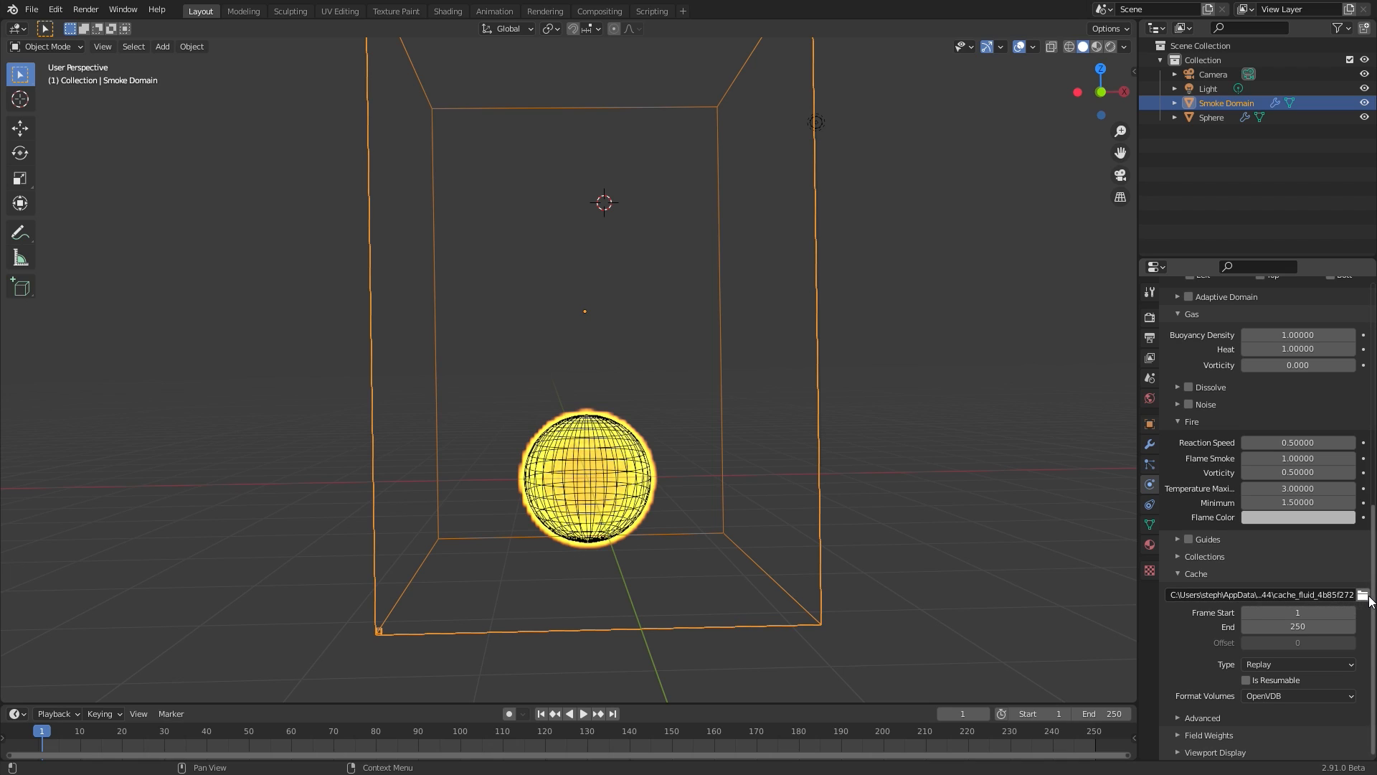
Set the domain cache to the Tutorial 2 folder, end frame 150, Modular type, OpenVDB format.
click(1363, 594)
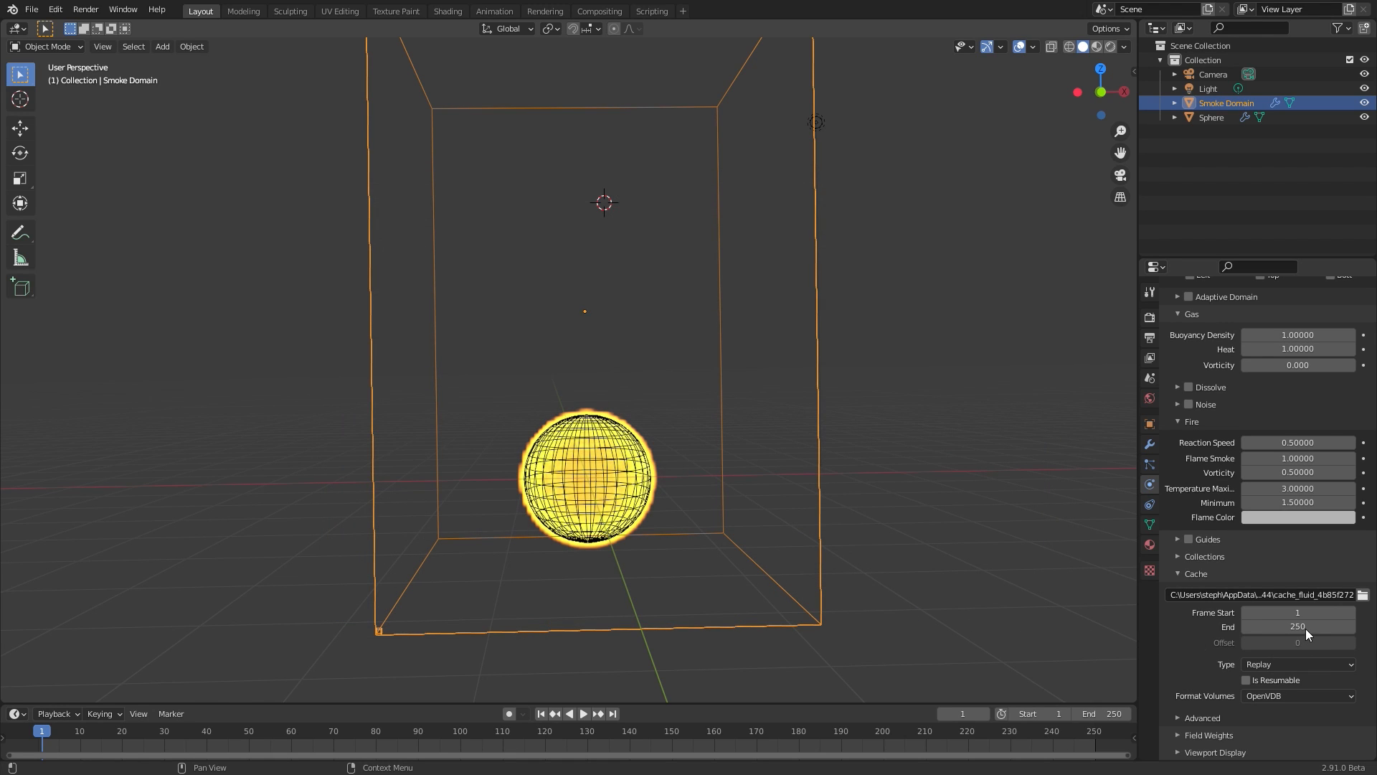
text(150)
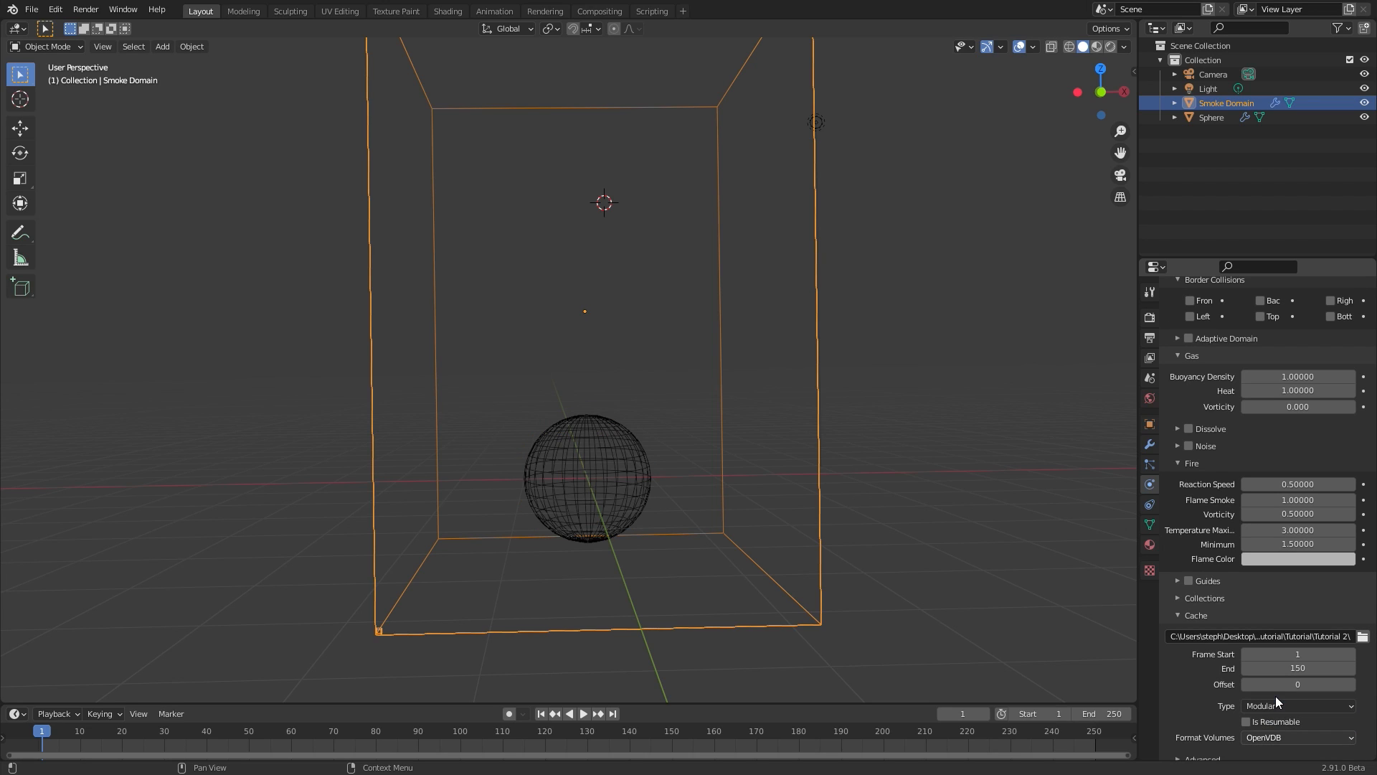
scroll(down, 3)
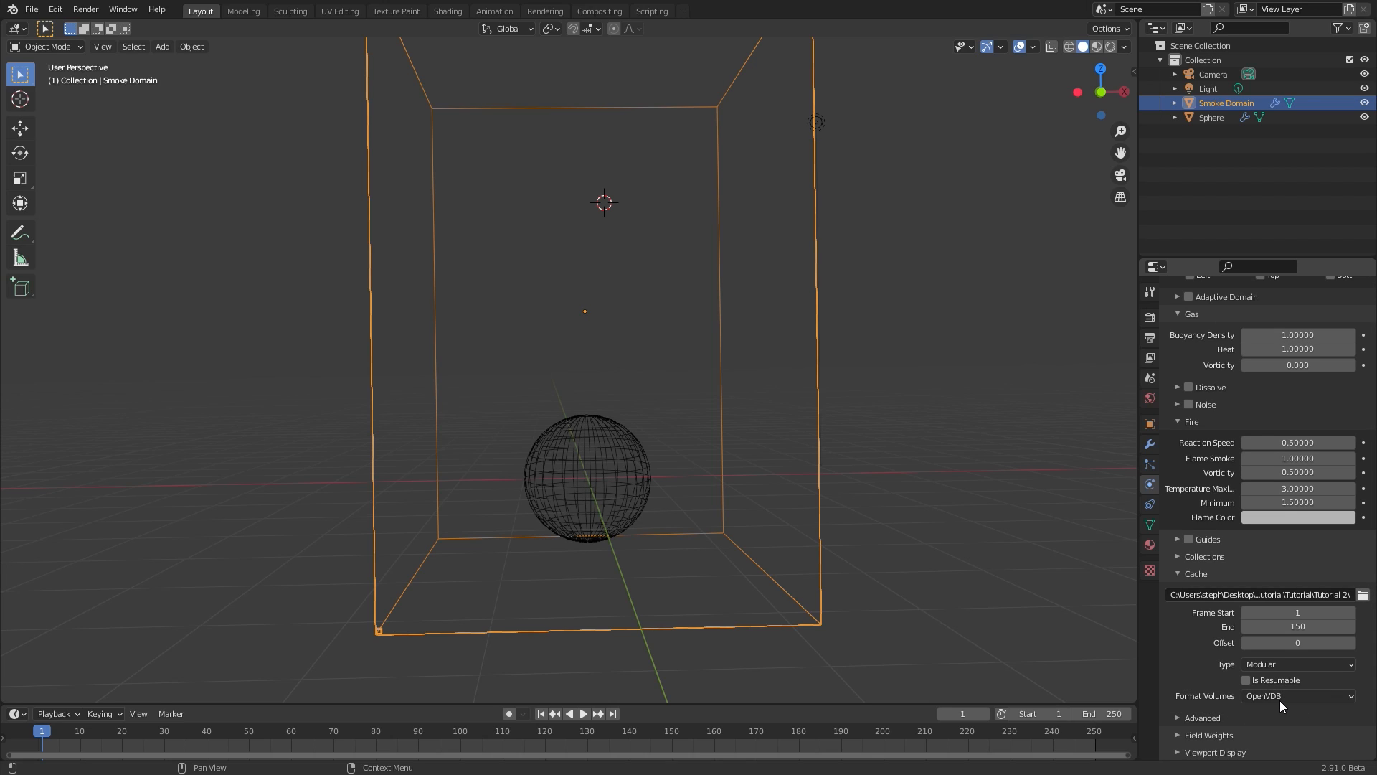
mouse_move(1299, 696)
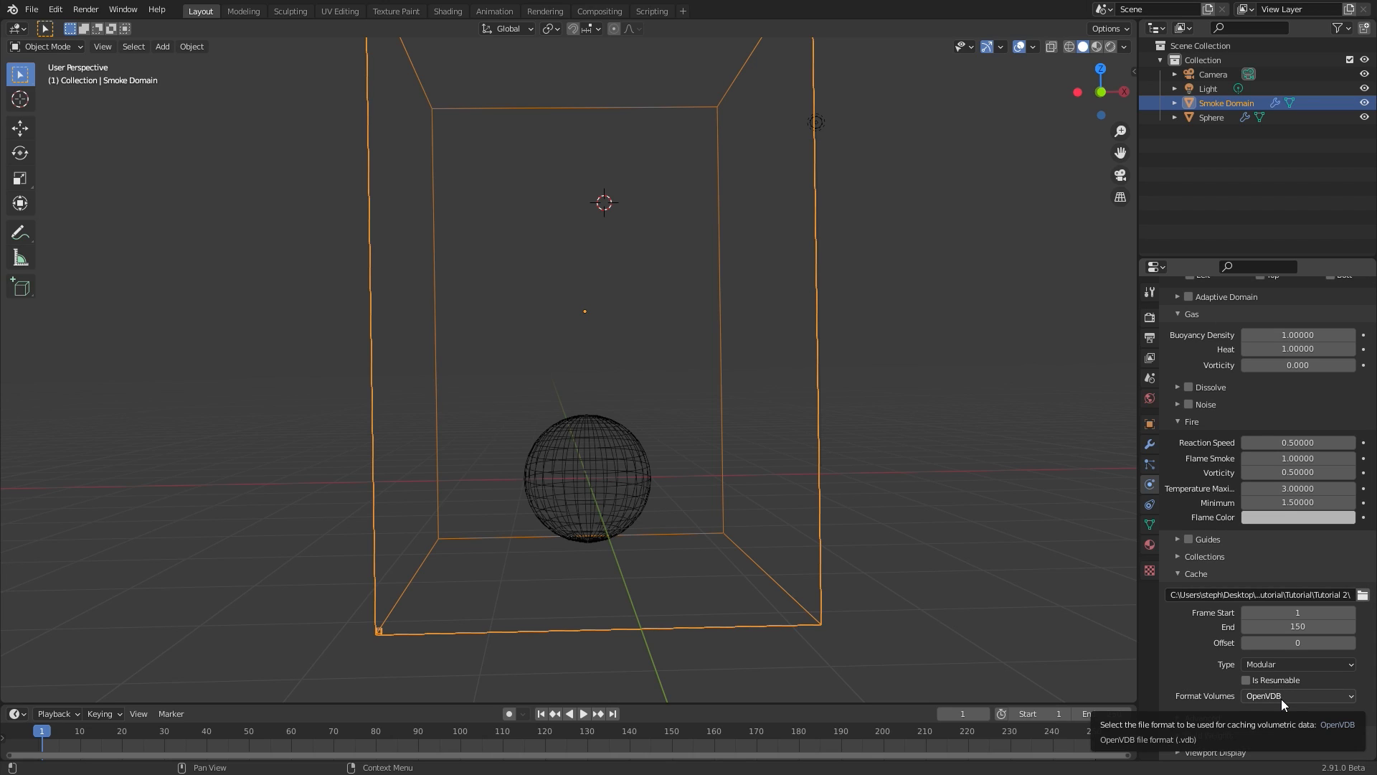
click(1298, 694)
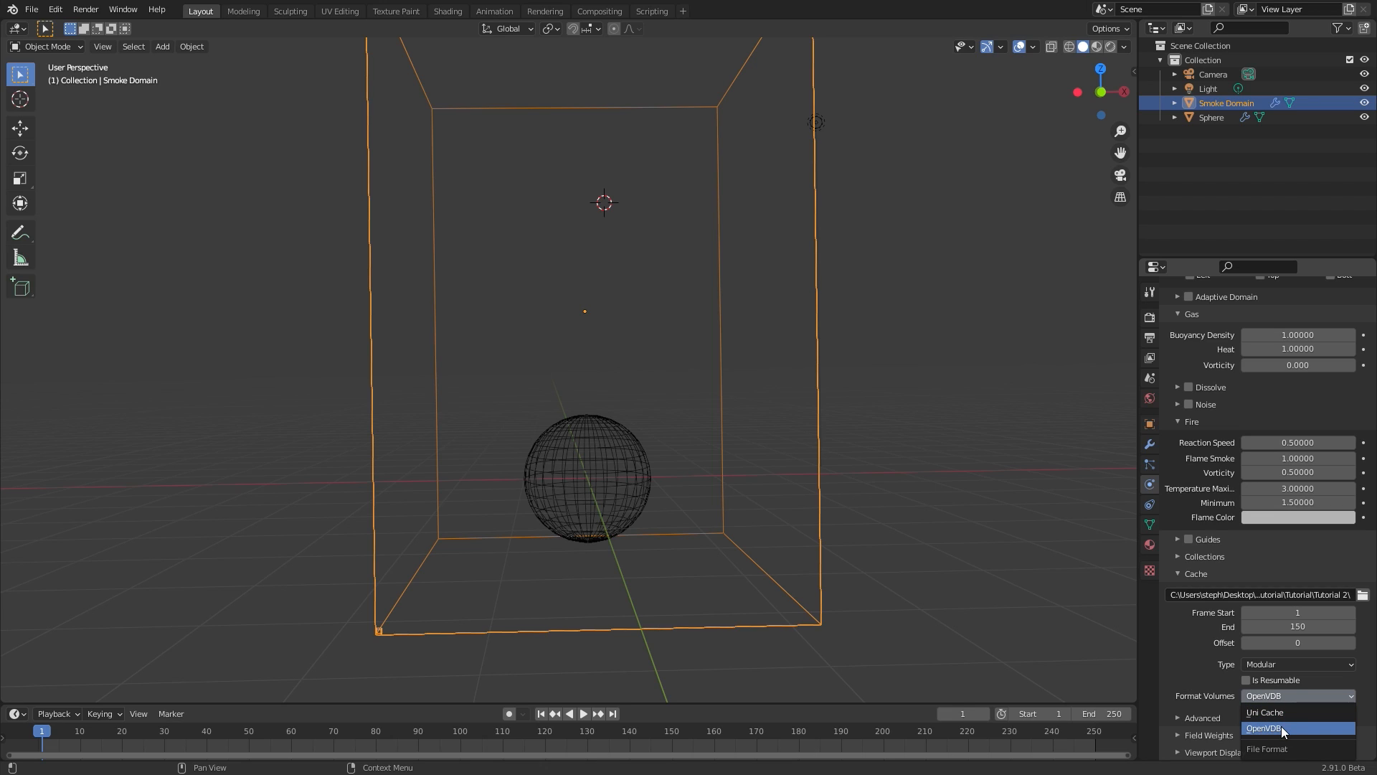
click(1266, 727)
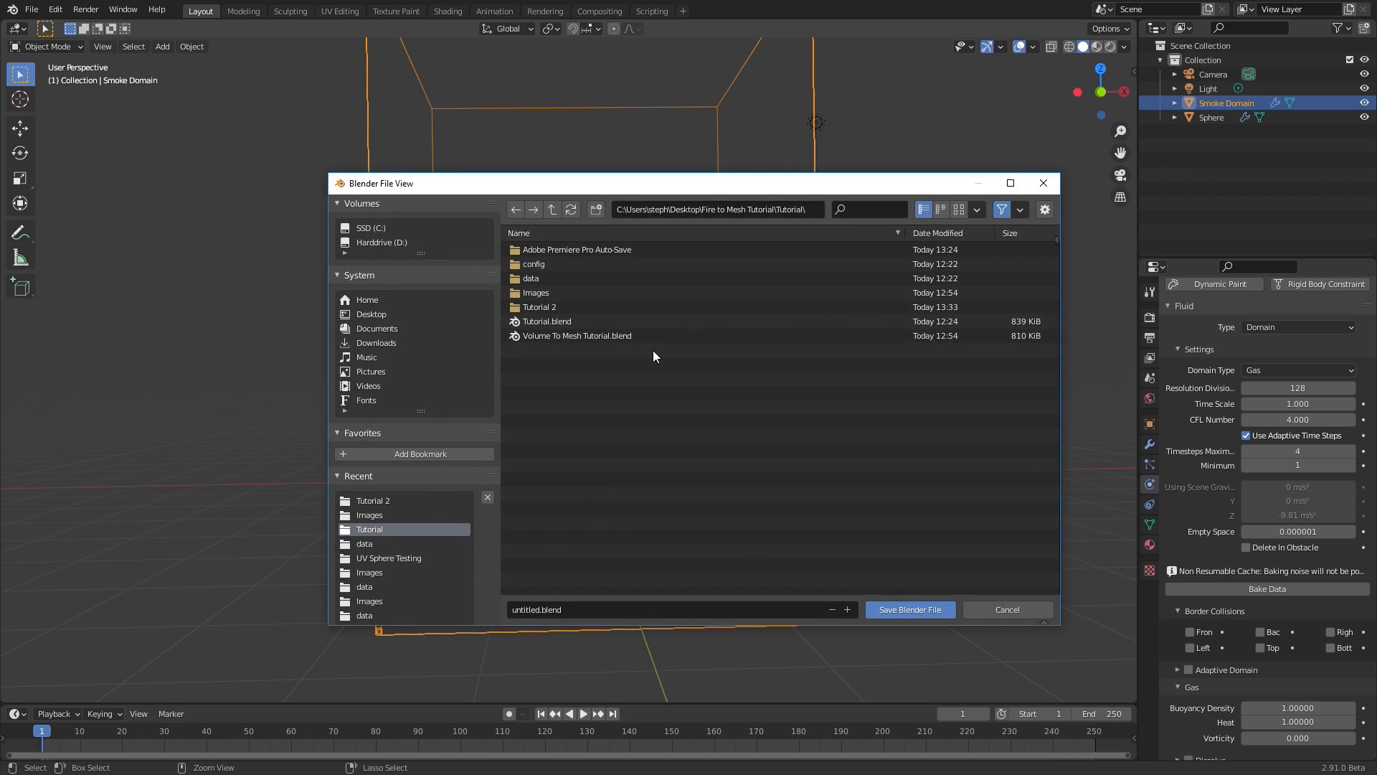
Save the blend file as Tutorial 2 in the Tutorial 2 folder.
double_click(540, 307)
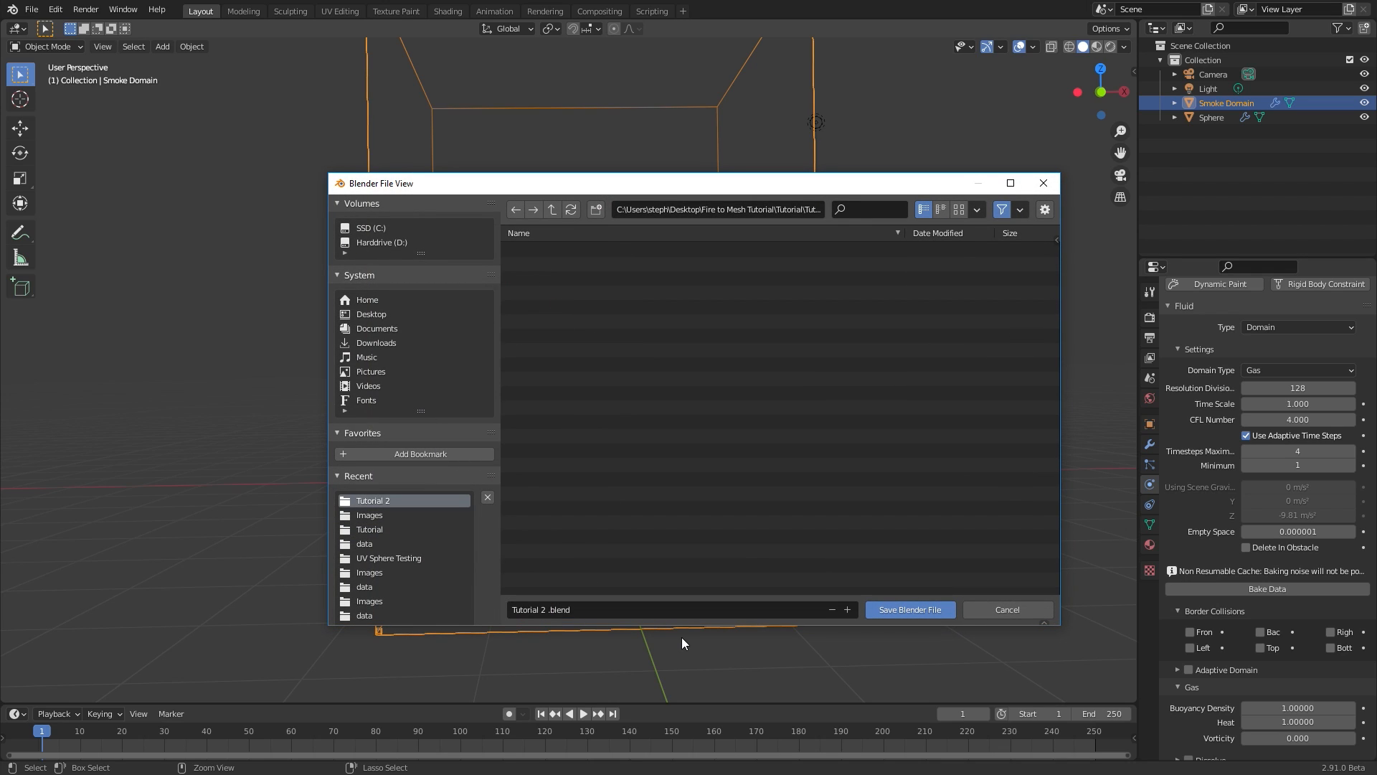
click(910, 610)
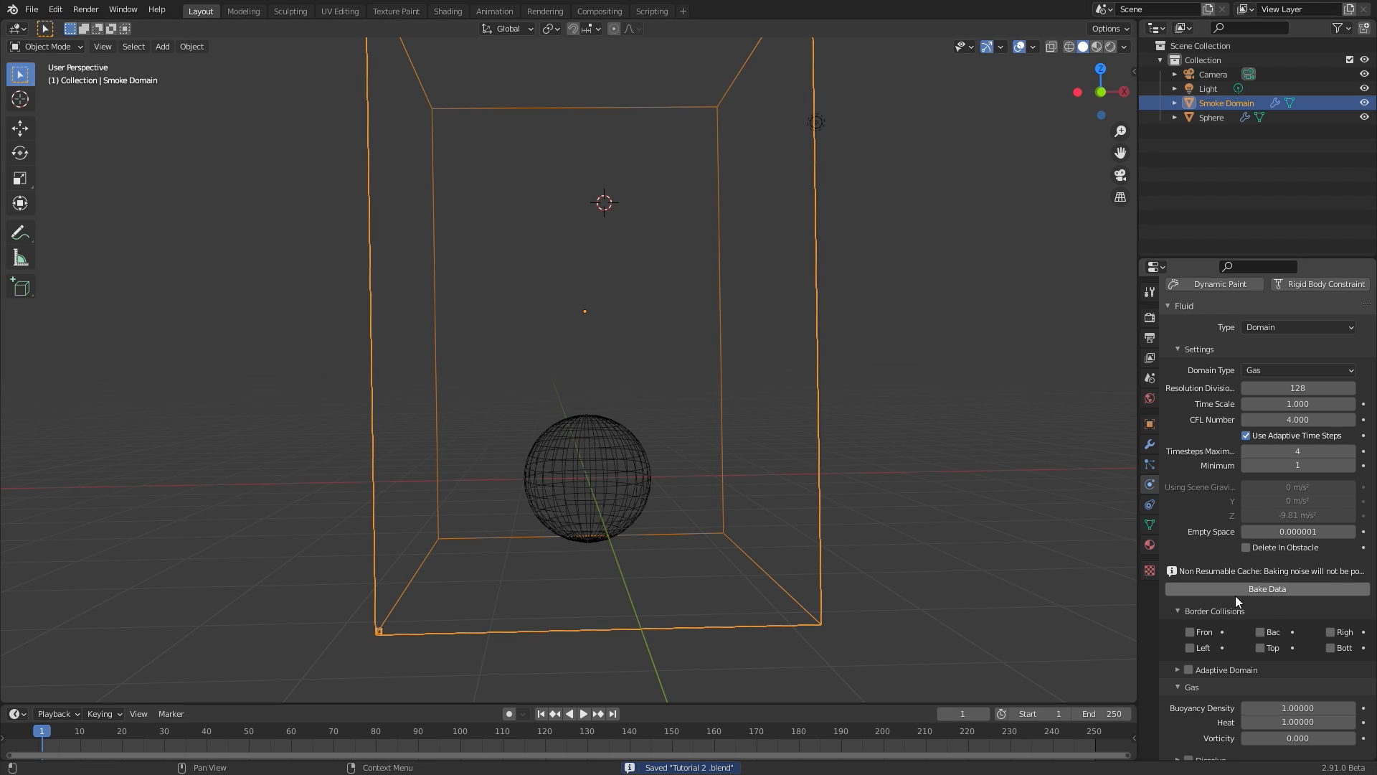
Bake the fire simulation data for the smoke domain.
click(1267, 588)
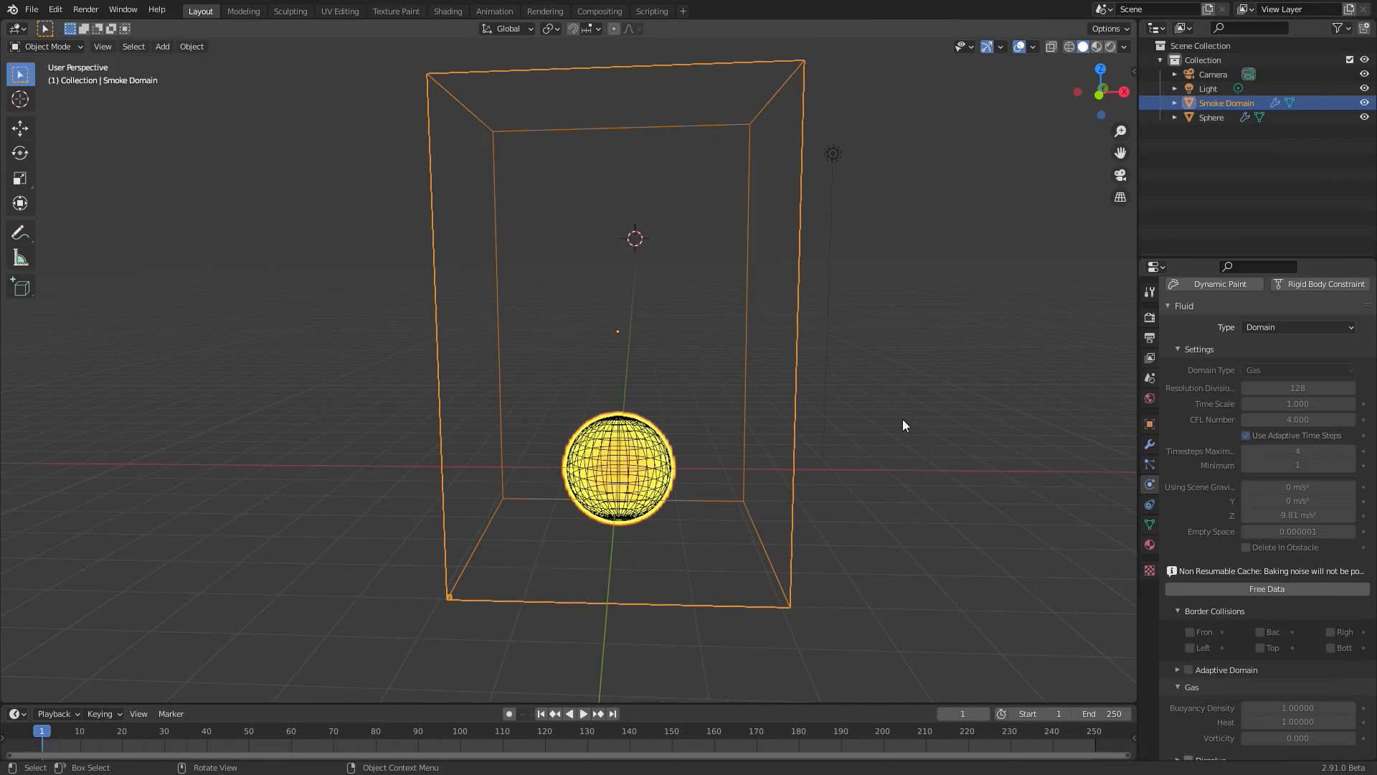
mouse_move(119, 719)
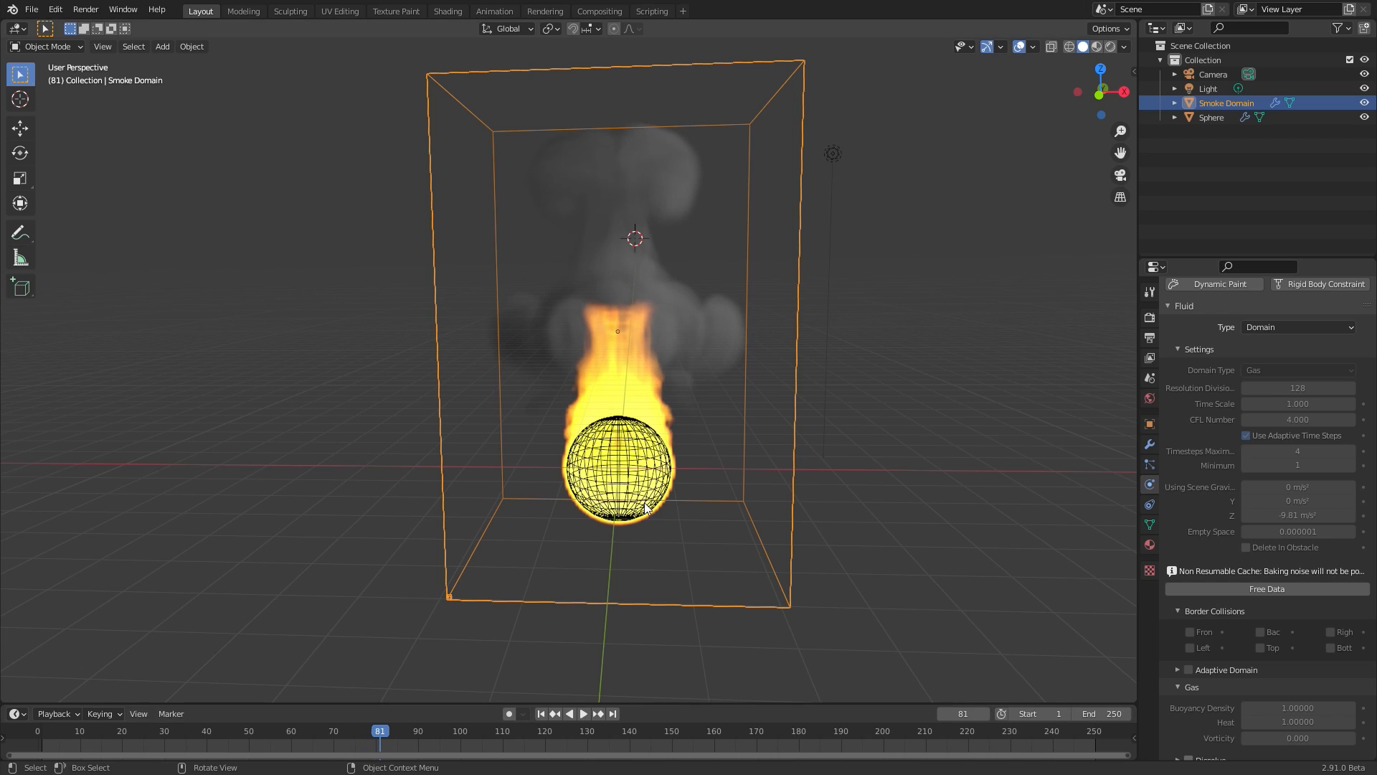
mouse_move(747, 112)
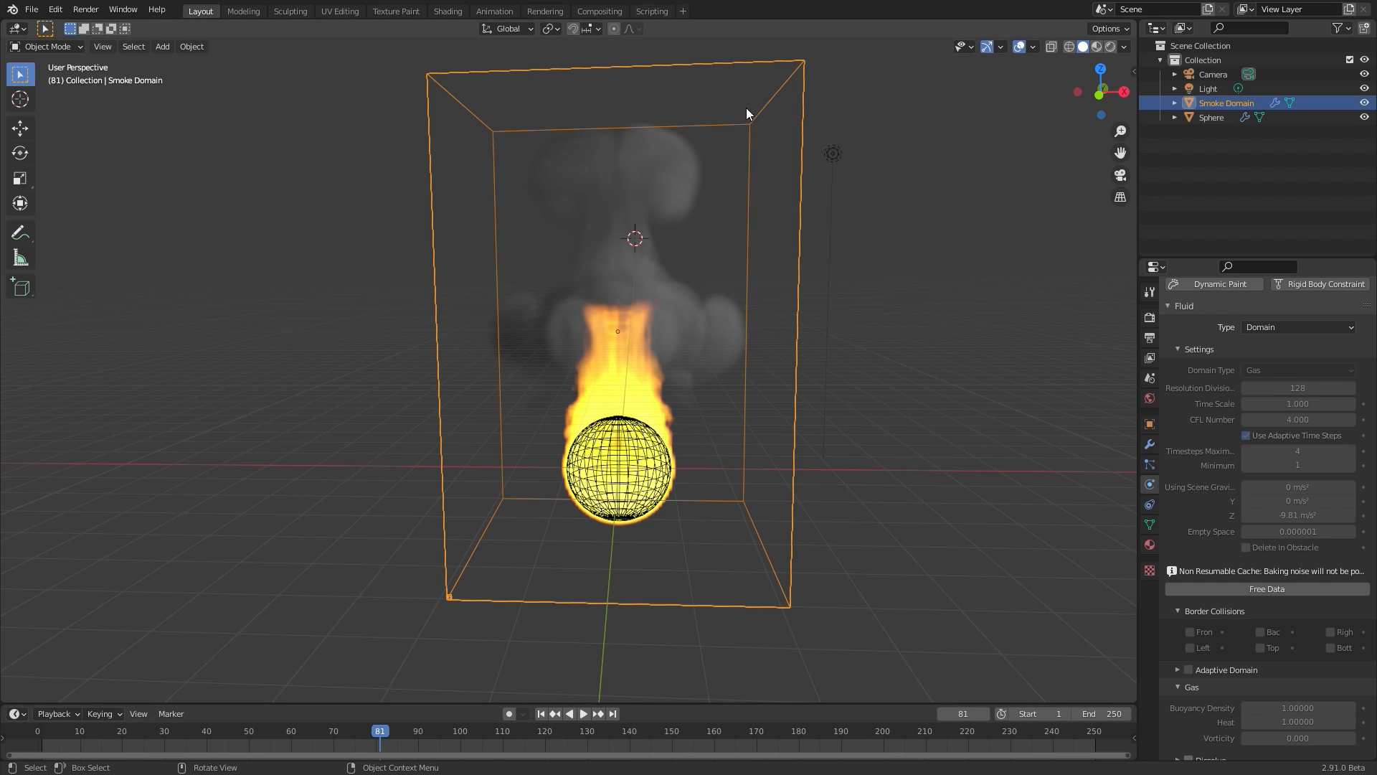
mouse_move(720, 400)
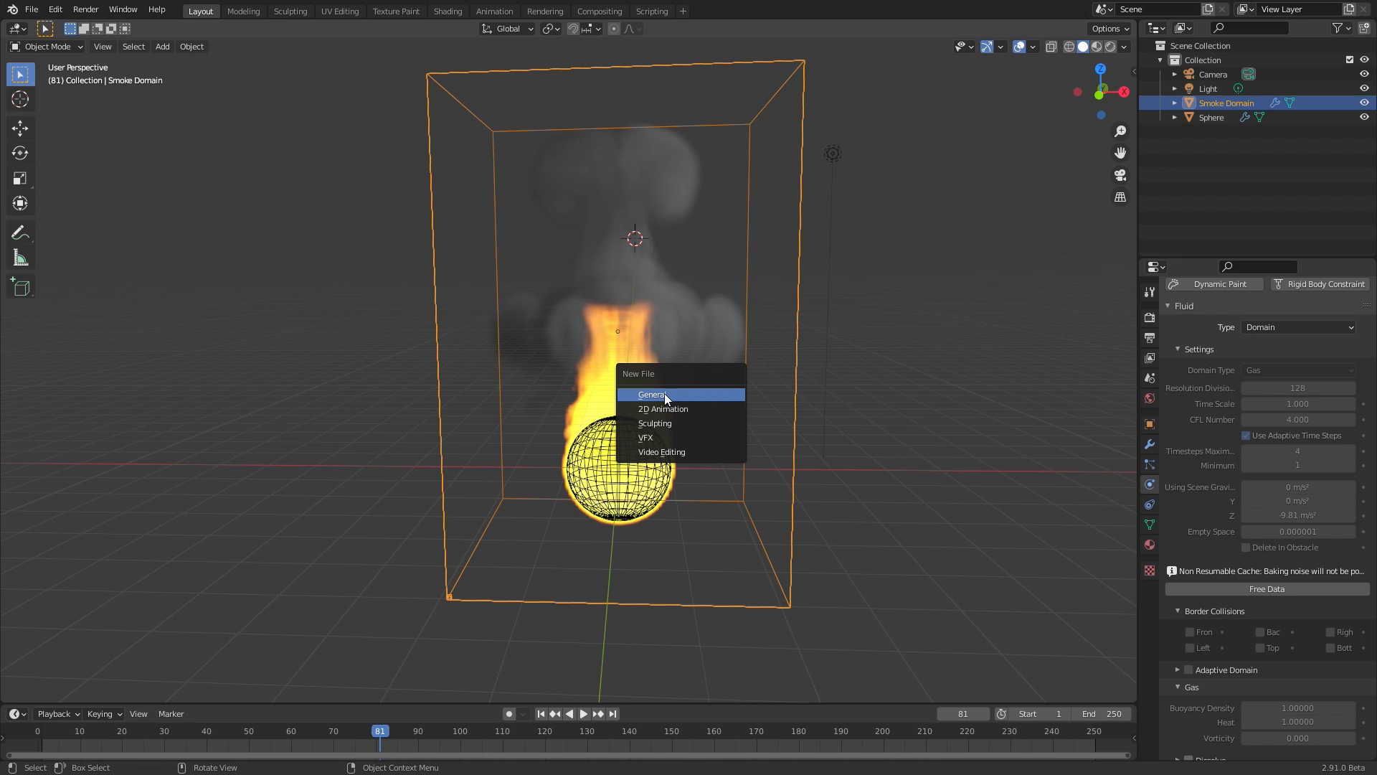
Start a new General file, saving the fire project when prompted.
click(650, 393)
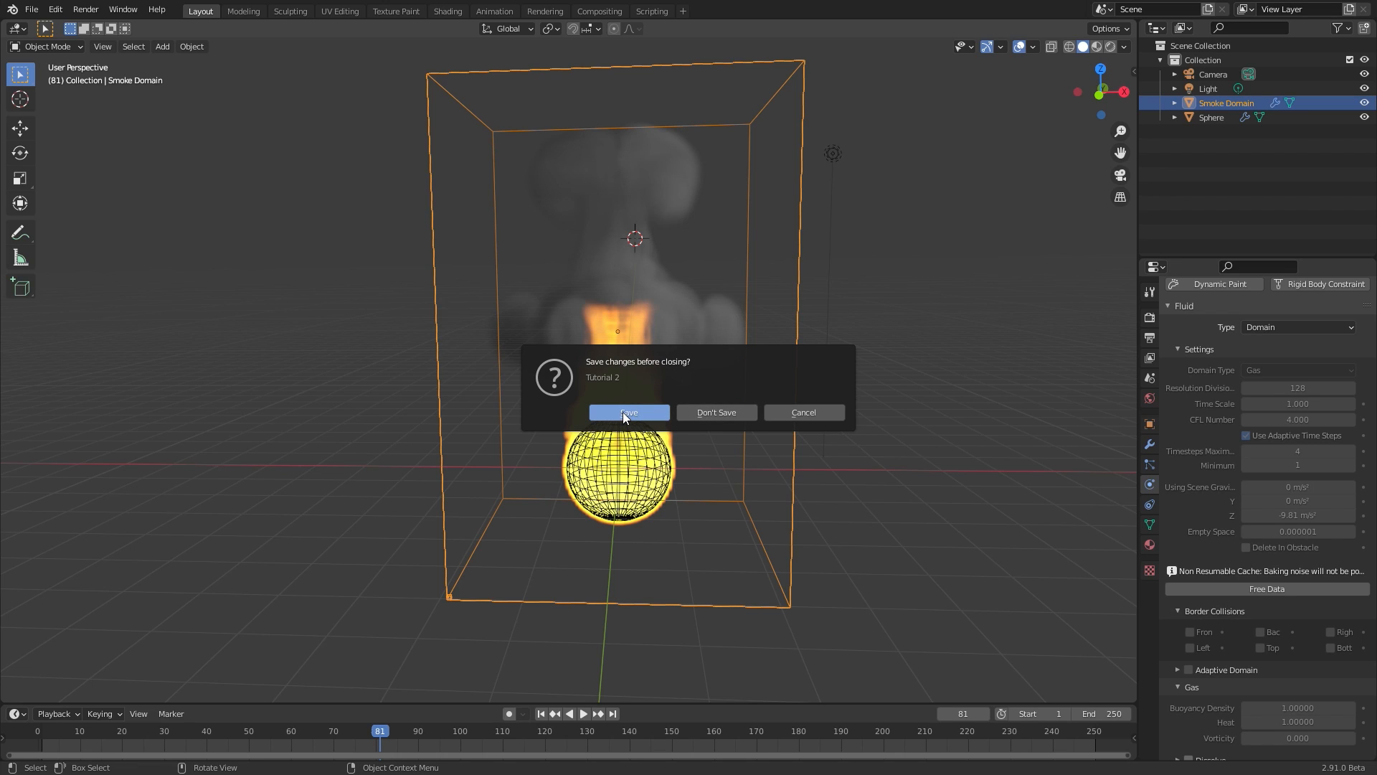
click(716, 412)
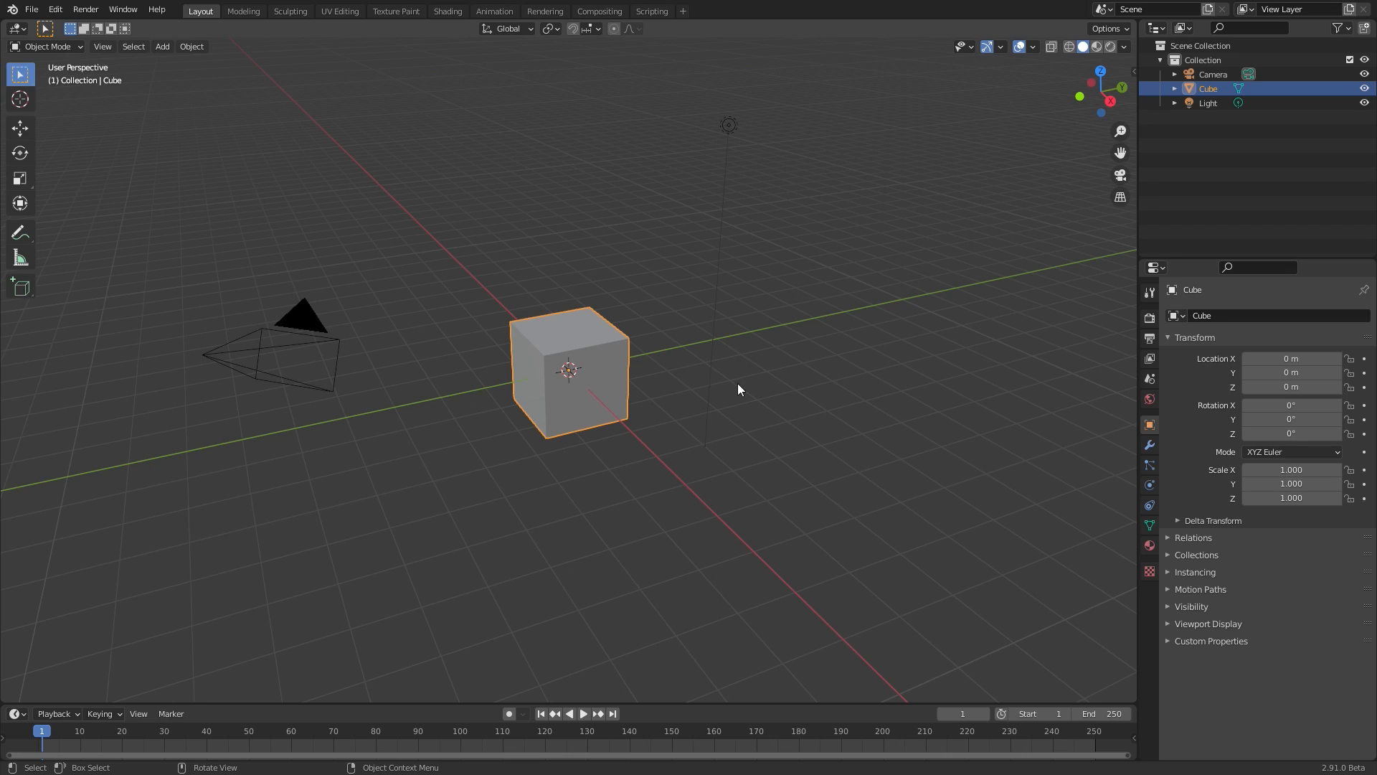
mouse_move(932, 376)
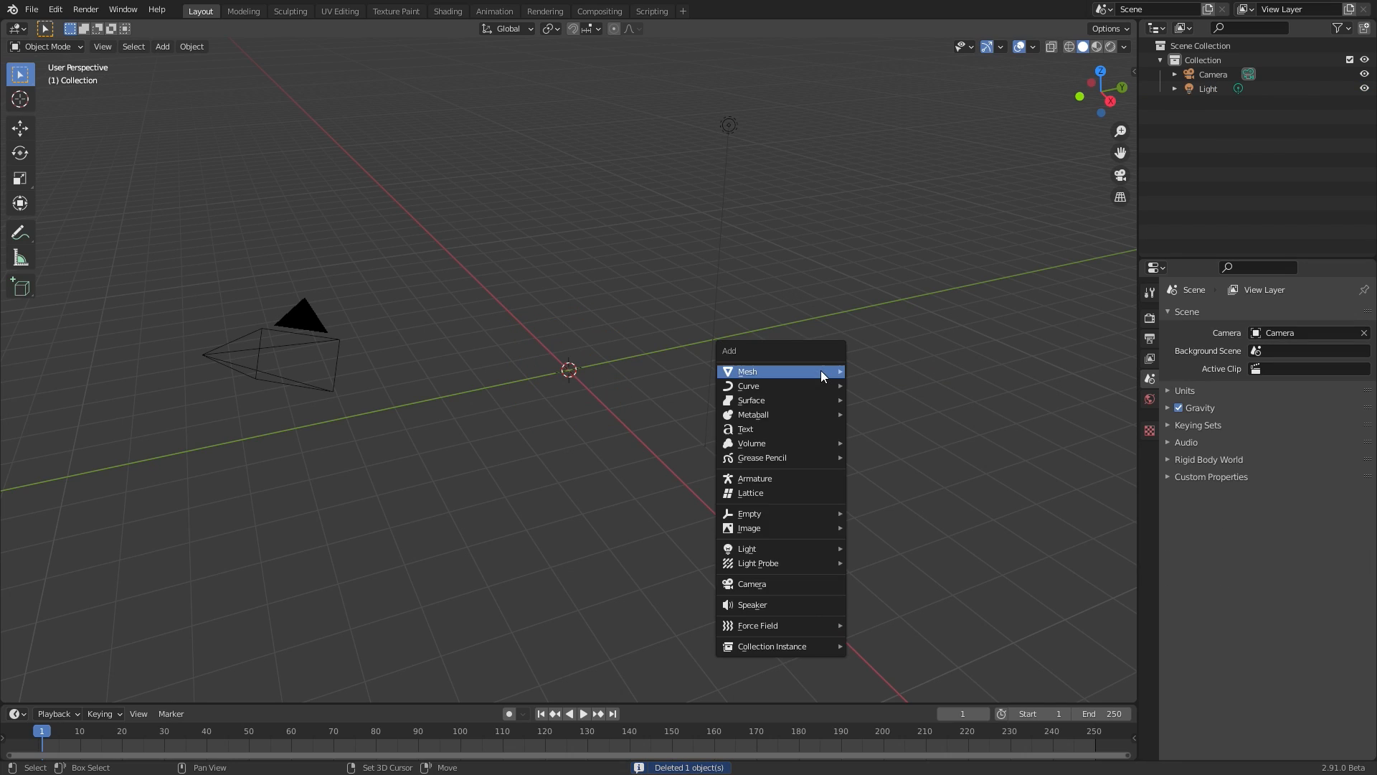
mouse_move(773, 446)
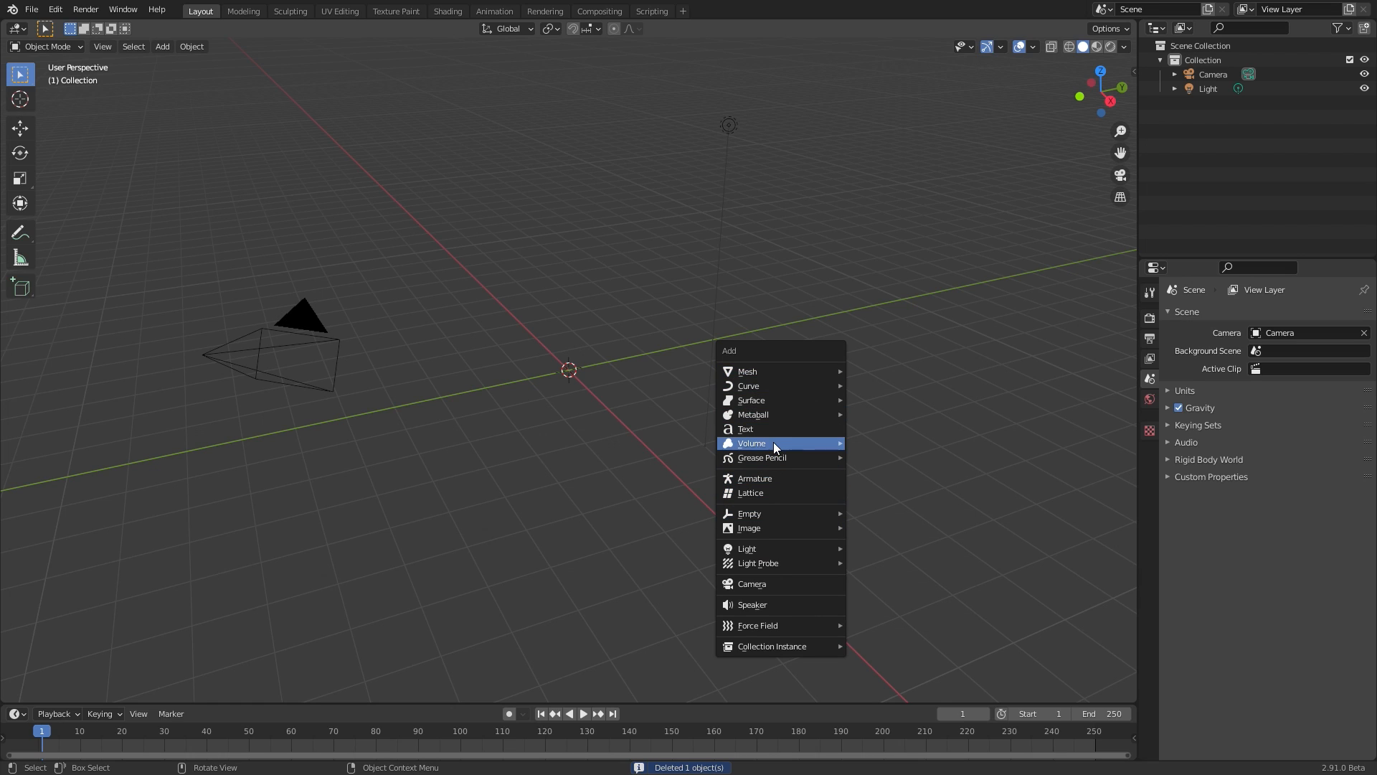
mouse_move(750, 443)
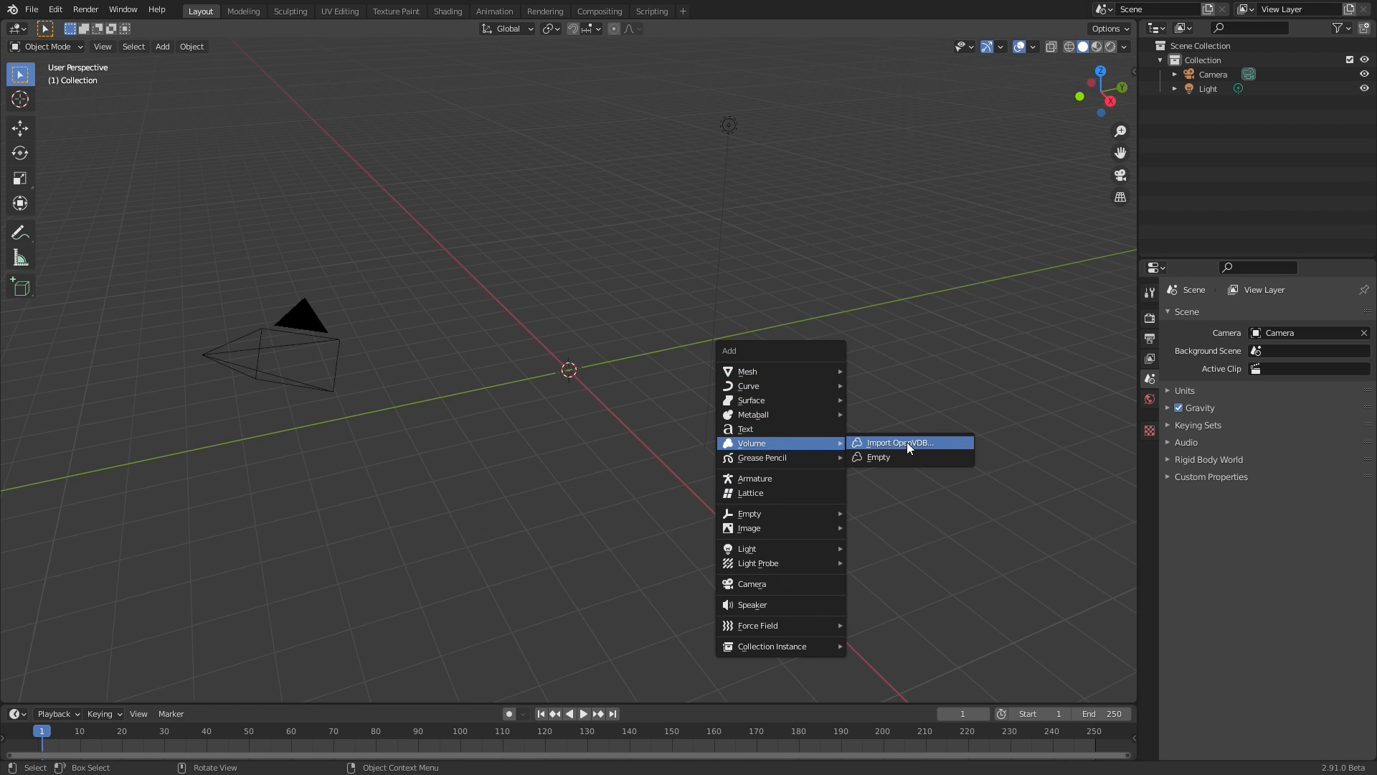
Import the fluid_data VDB files from Tutorial 2 > data as an OpenVDB volume.
click(898, 441)
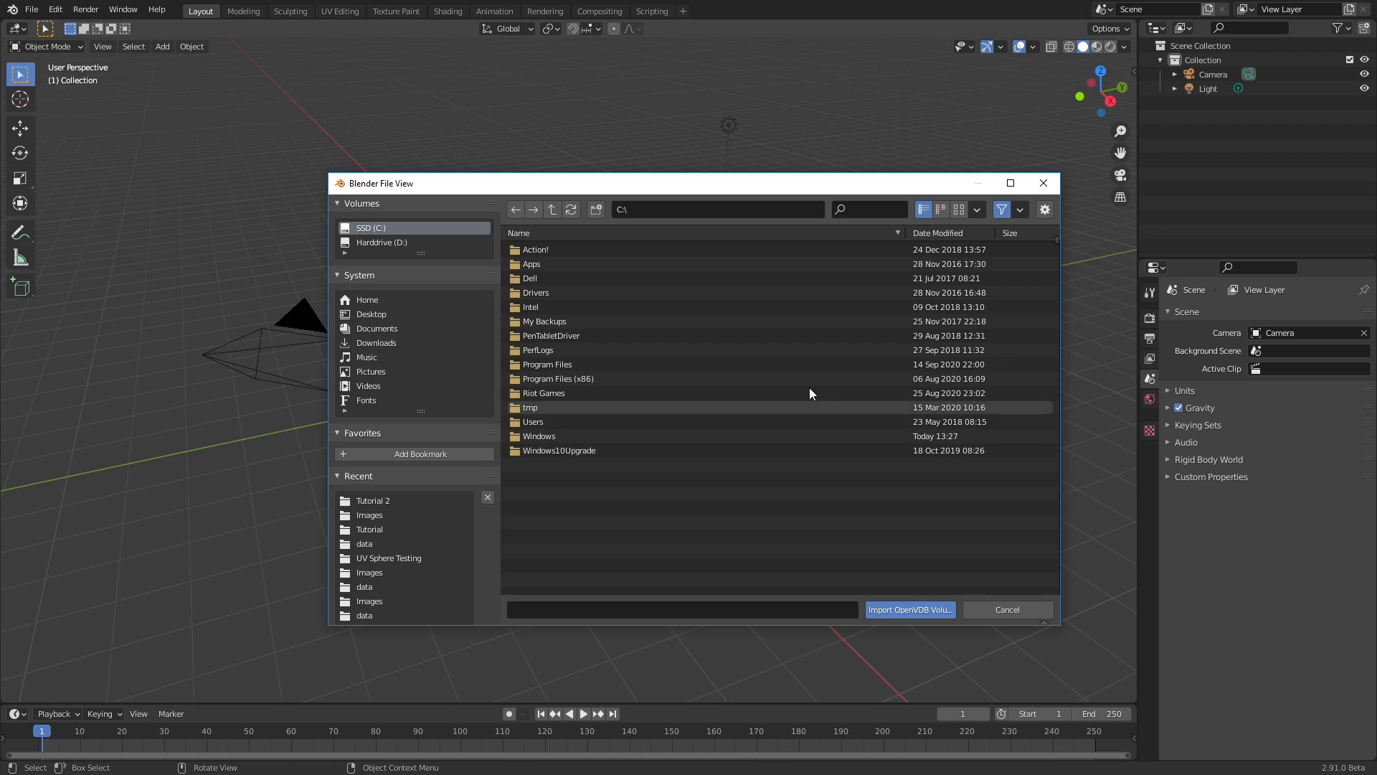
double_click(373, 499)
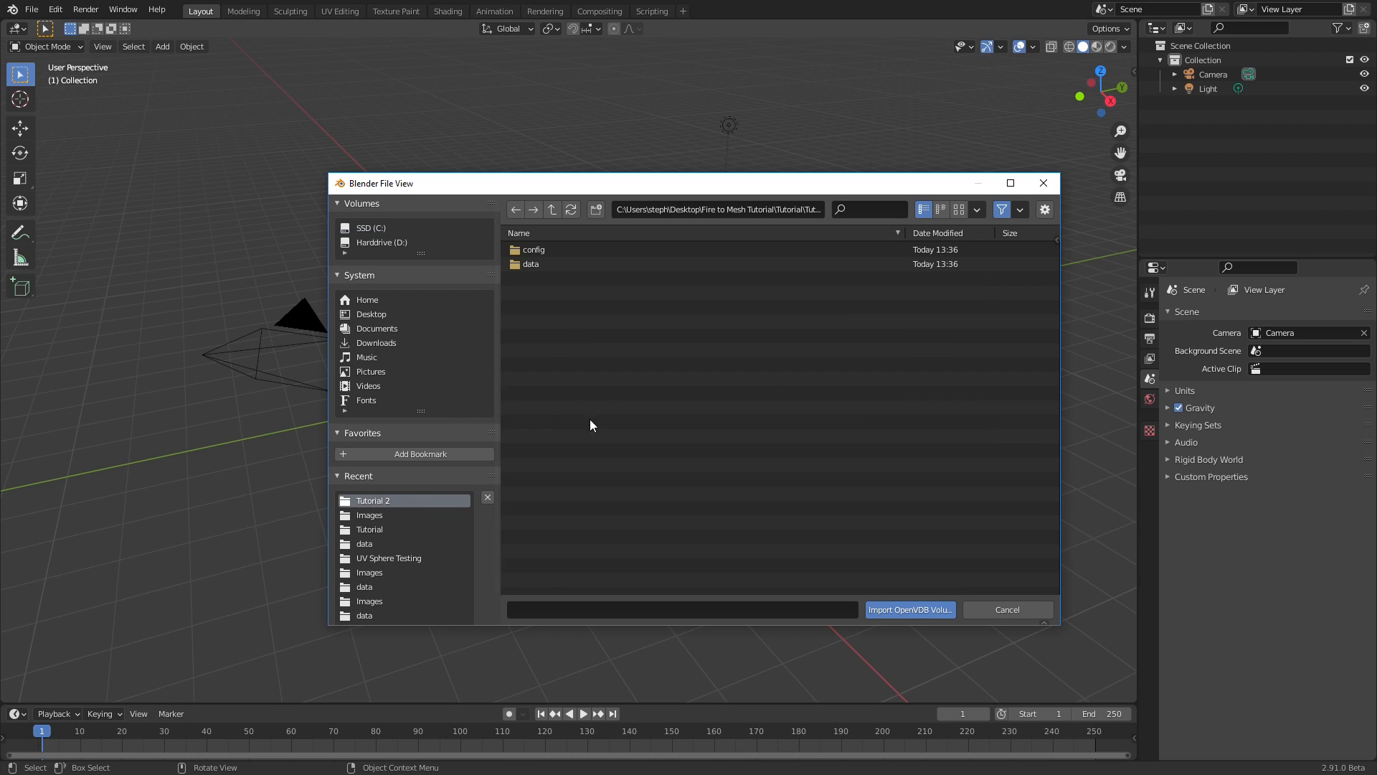
click(531, 264)
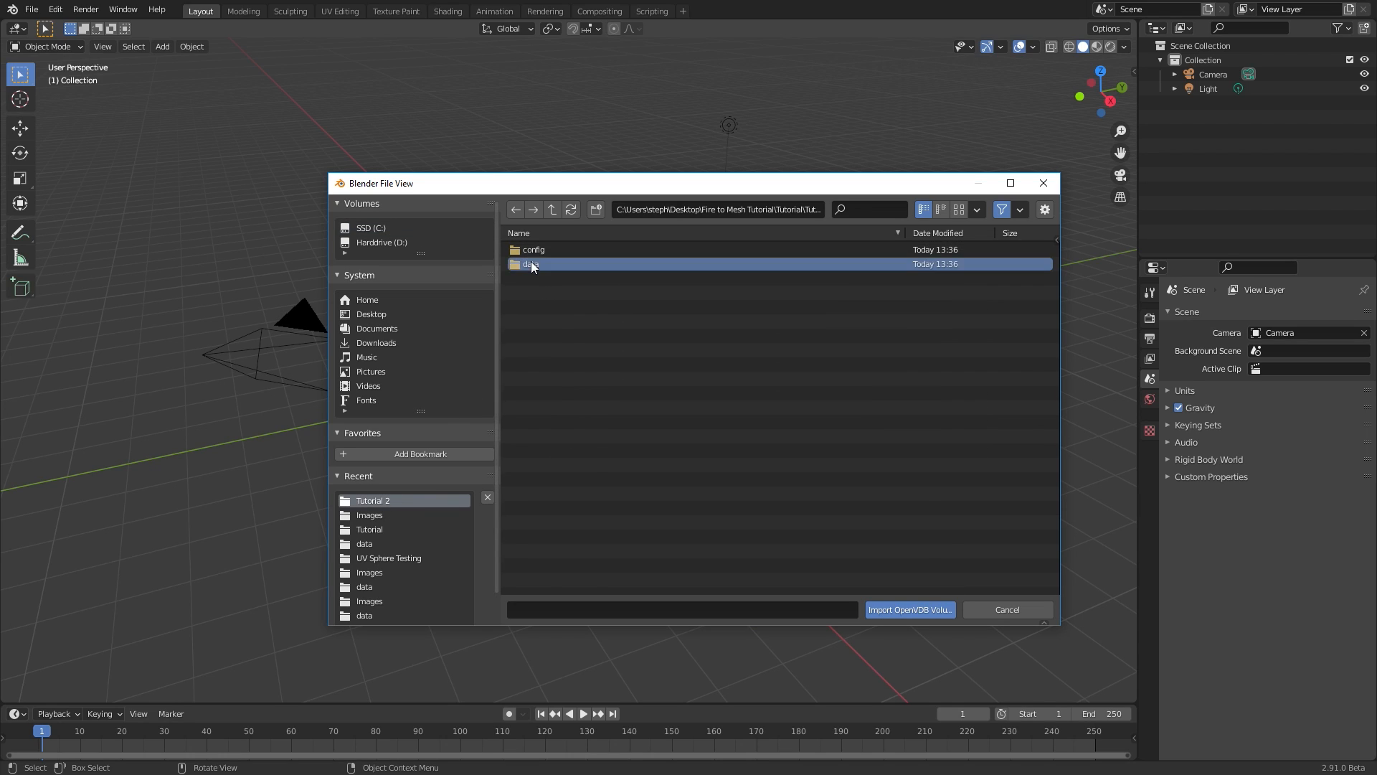
double_click(534, 264)
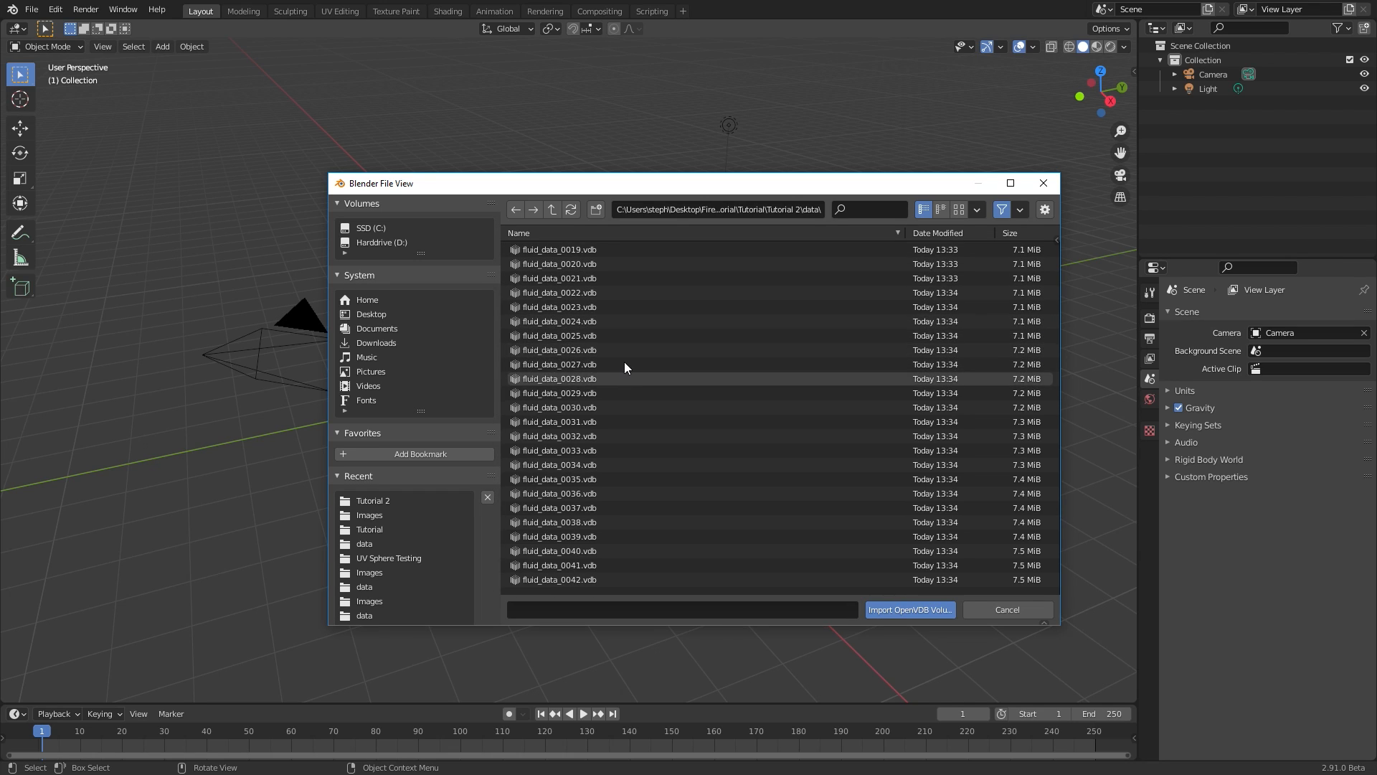
scroll(down, 3)
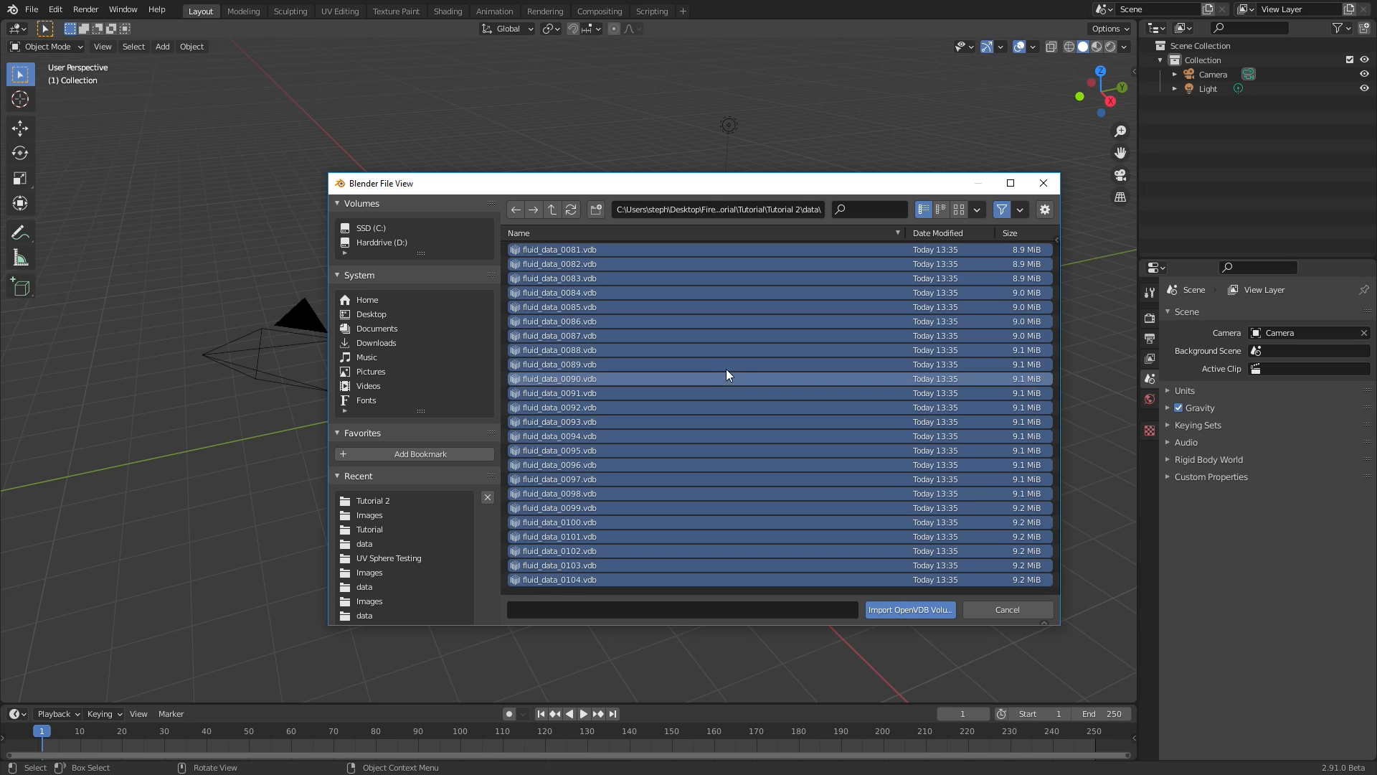
click(909, 610)
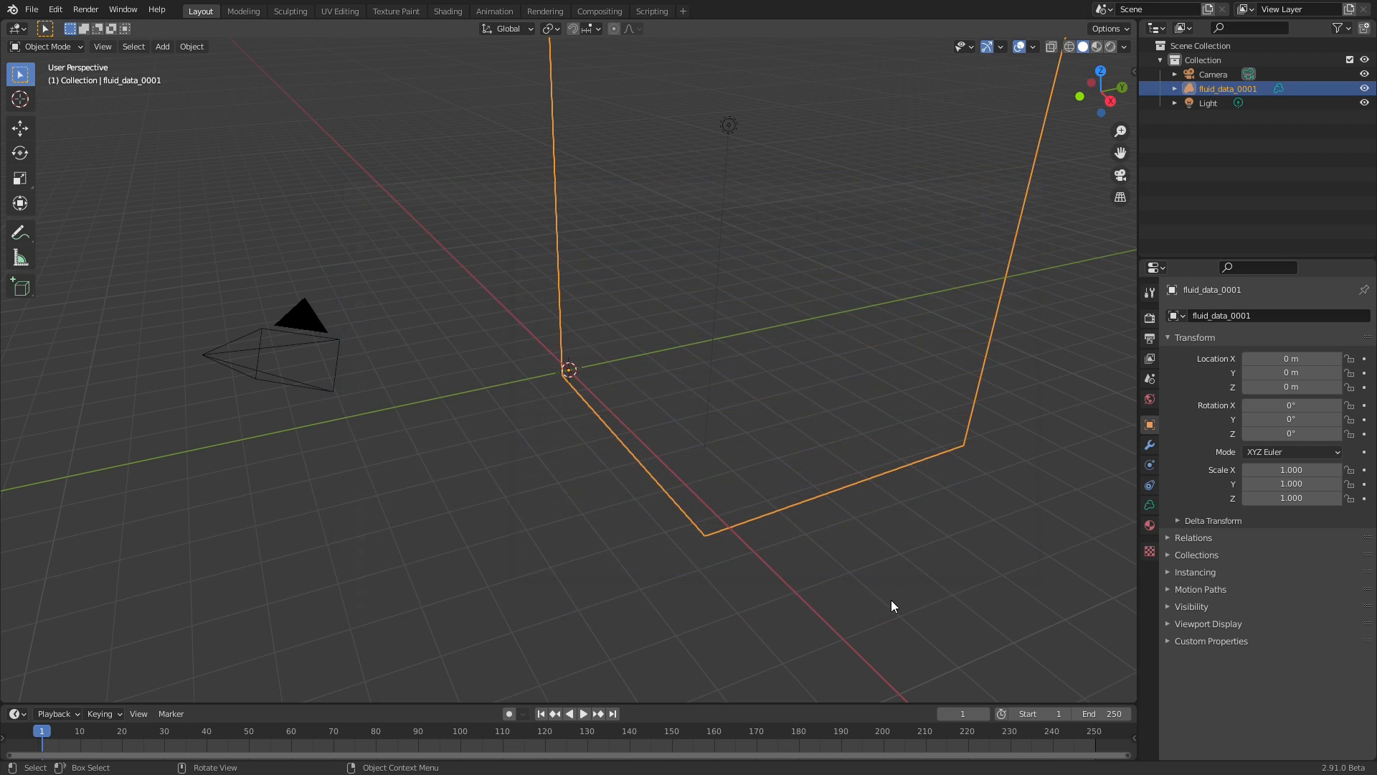
Inspect the imported volume's grids, selecting temperature, and view the smoke plume at frame 103.
drag(891, 606, 648, 434)
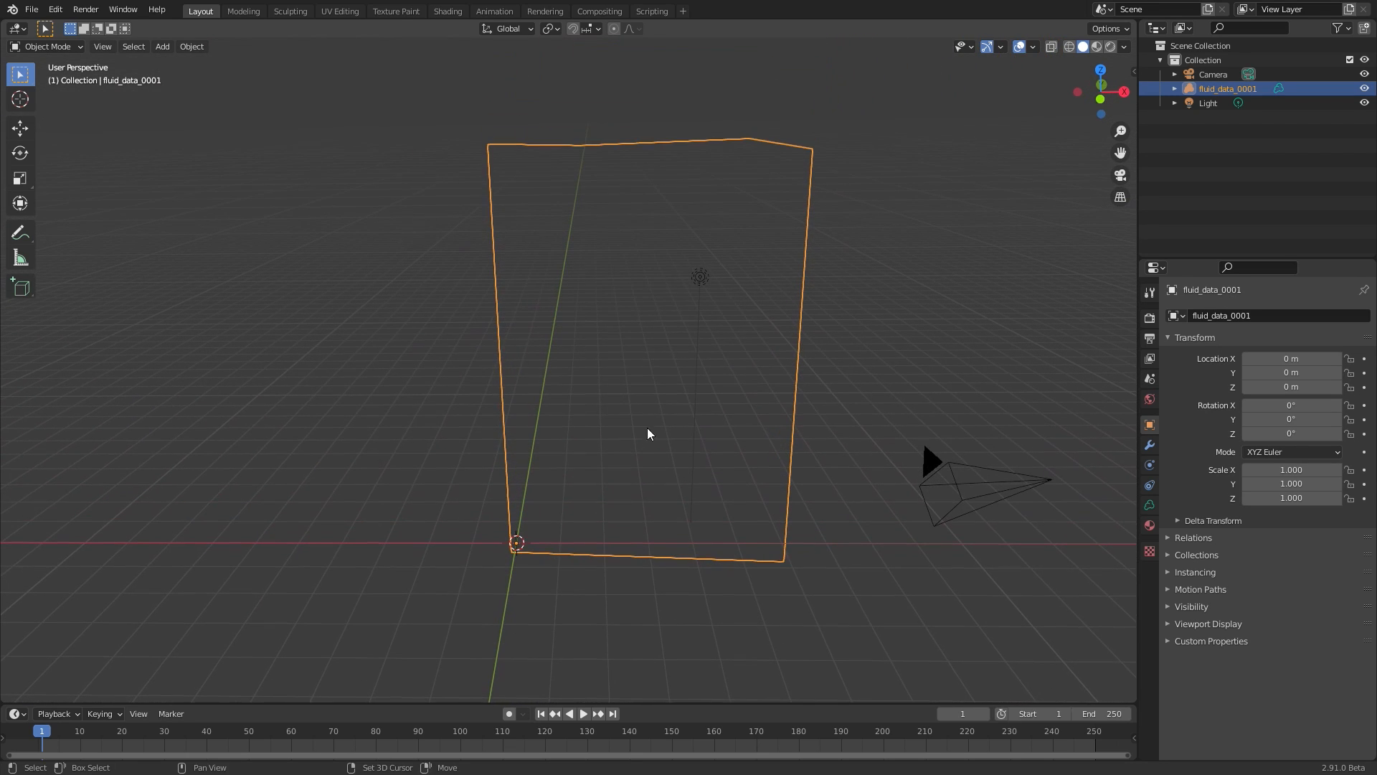
drag(650, 430, 672, 563)
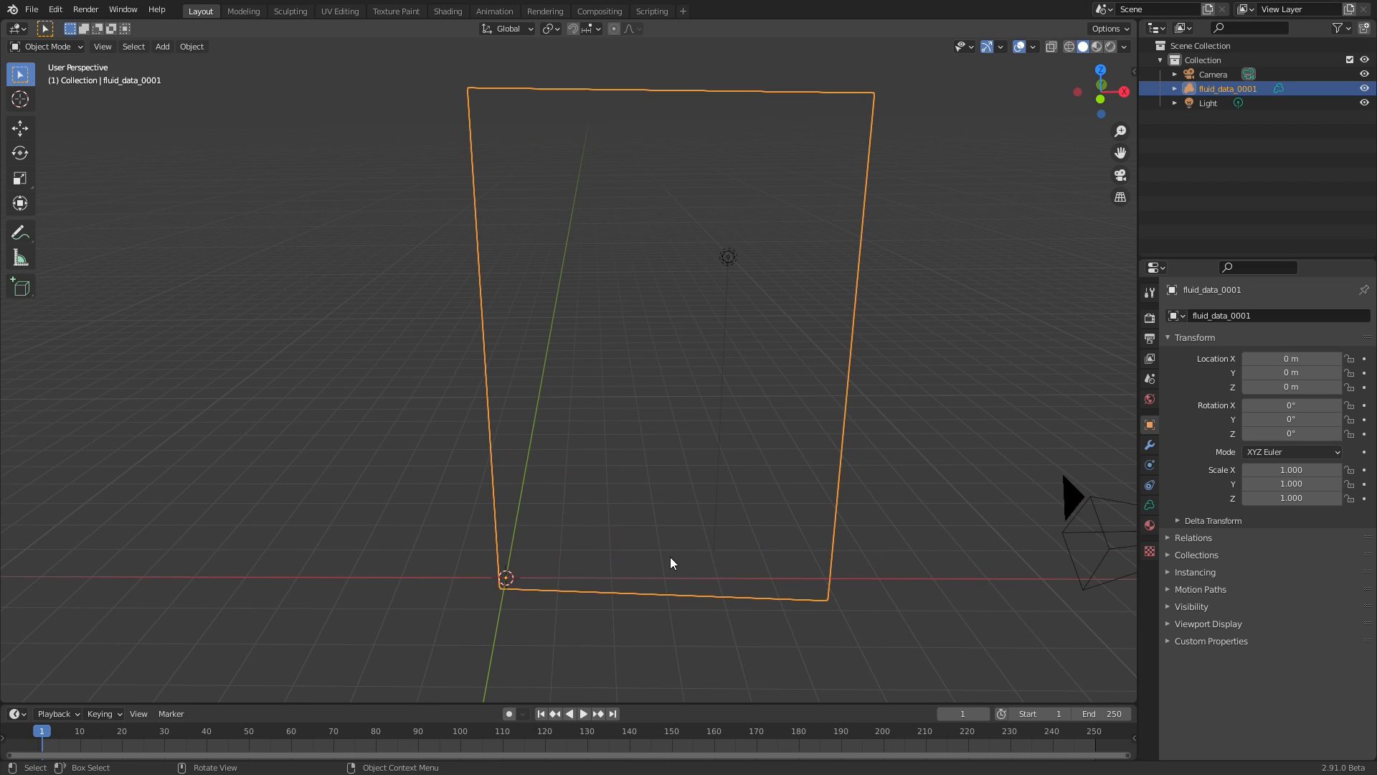
click(583, 713)
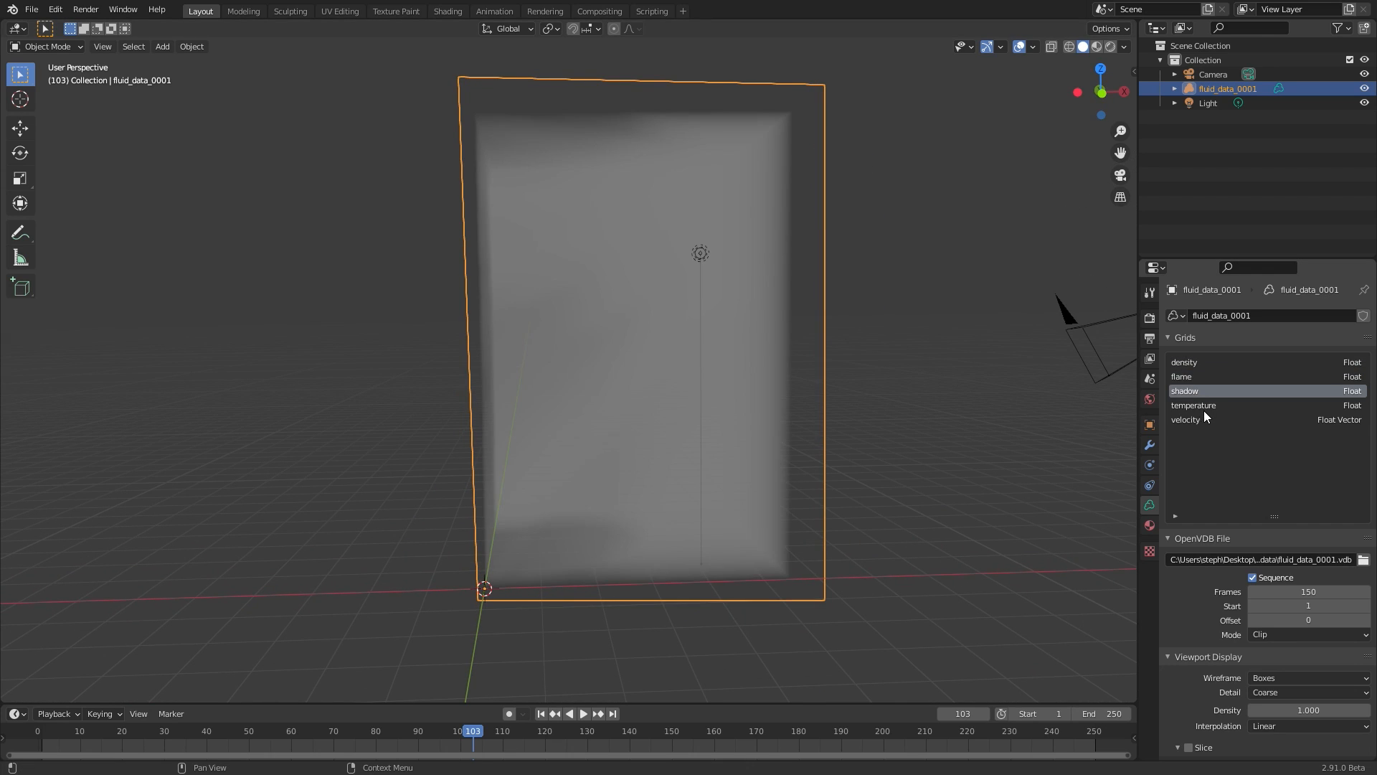
click(1185, 419)
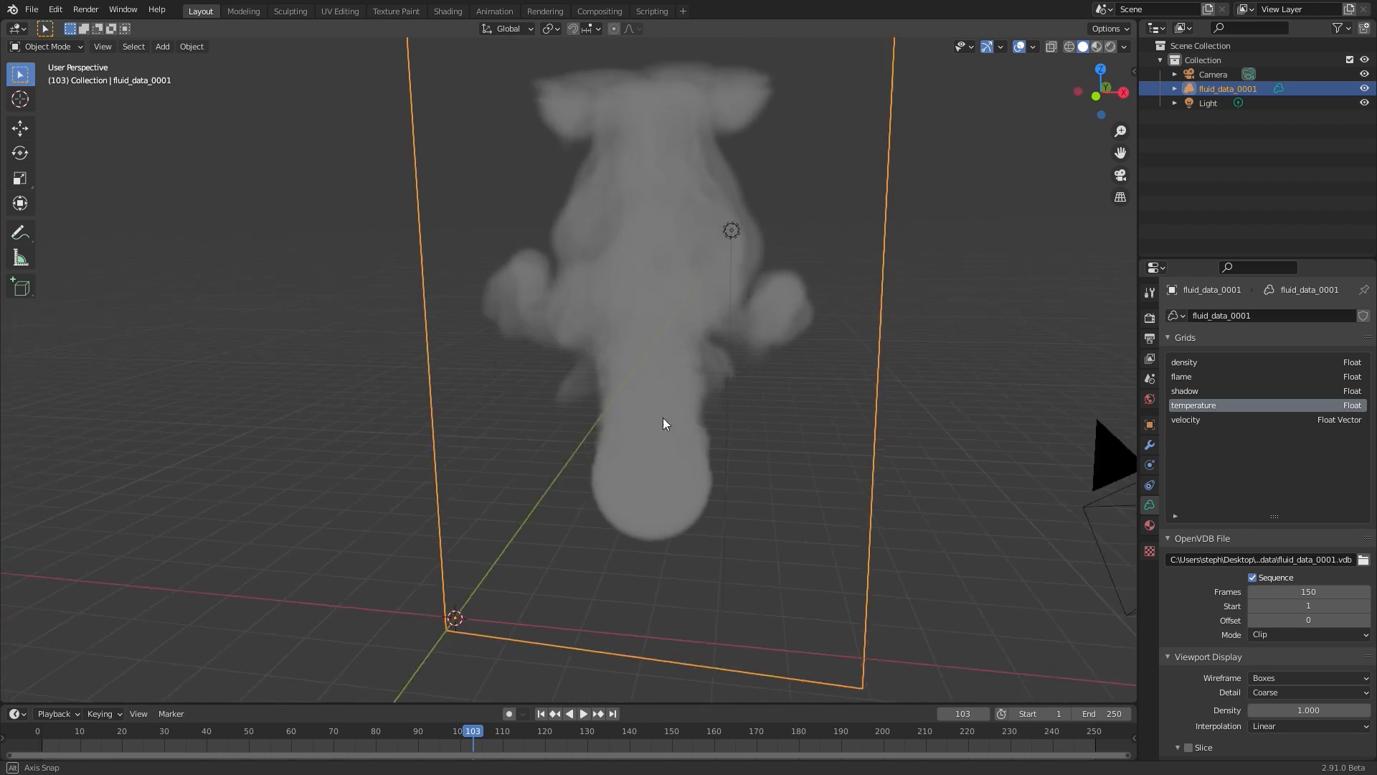
drag(663, 425, 741, 421)
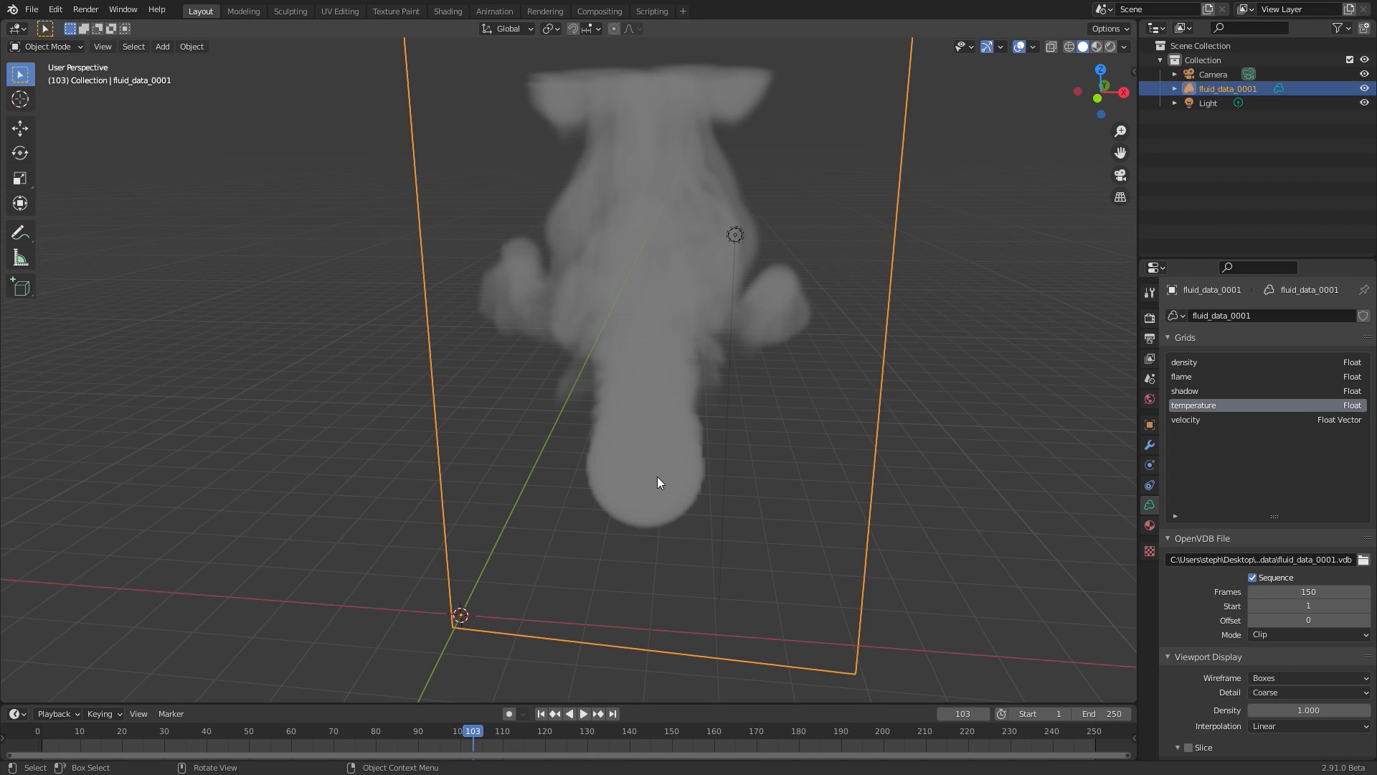
Add a cube beside the smoke and give it a Volume to Mesh modifier.
click(162, 46)
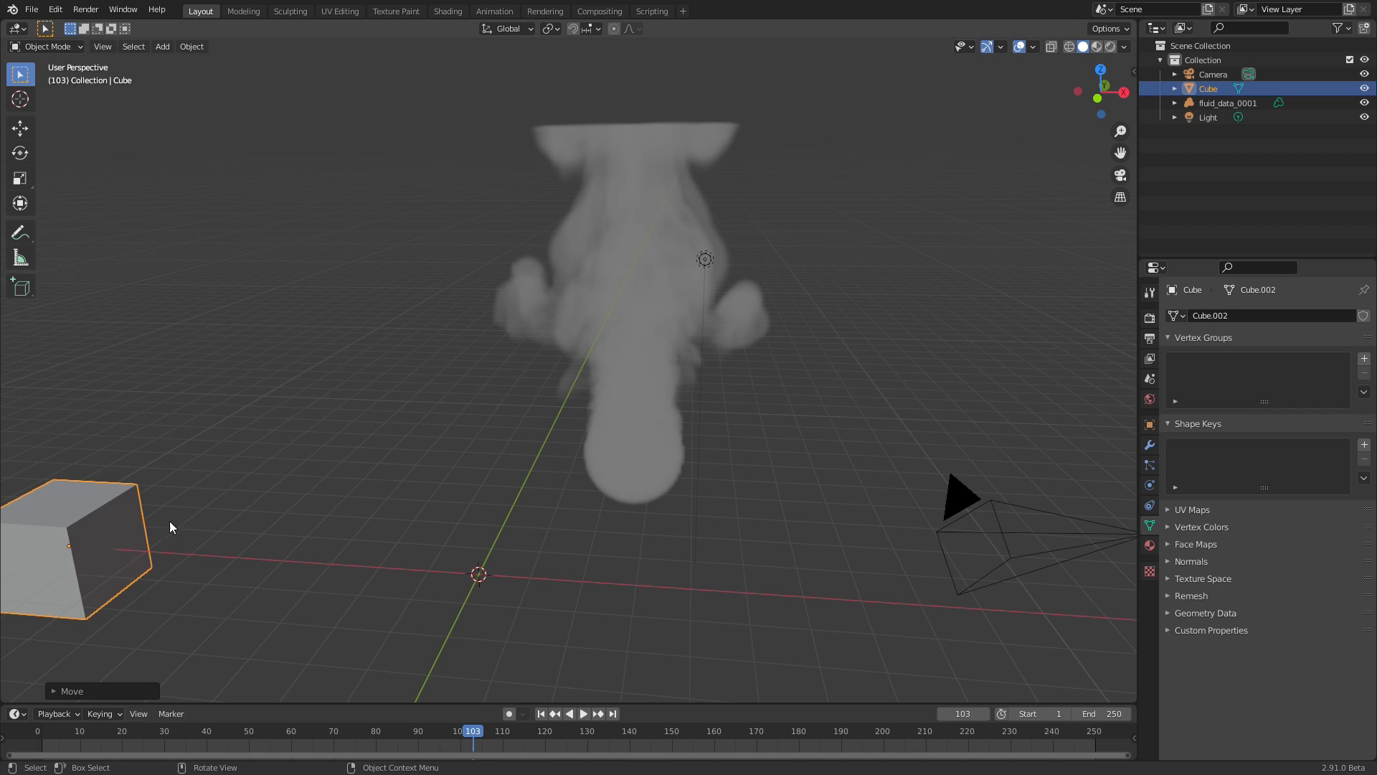
mouse_move(522, 432)
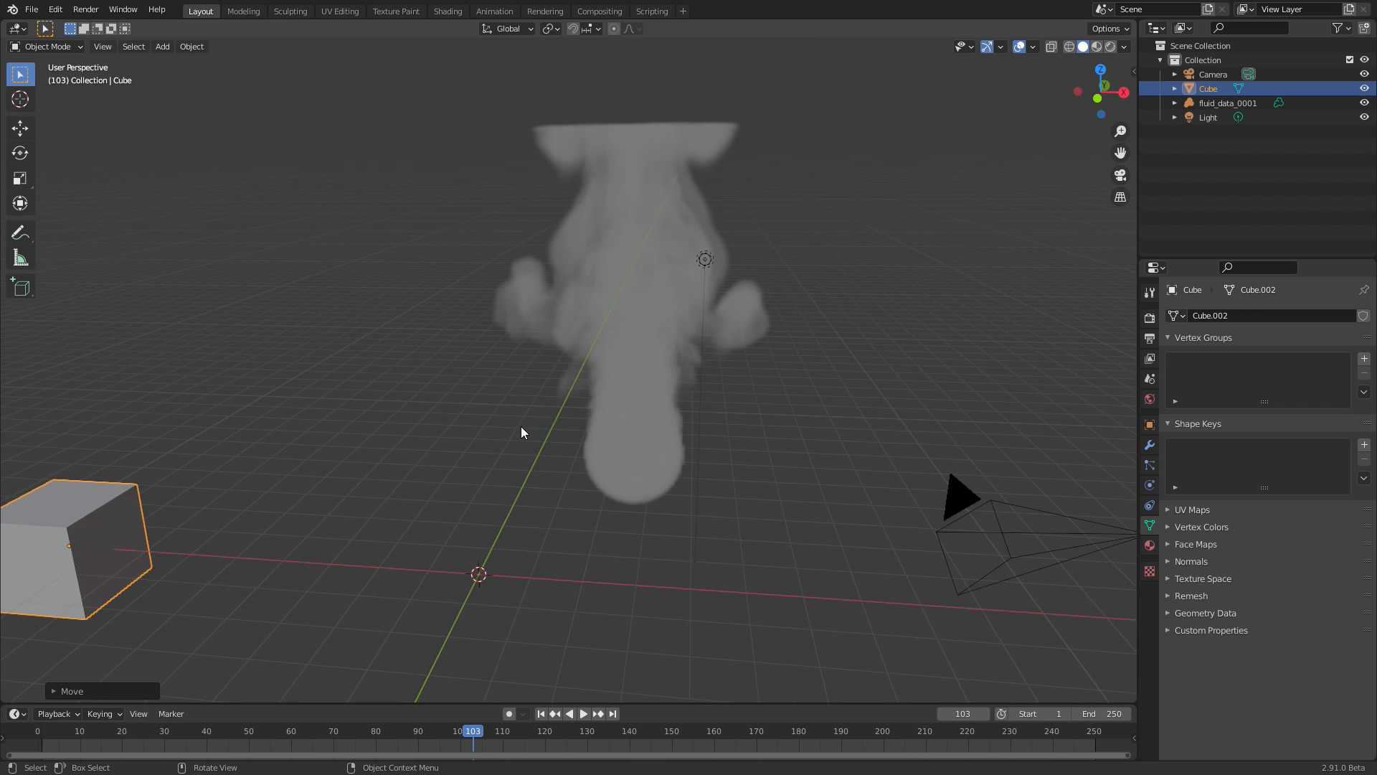
click(1147, 444)
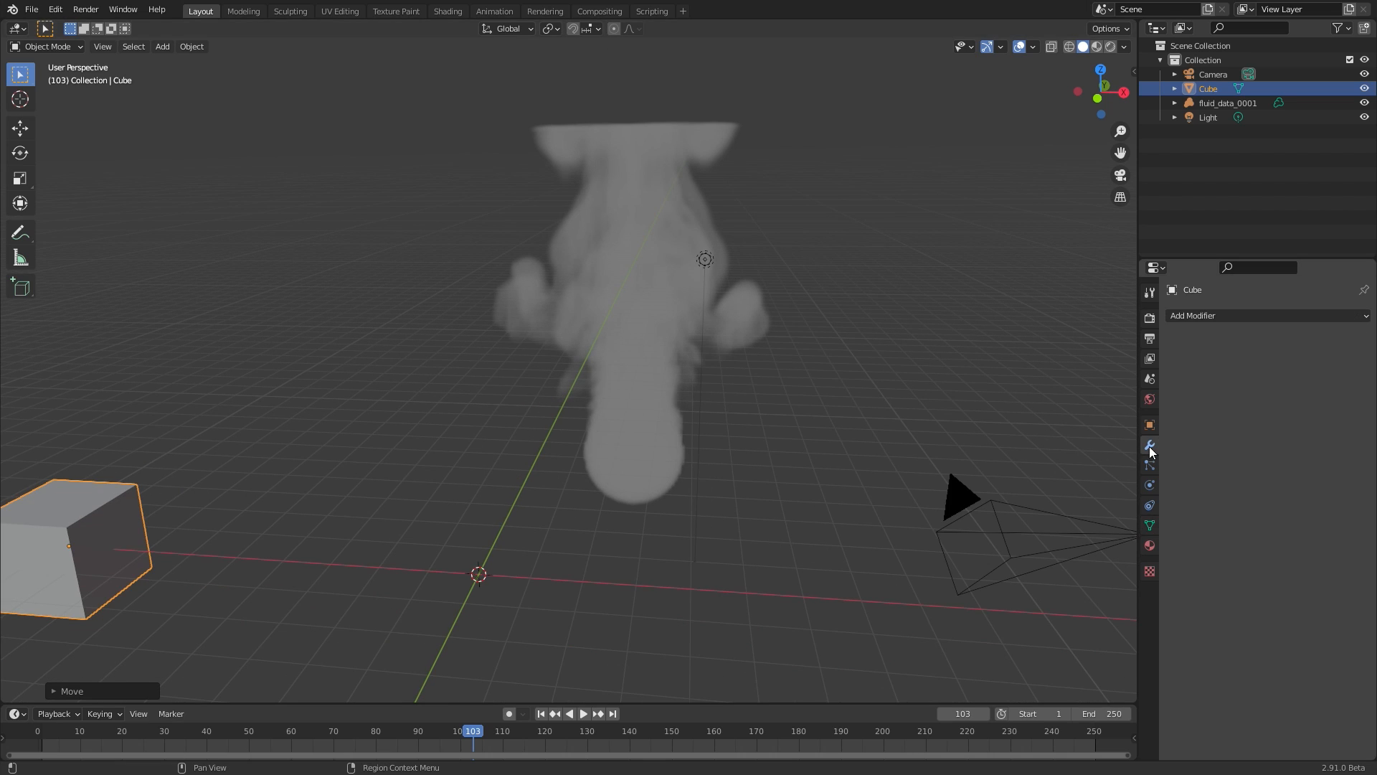
click(1266, 316)
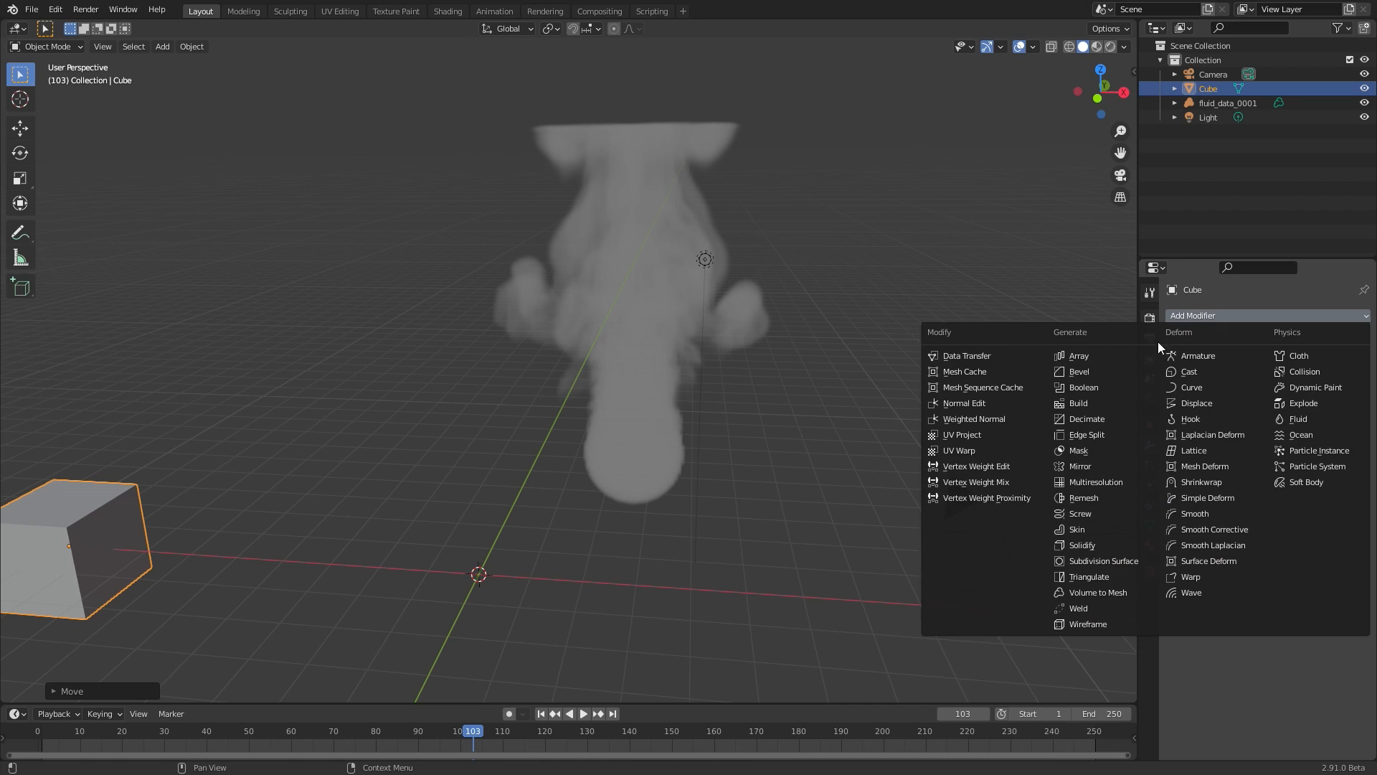
click(1096, 593)
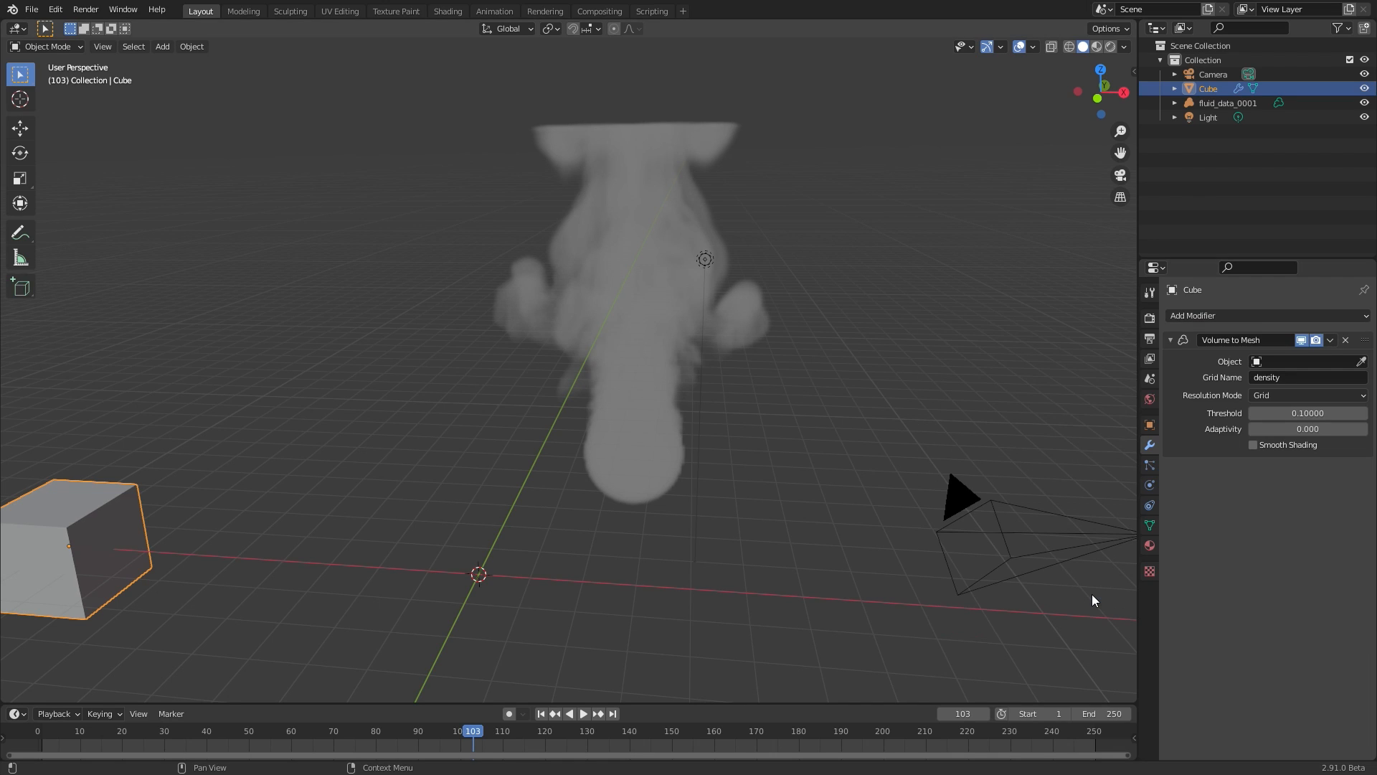
click(1304, 362)
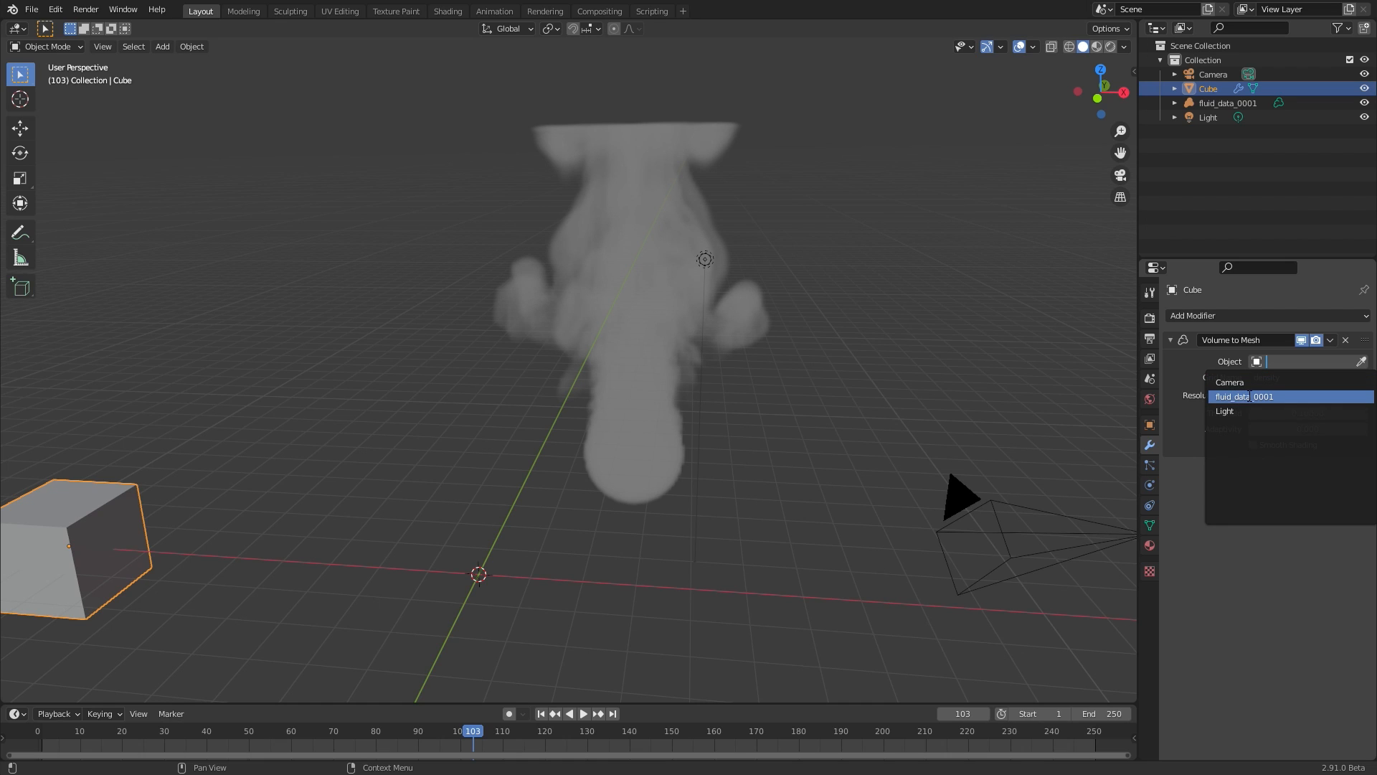
Source the mesh from fluid_data_0001, lower threshold to 0.001, try adaptivity 1.000 then return it to 0.
click(1241, 396)
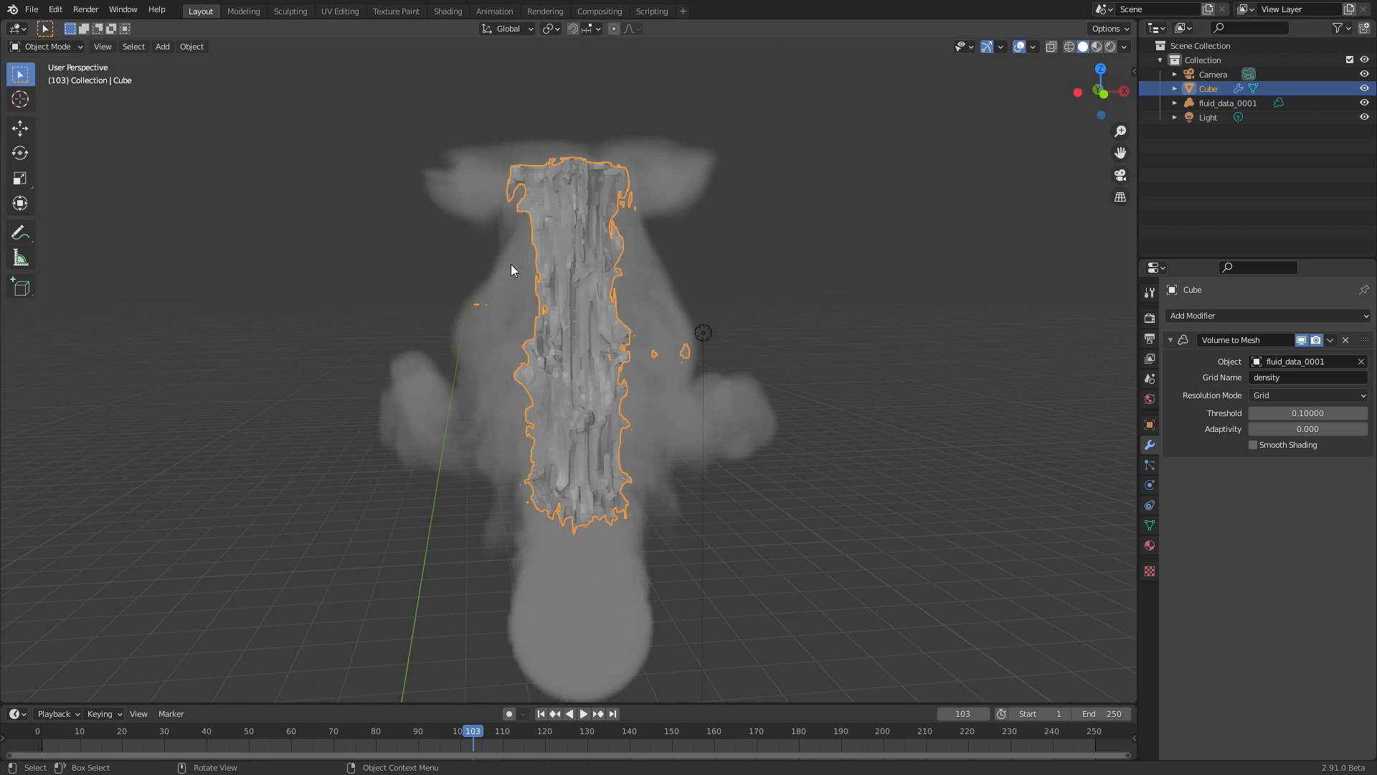
mouse_move(636, 475)
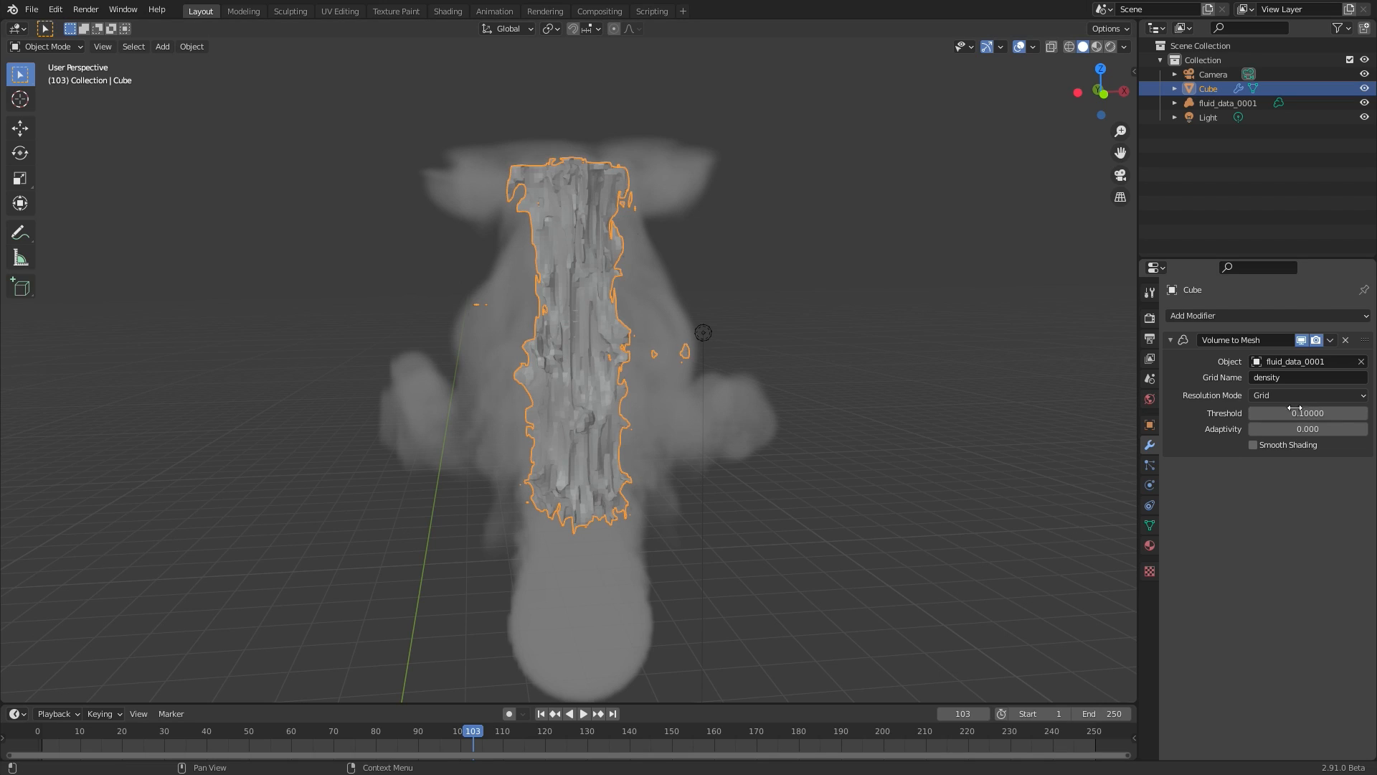
mouse_move(1307, 412)
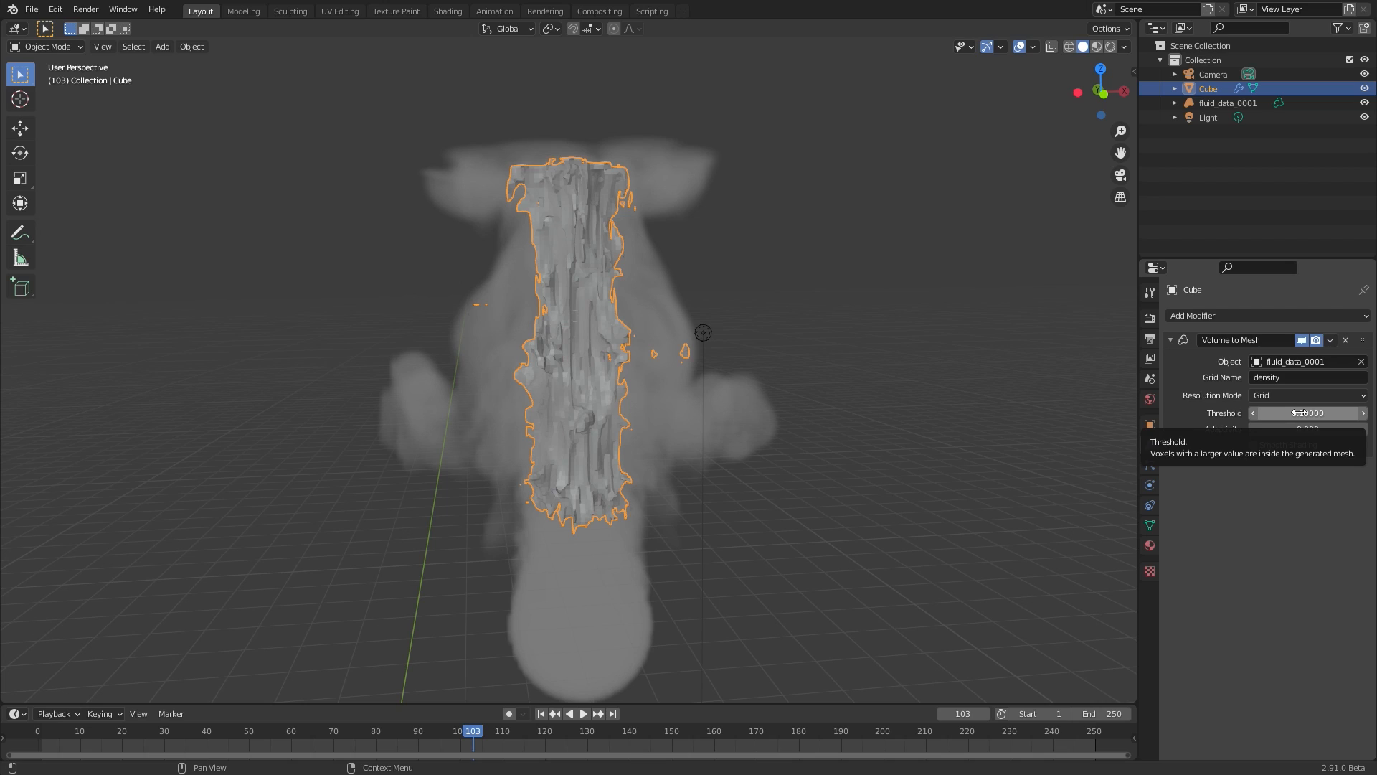
mouse_move(566, 332)
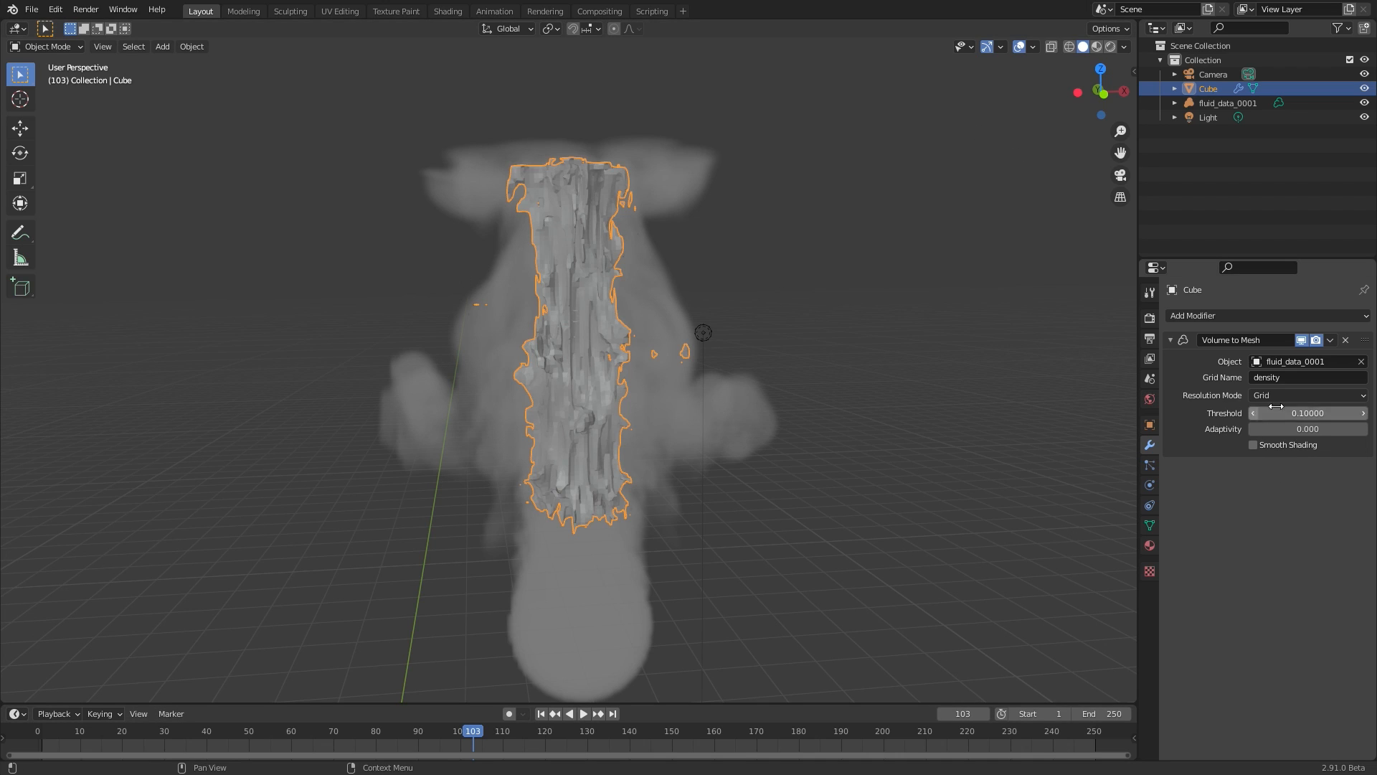
drag(1309, 413, 1270, 413)
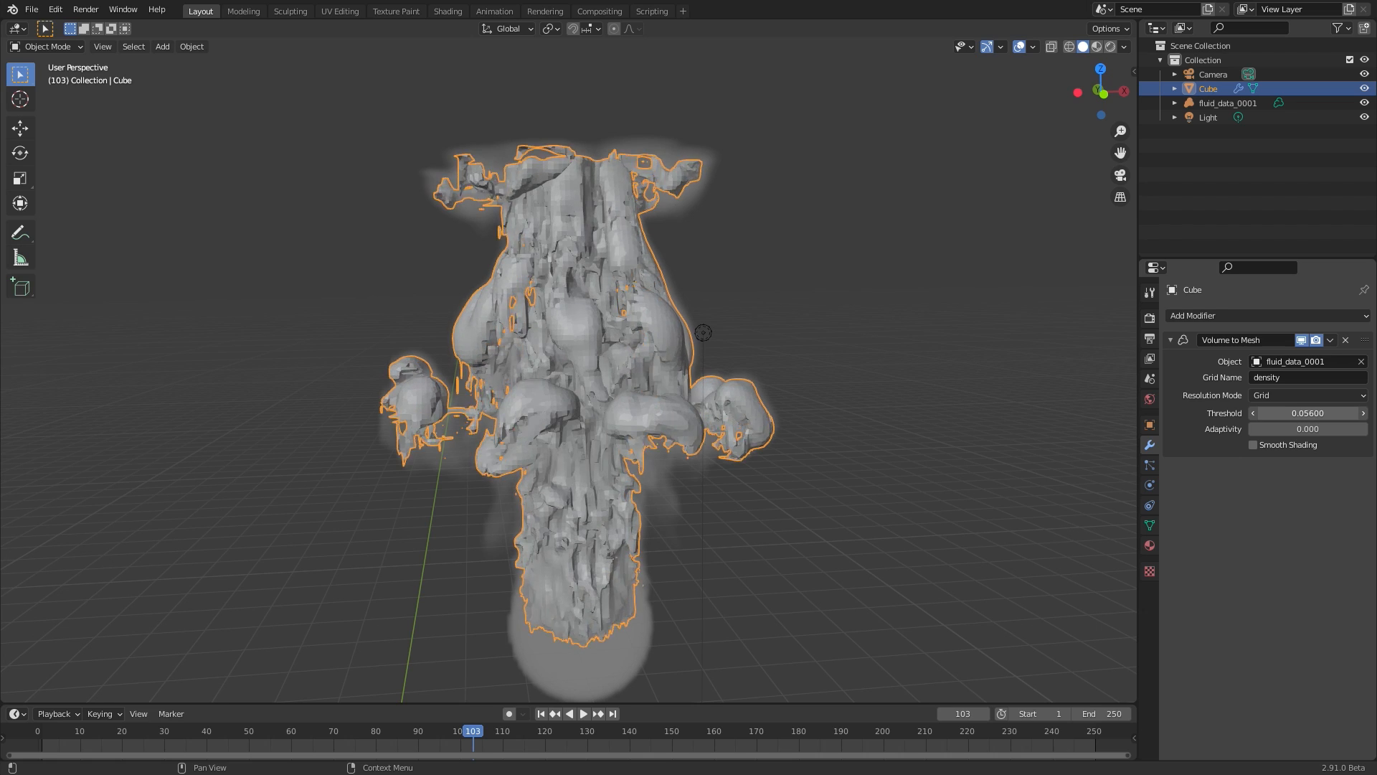
click(1305, 413)
text(0.00100)
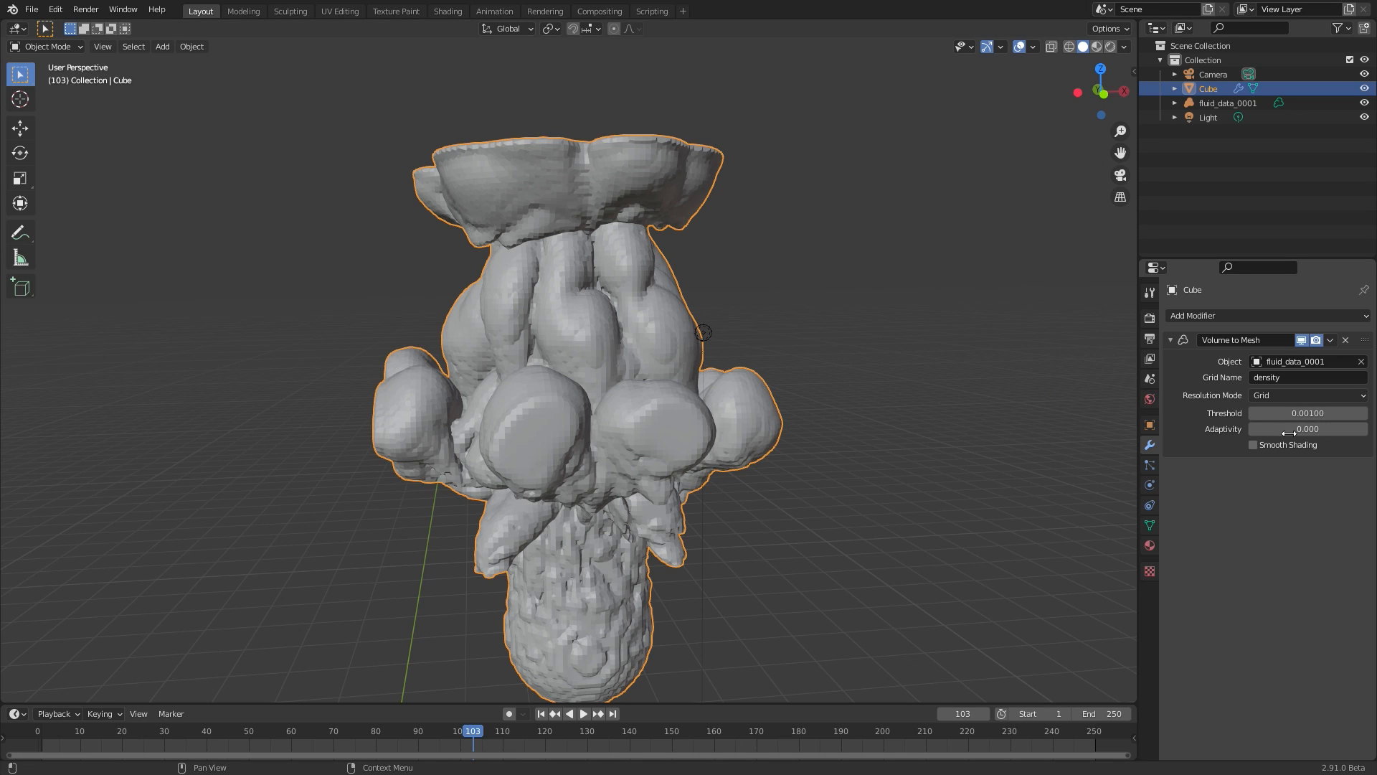
drag(1291, 429, 1362, 429)
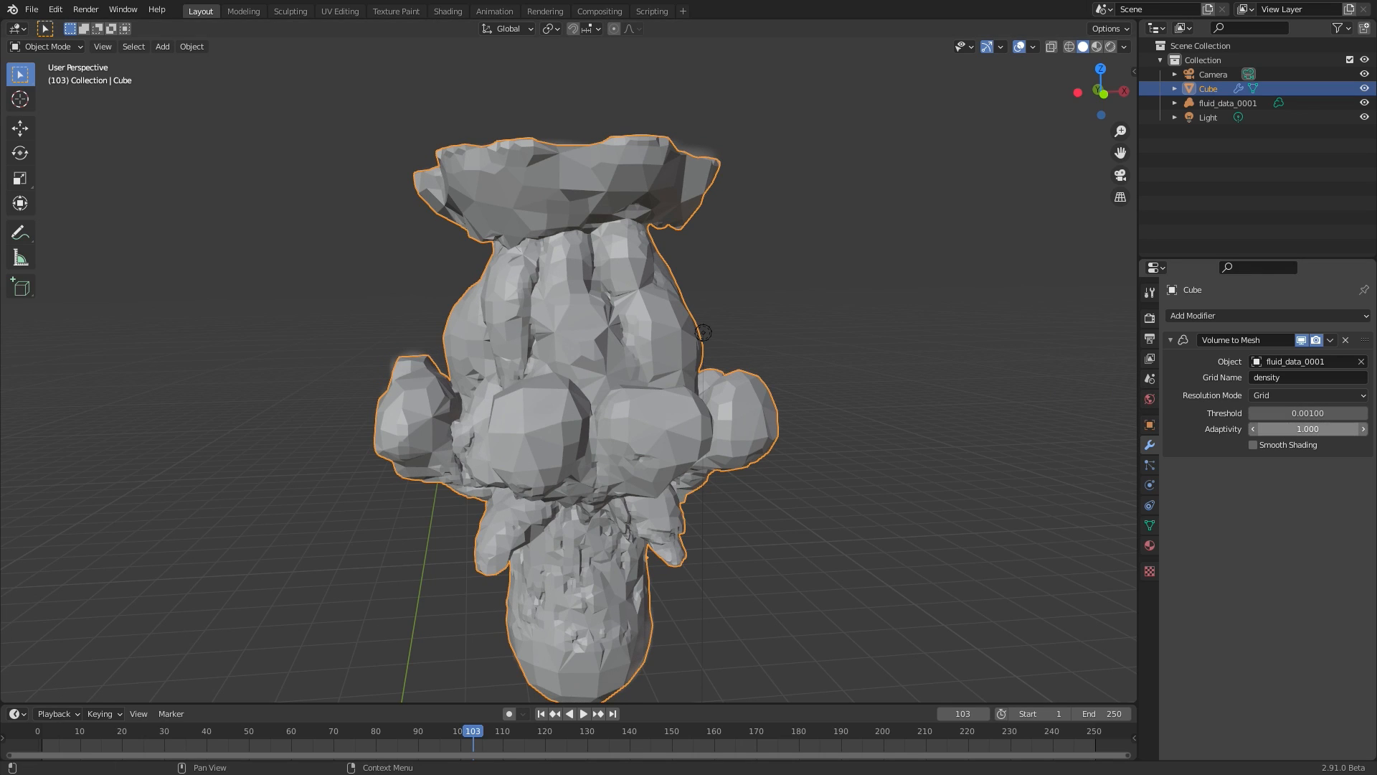
mouse_move(398, 126)
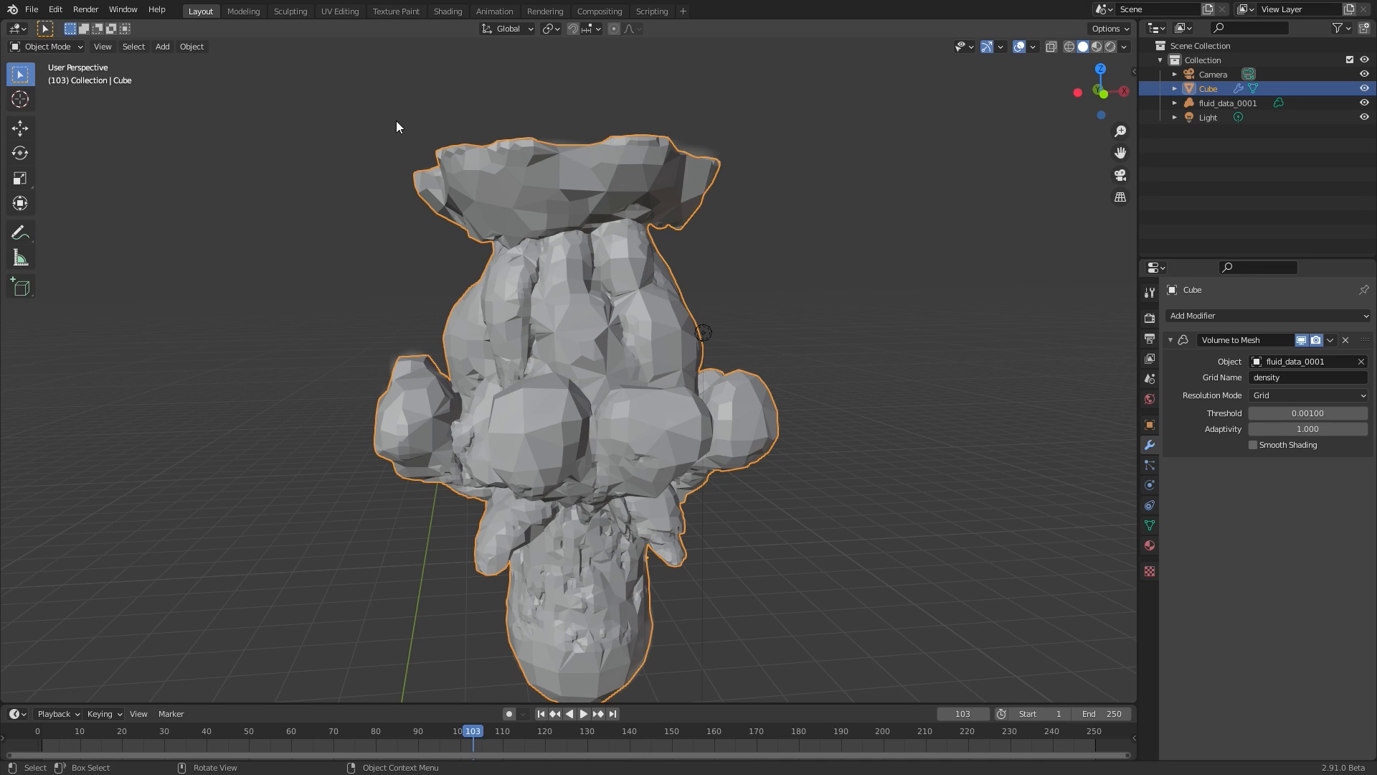
mouse_move(1307, 429)
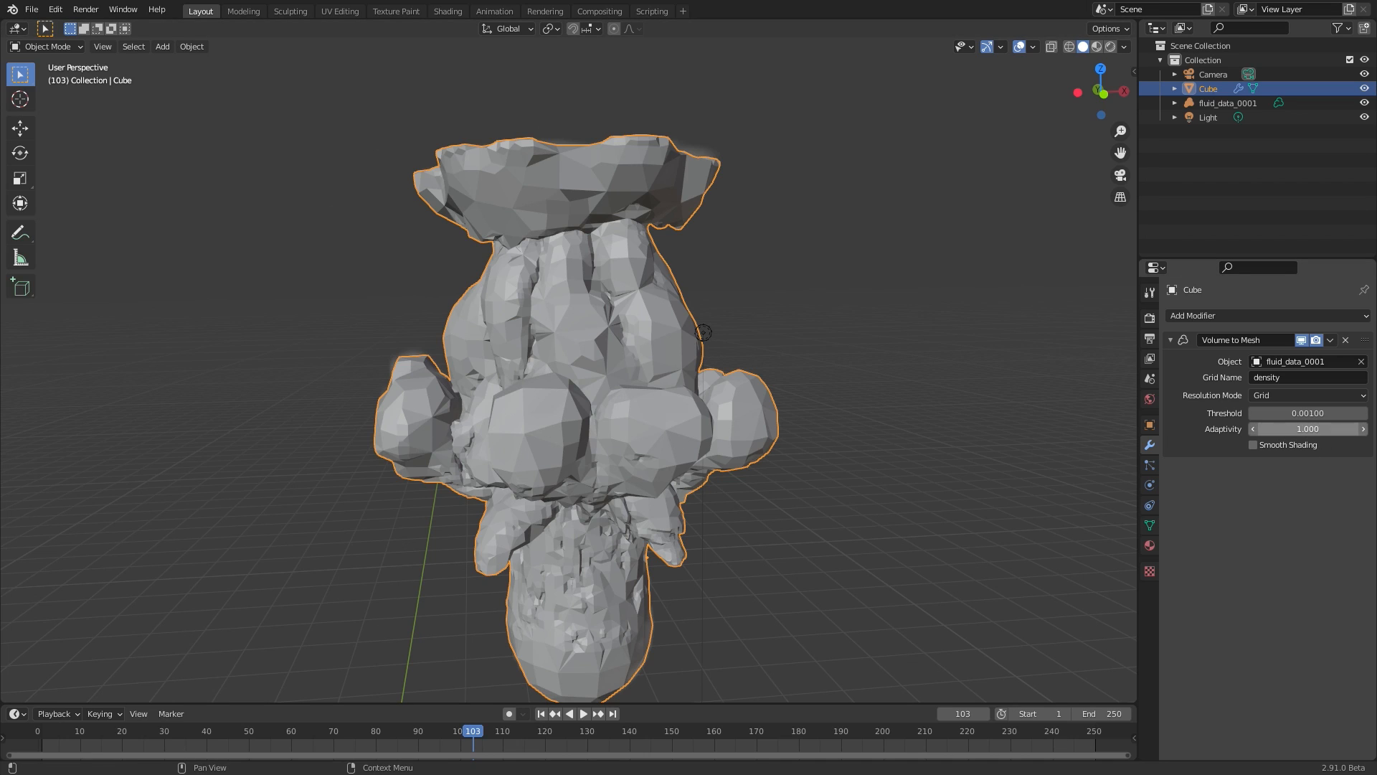
click(1307, 429)
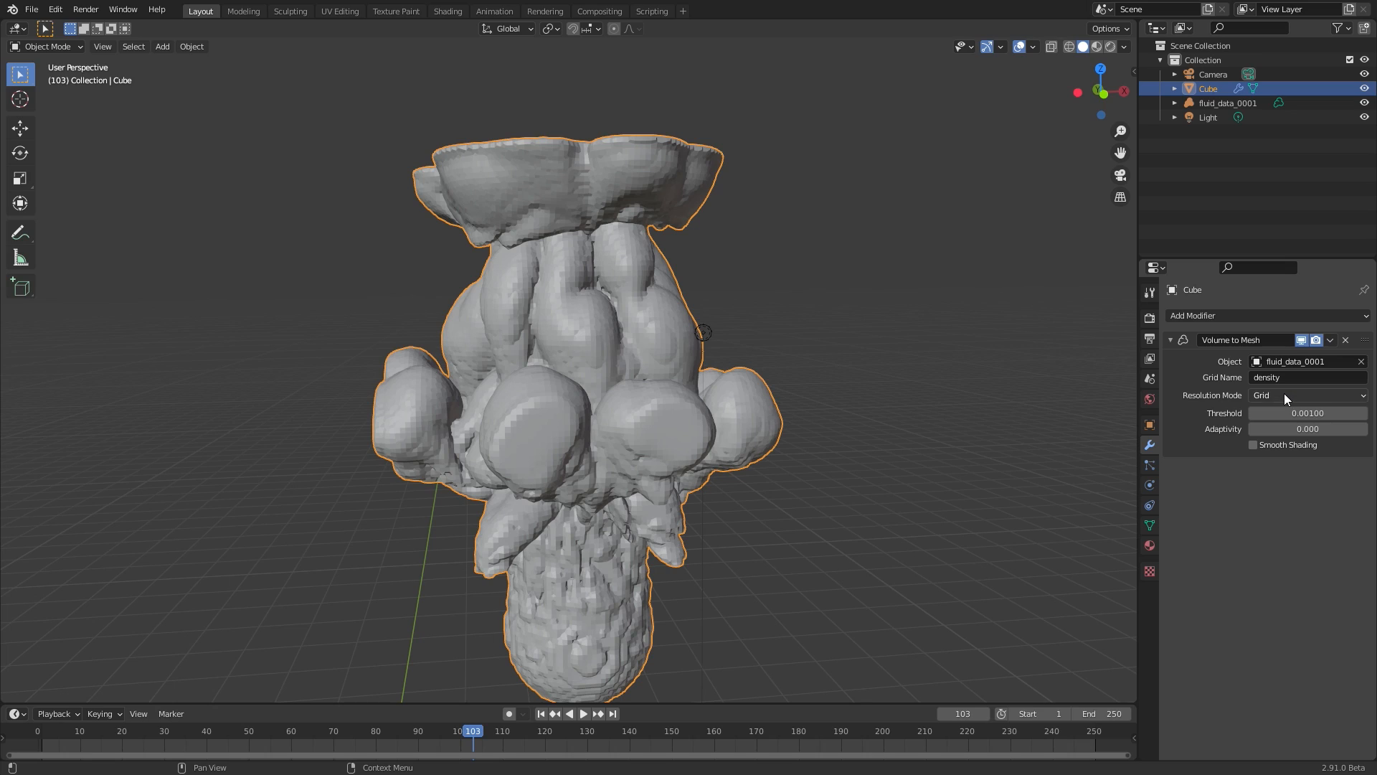
Switch Resolution Mode to Voxel Amount, briefly trying Voxel Size, and enter a voxel count of 128.
click(1307, 394)
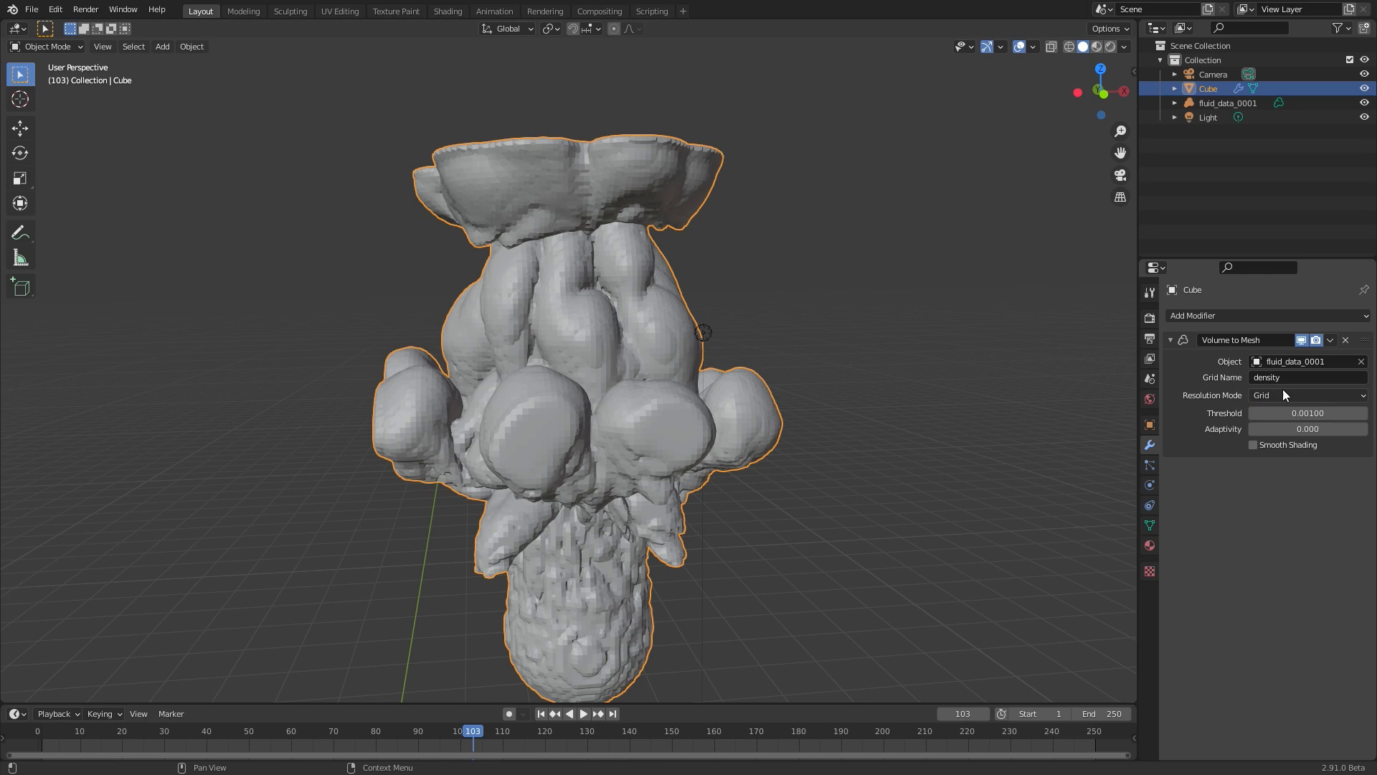
click(1307, 395)
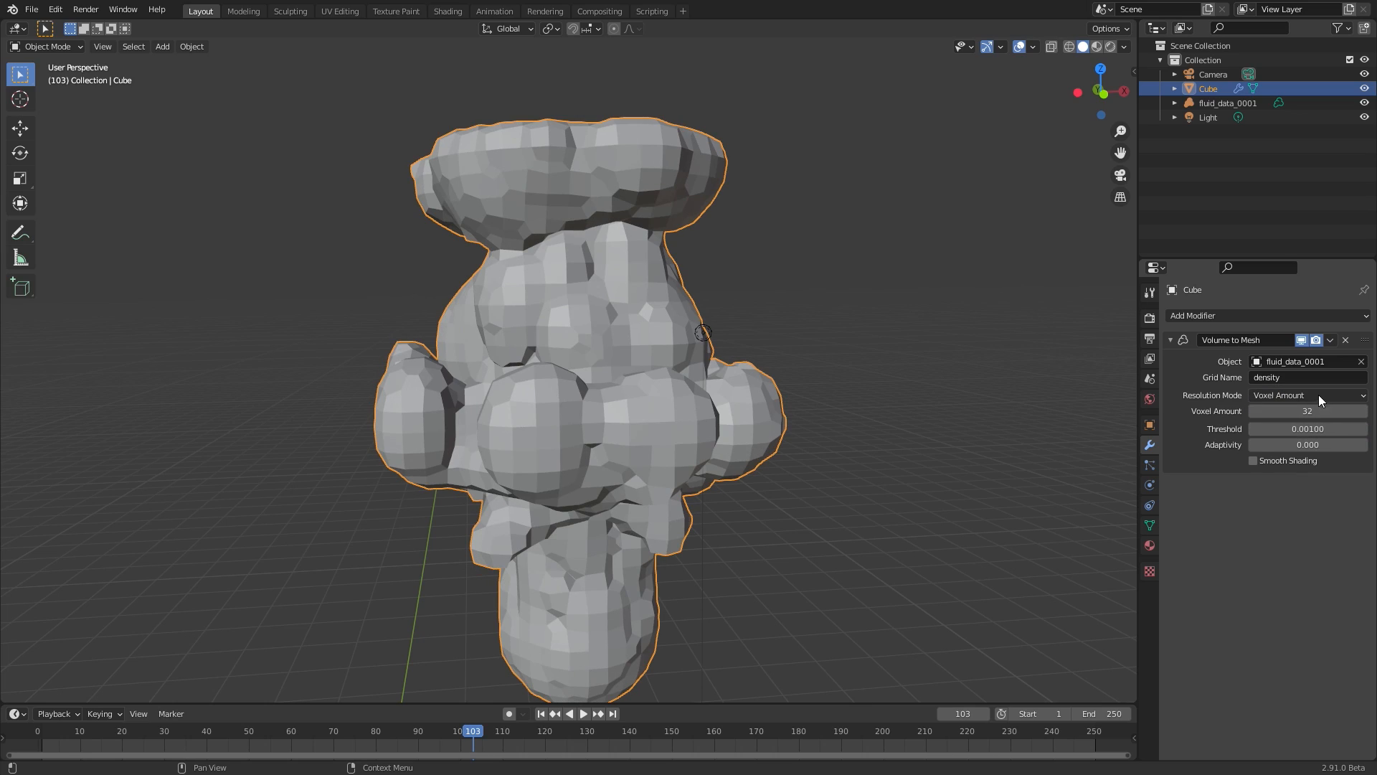
mouse_move(1307, 412)
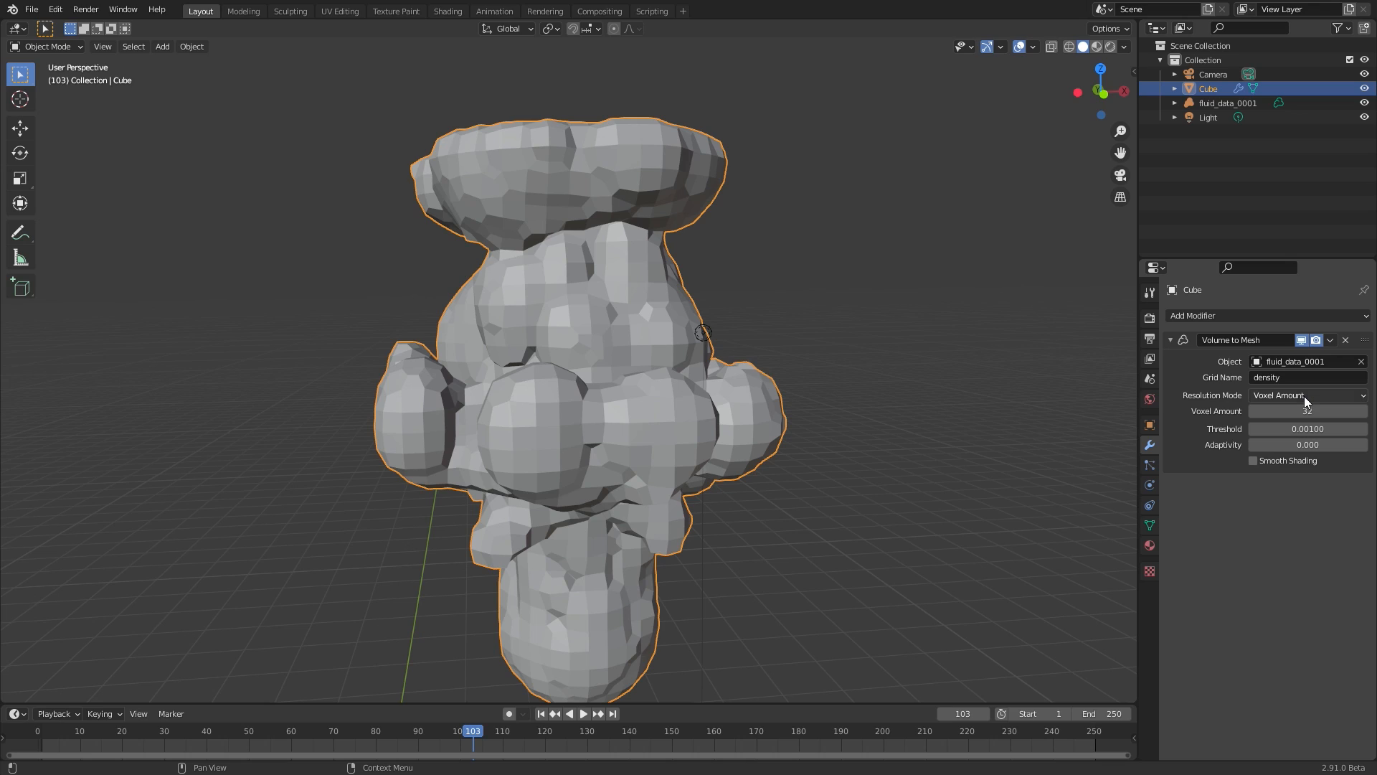
click(1305, 395)
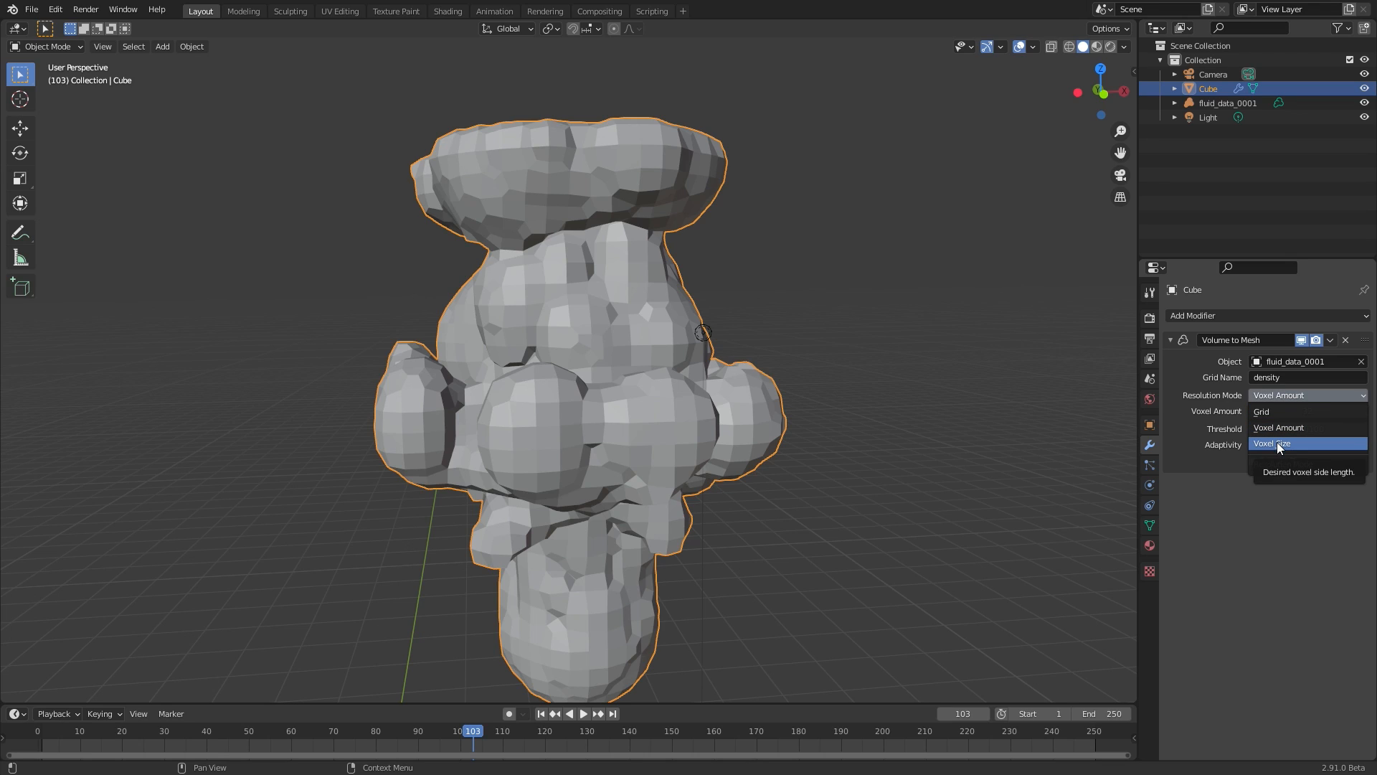
click(1273, 443)
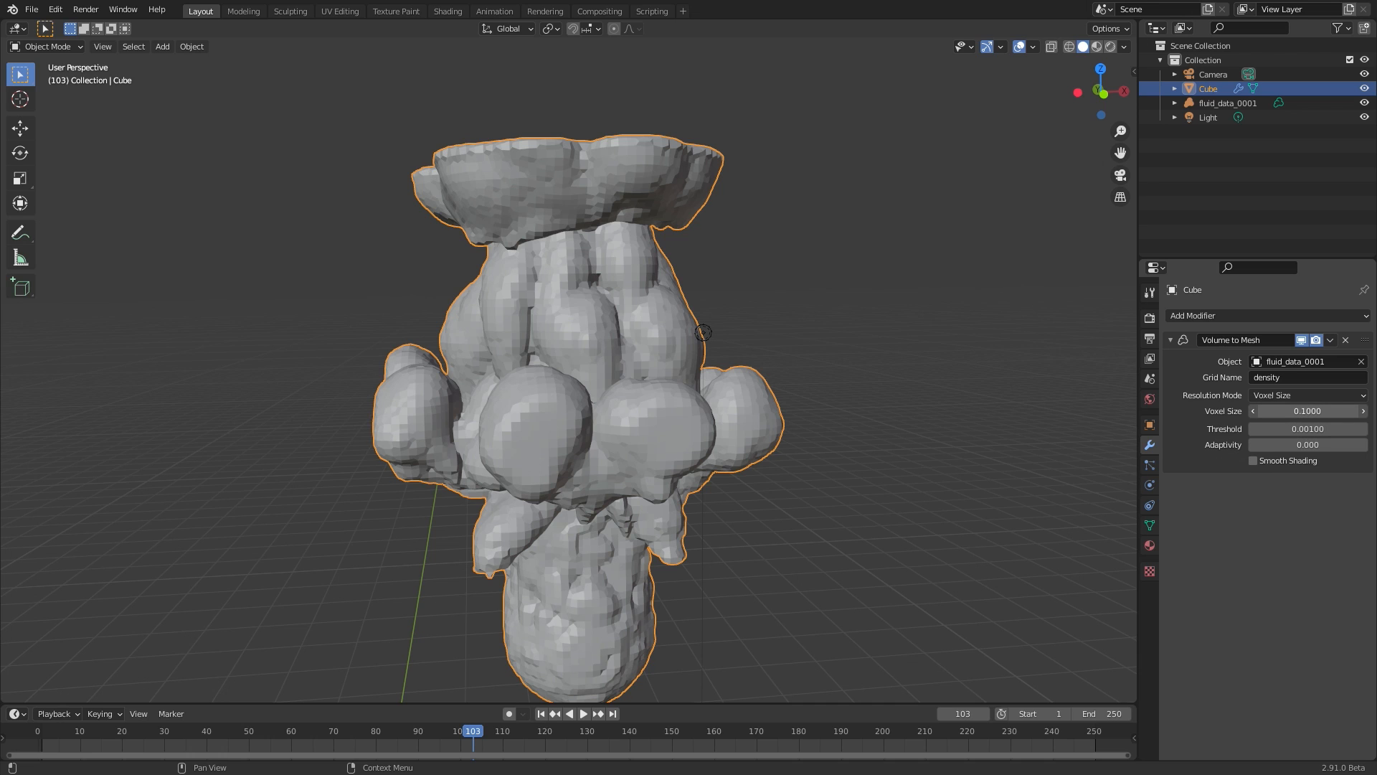
click(1307, 411)
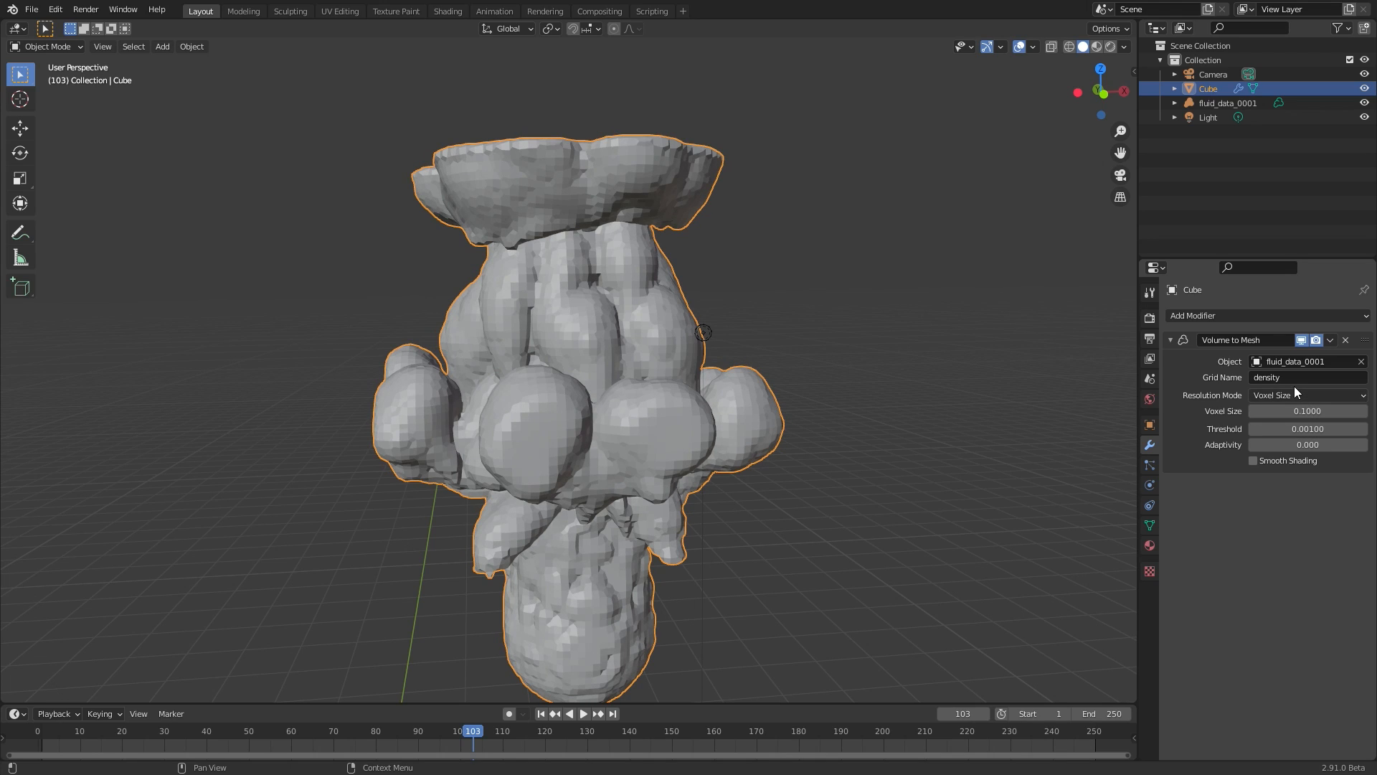
click(1307, 394)
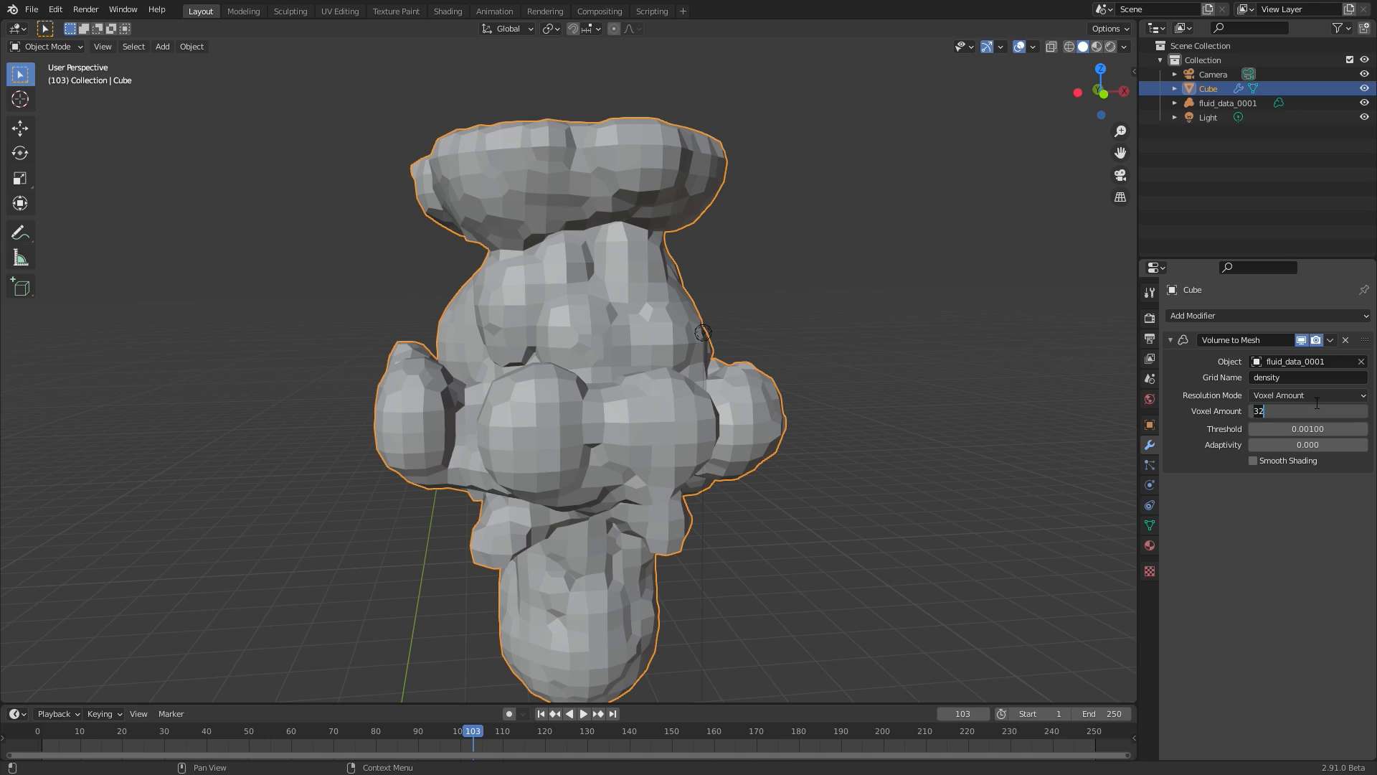
text(128)
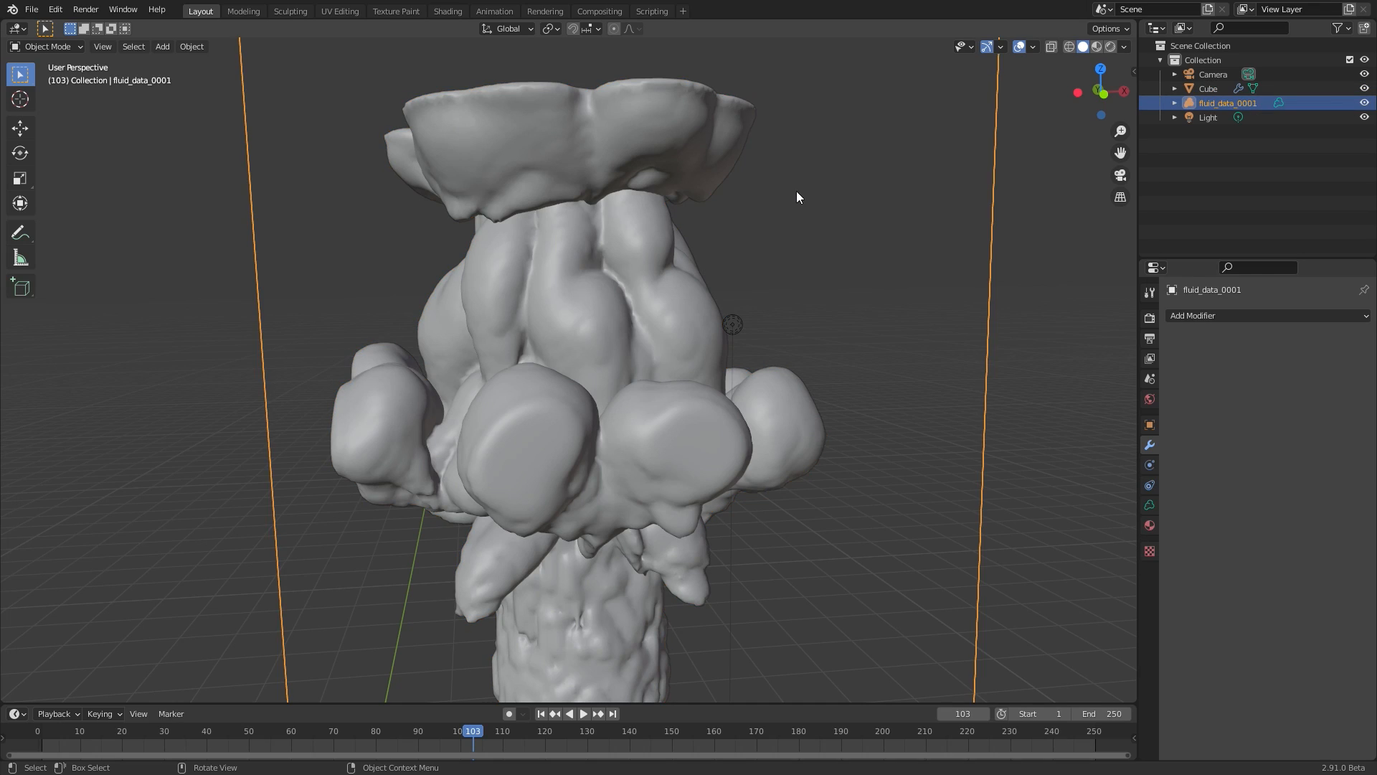
Check the volume's grids, then change the Cube modifier's Grid Name to flame.
click(1148, 505)
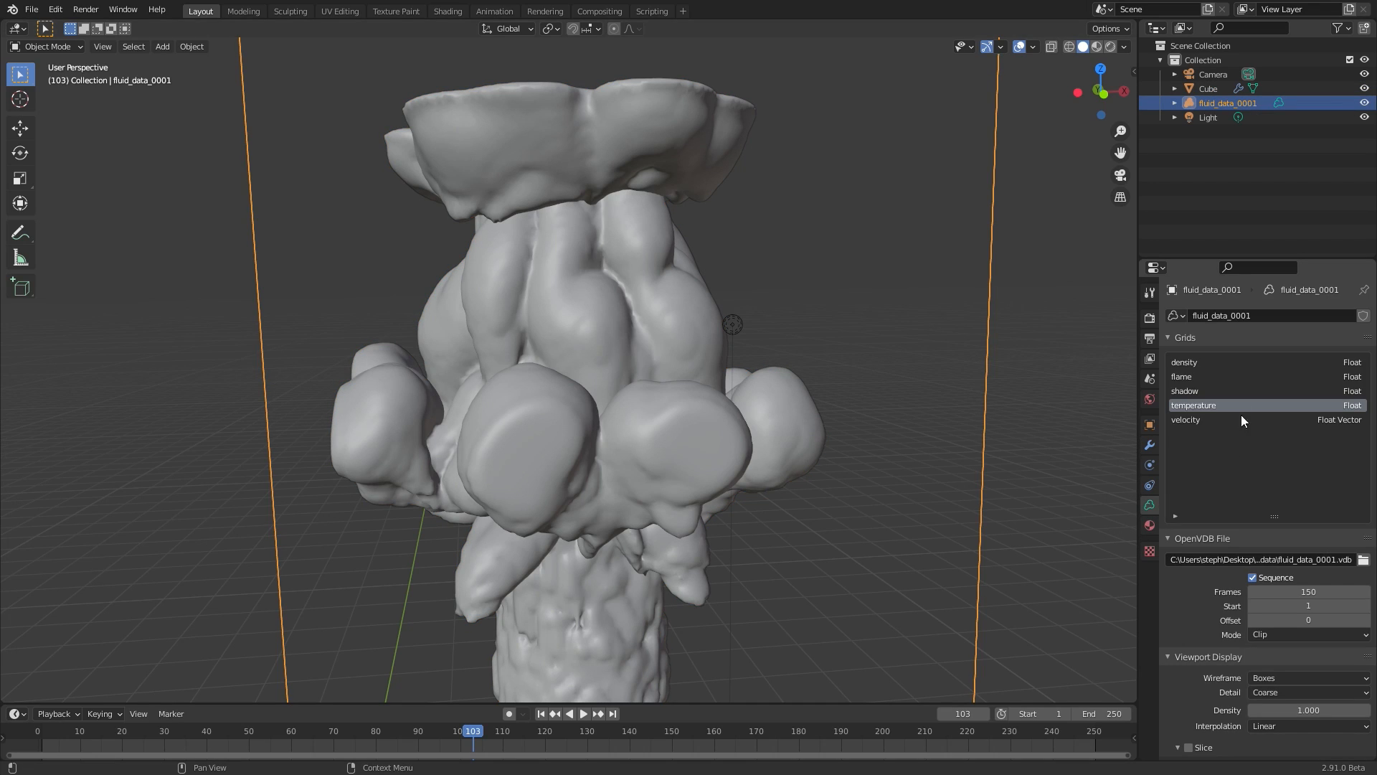
mouse_move(1191, 348)
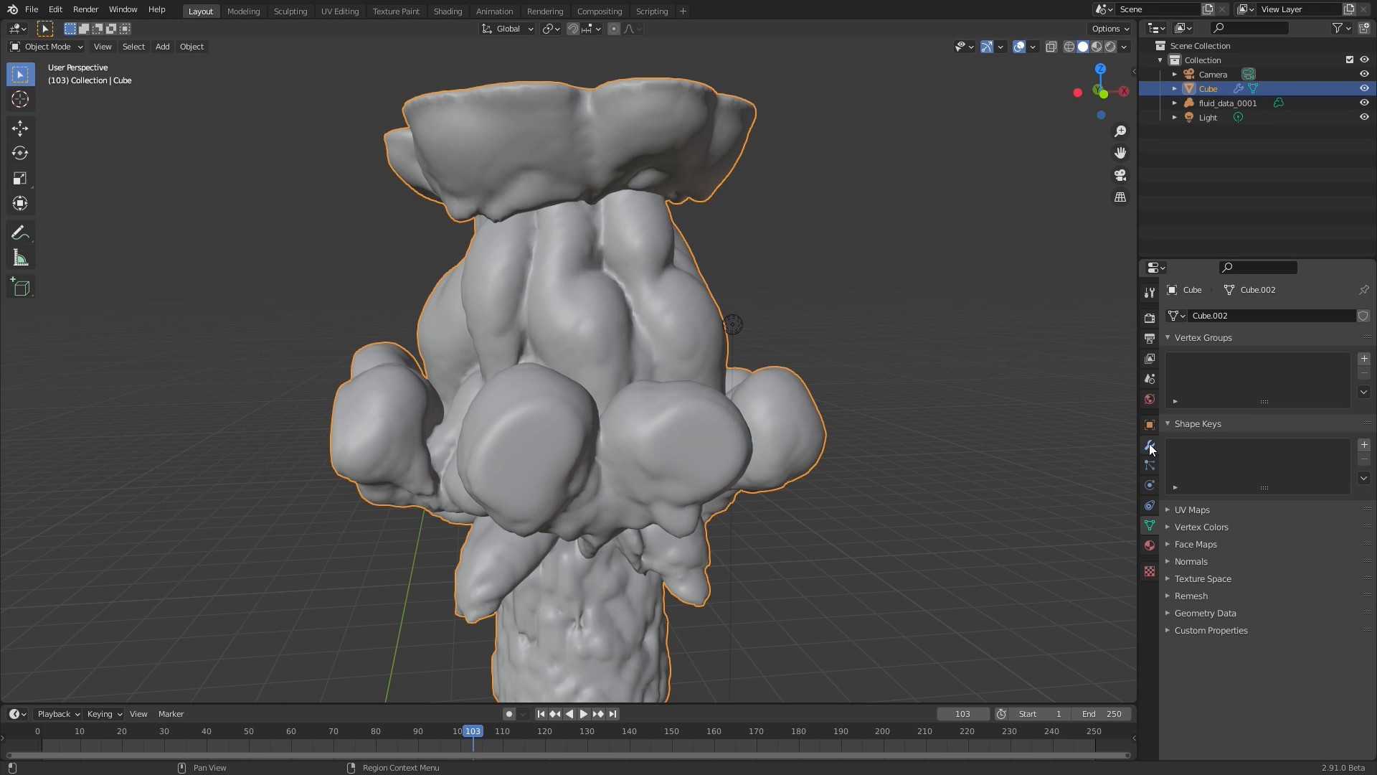
click(1149, 443)
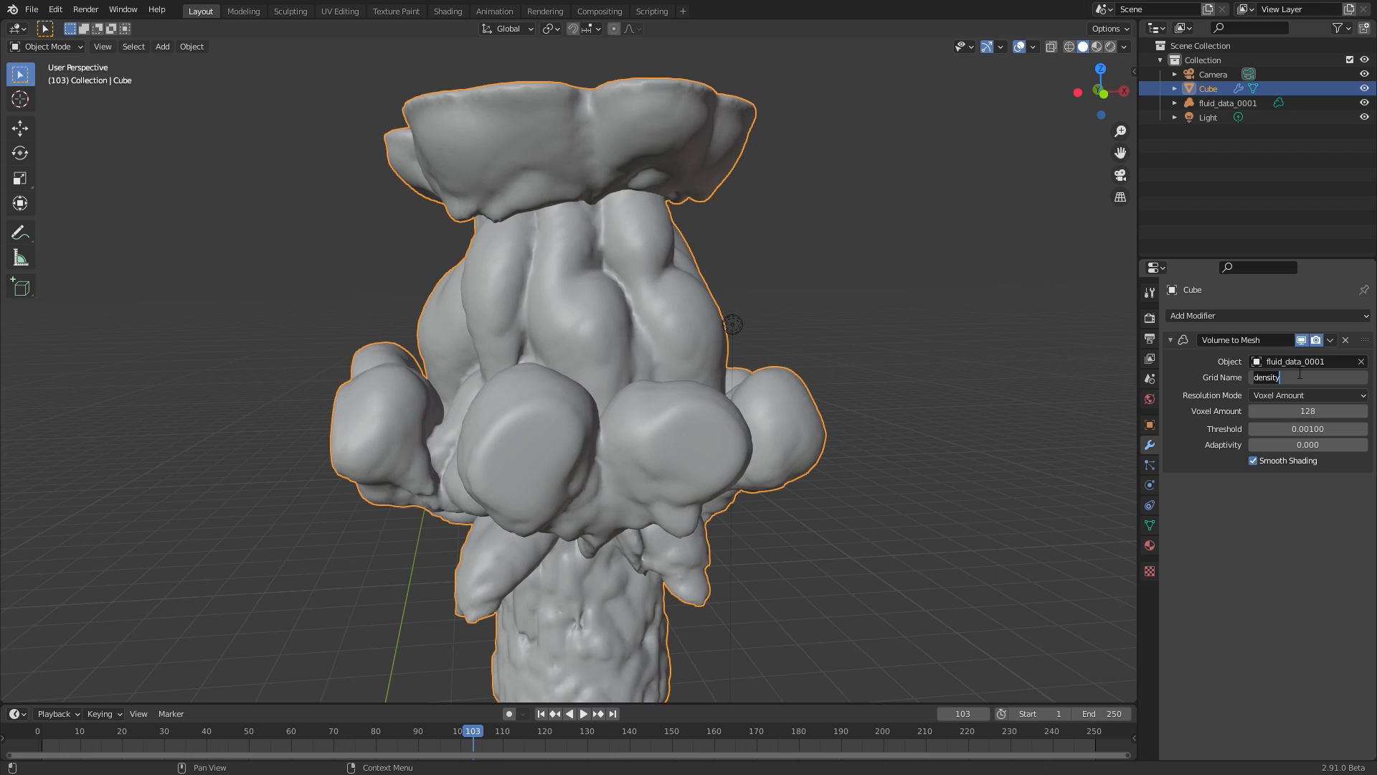
text(flame)
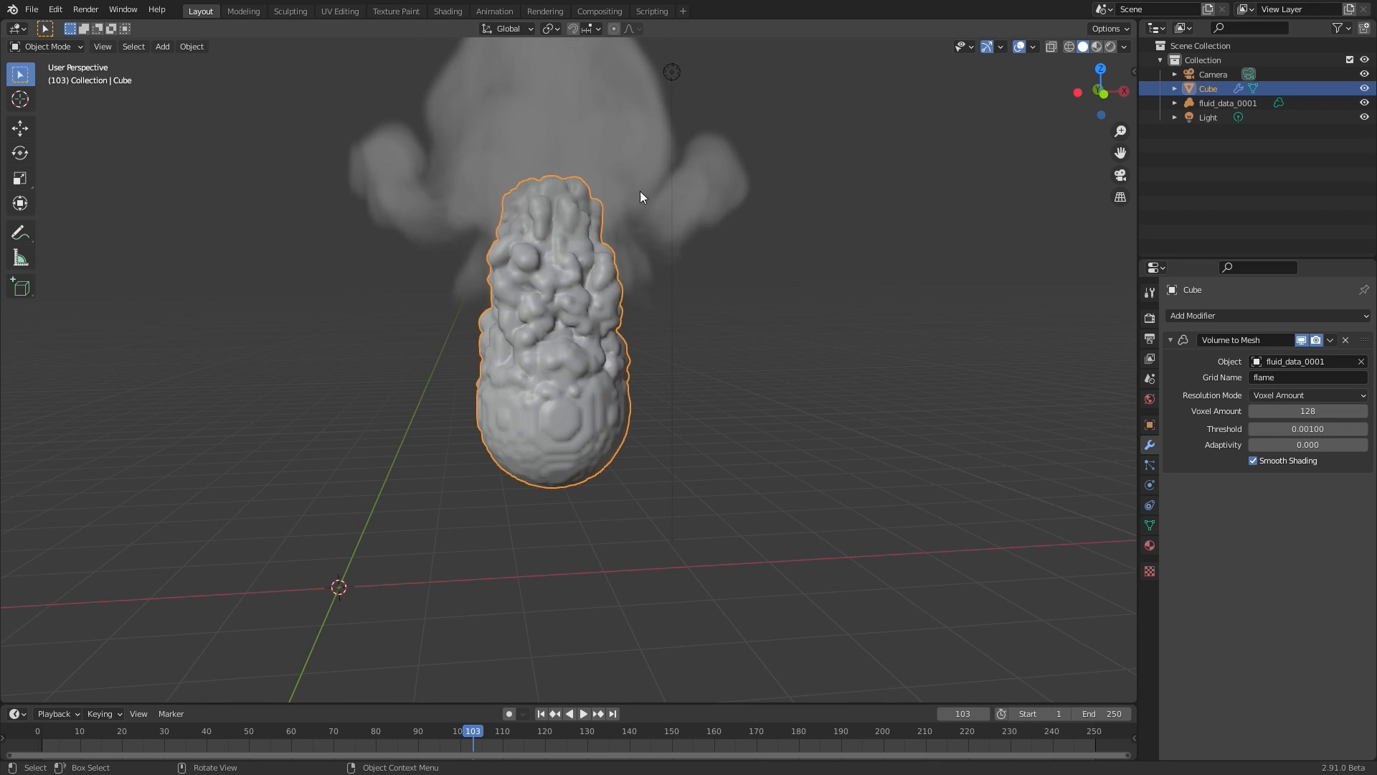
click(582, 714)
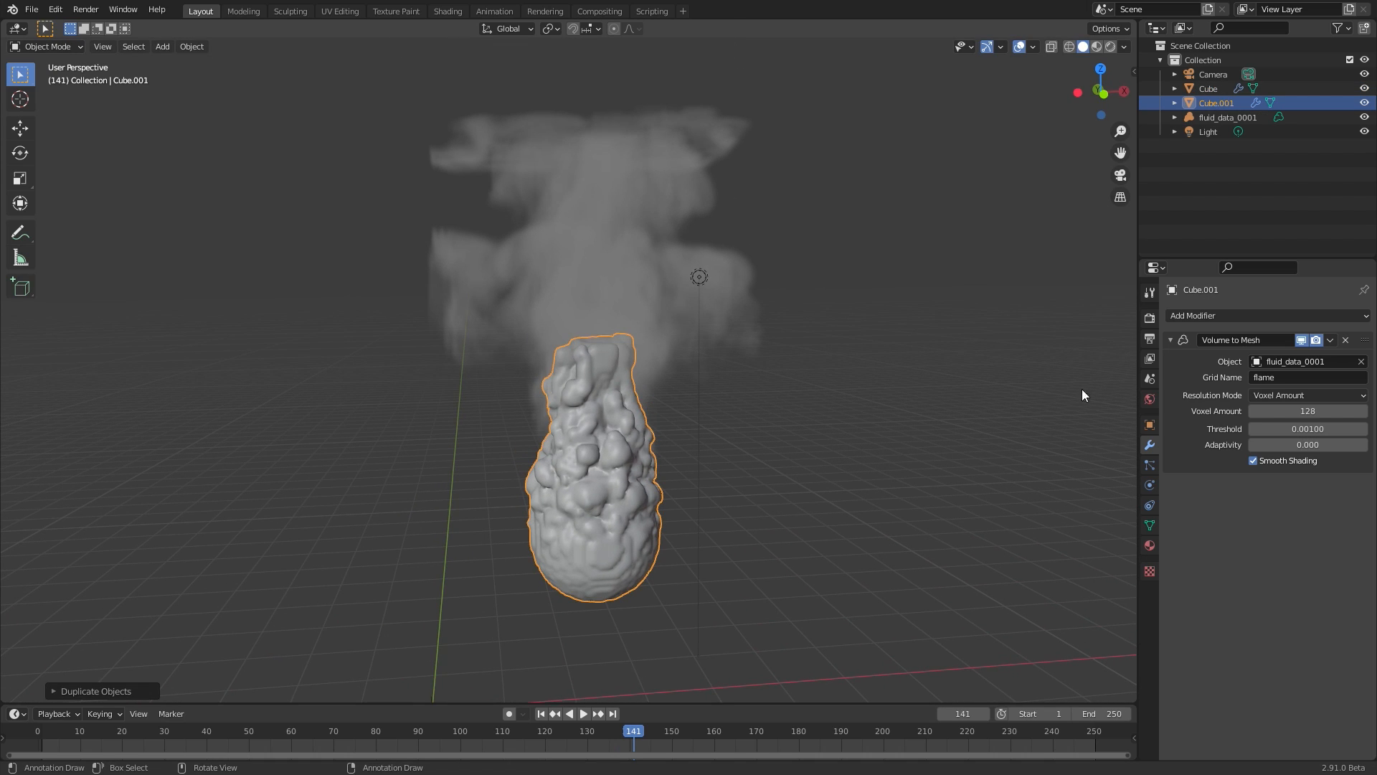
Set the duplicate Cube.001's Volume to Mesh Grid Name to density for the smoke.
click(1307, 377)
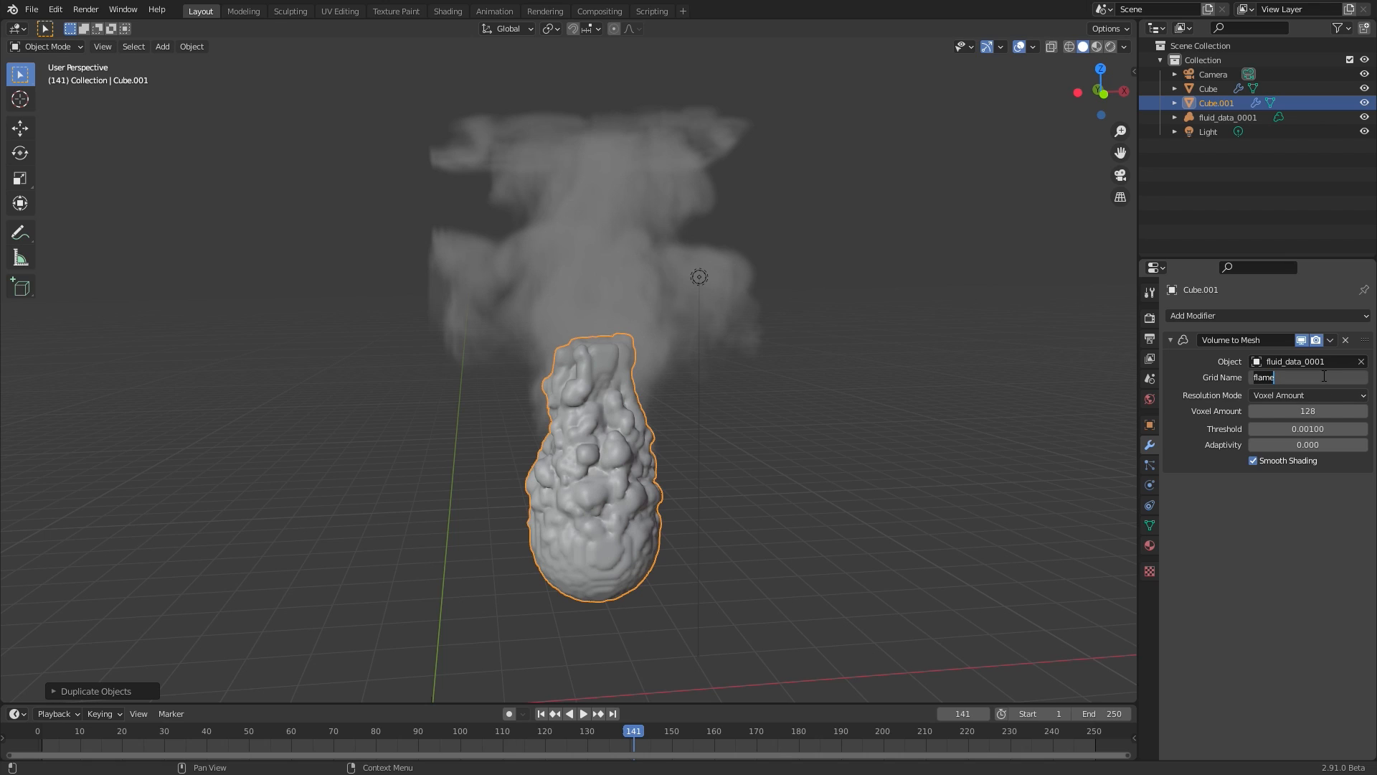
text(density)
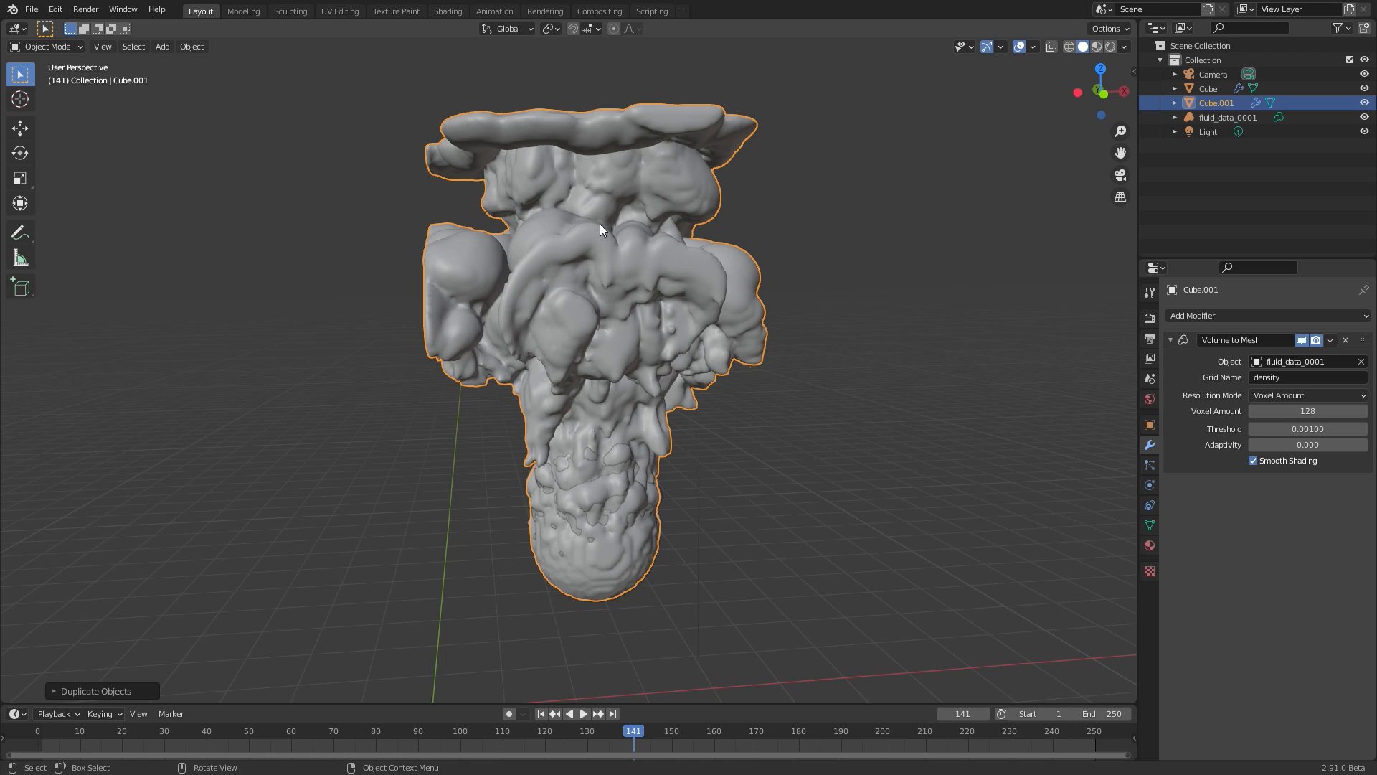
click(1208, 87)
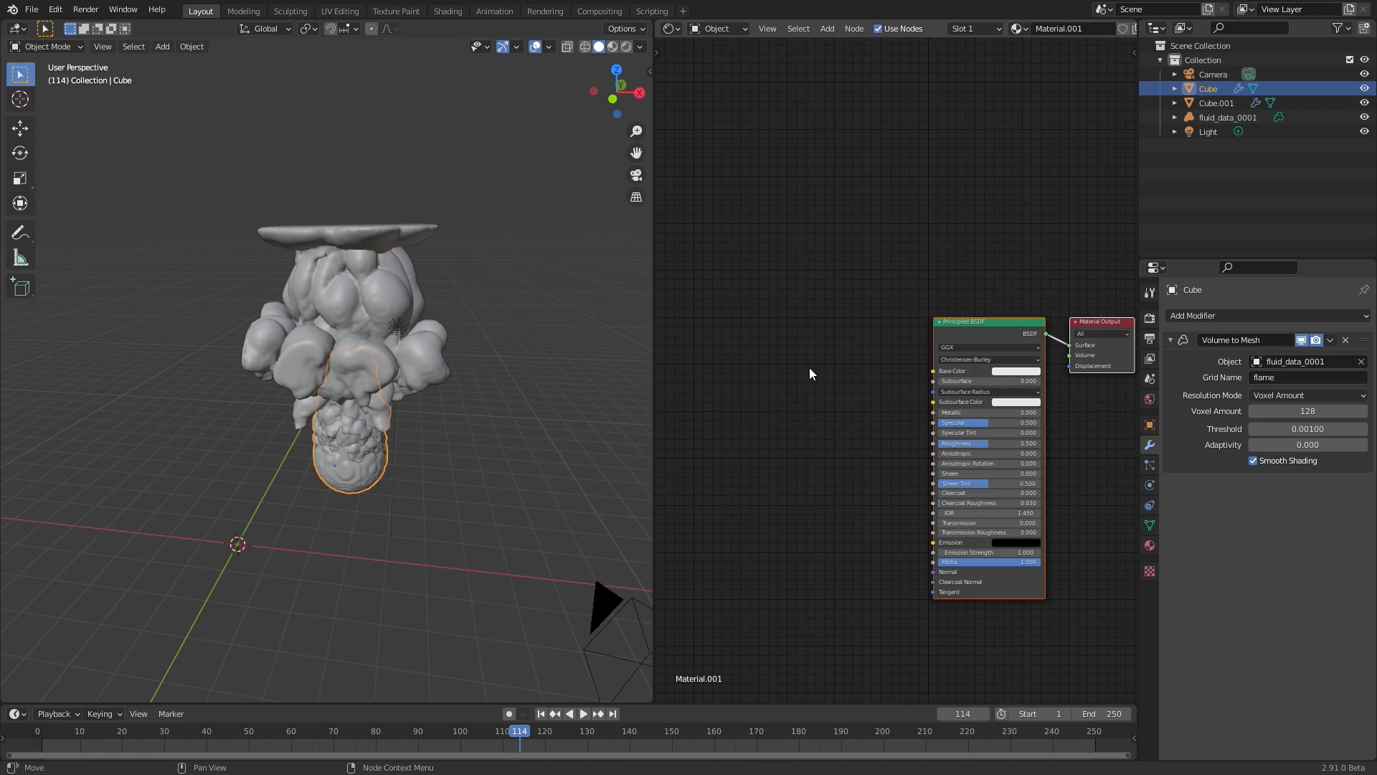
Add ColorRamp and Mapping nodes with Rotation Y 45 feeding the flame's Base Color.
click(826, 29)
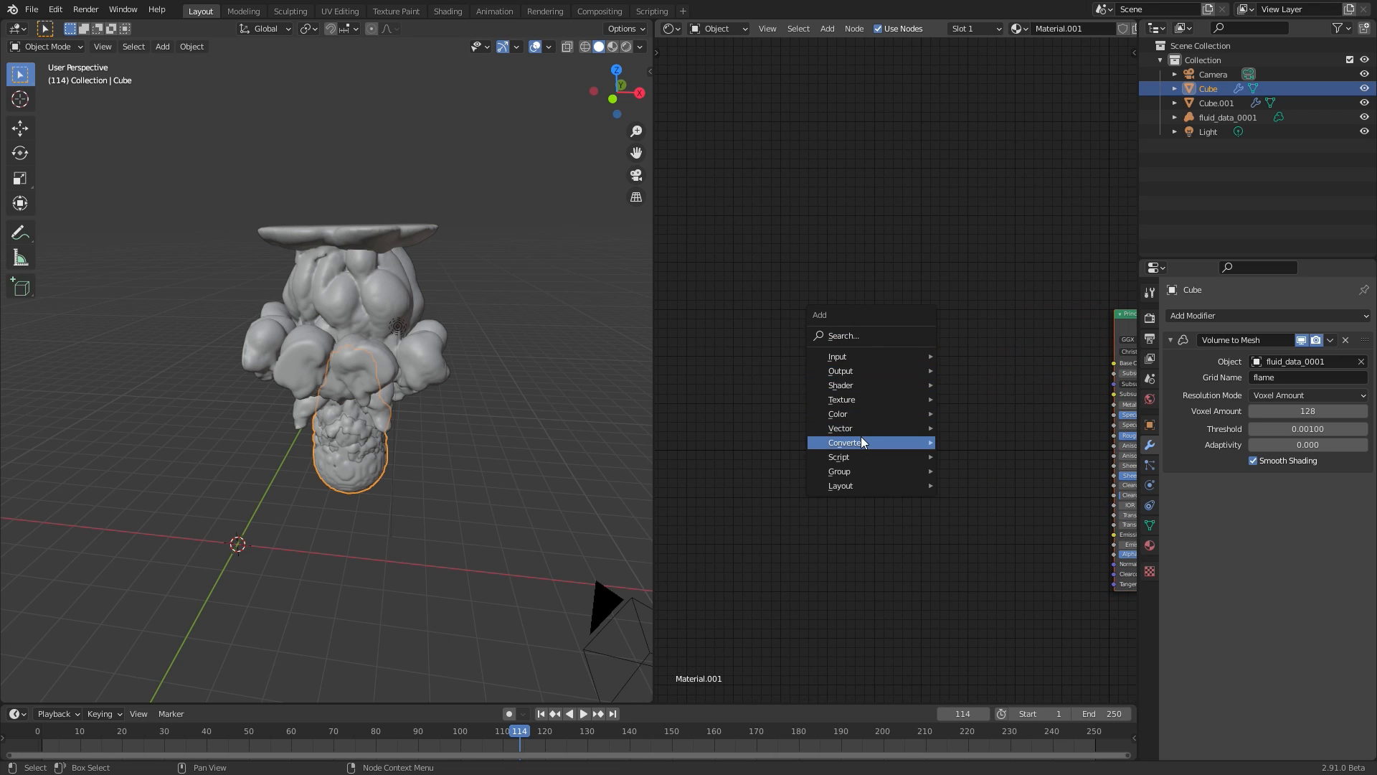
click(845, 442)
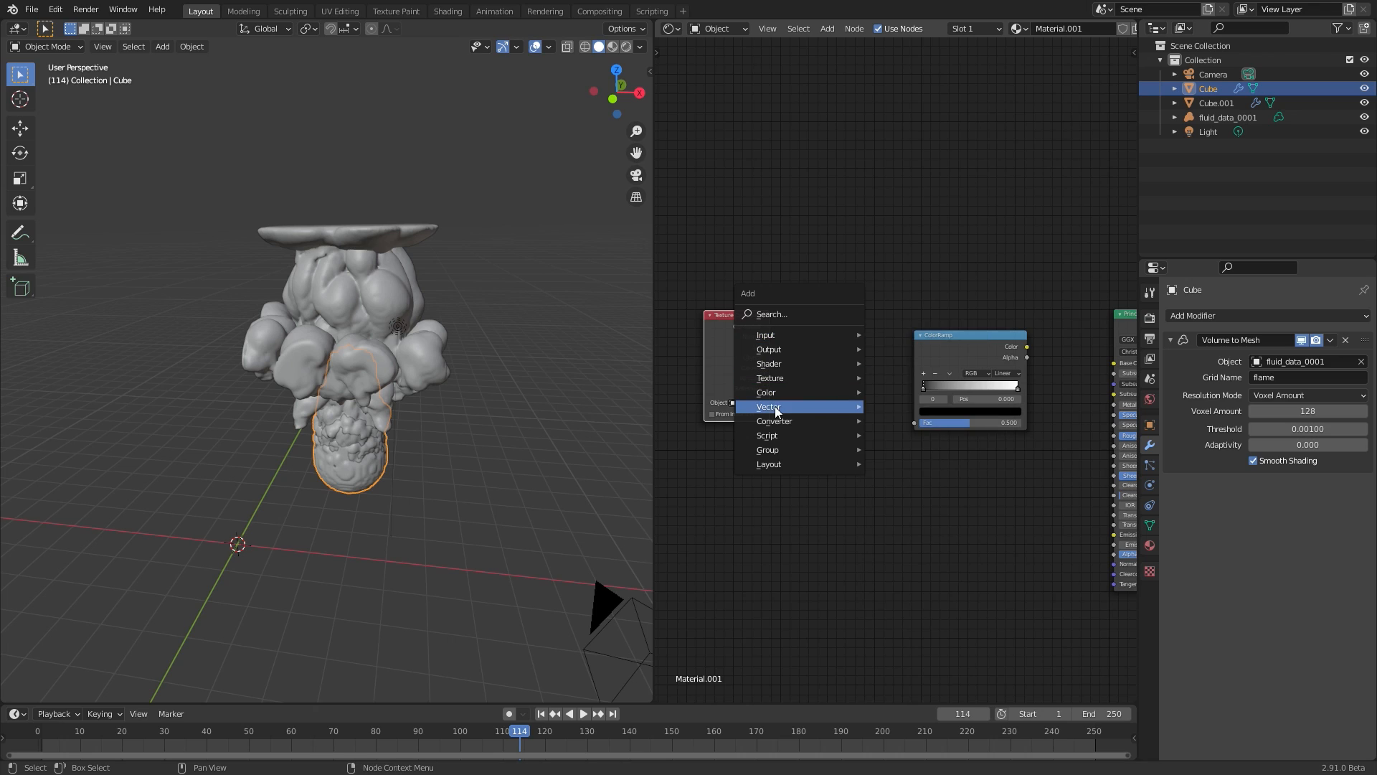
click(769, 406)
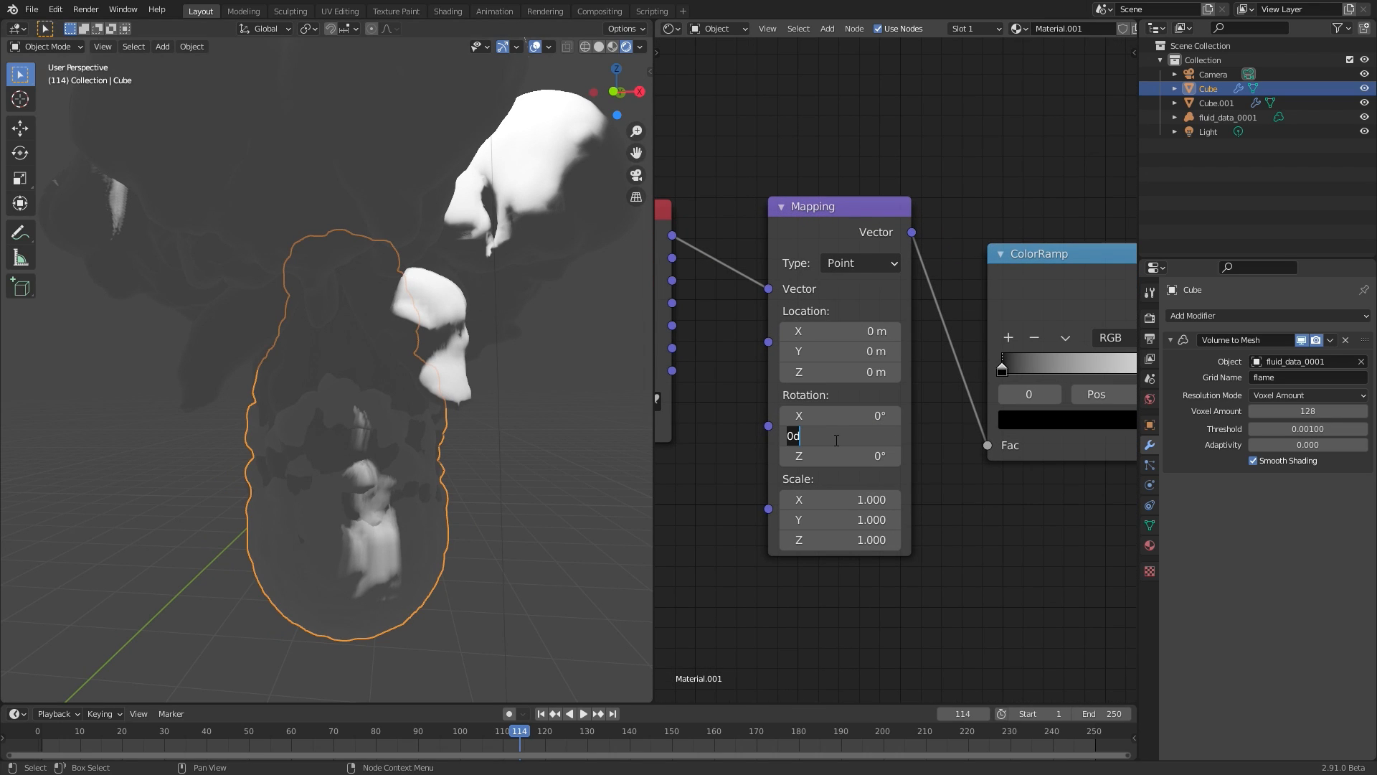
text(45)
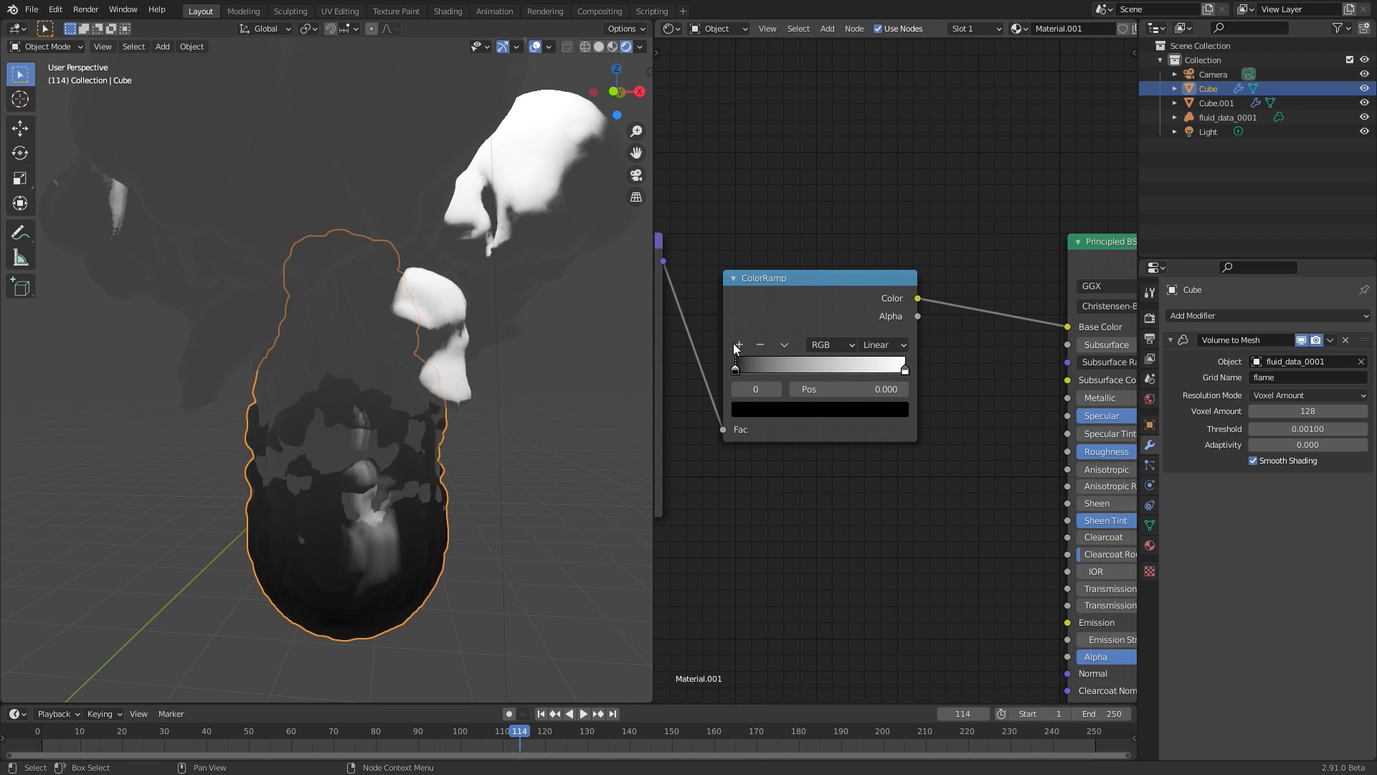
mouse_move(821, 411)
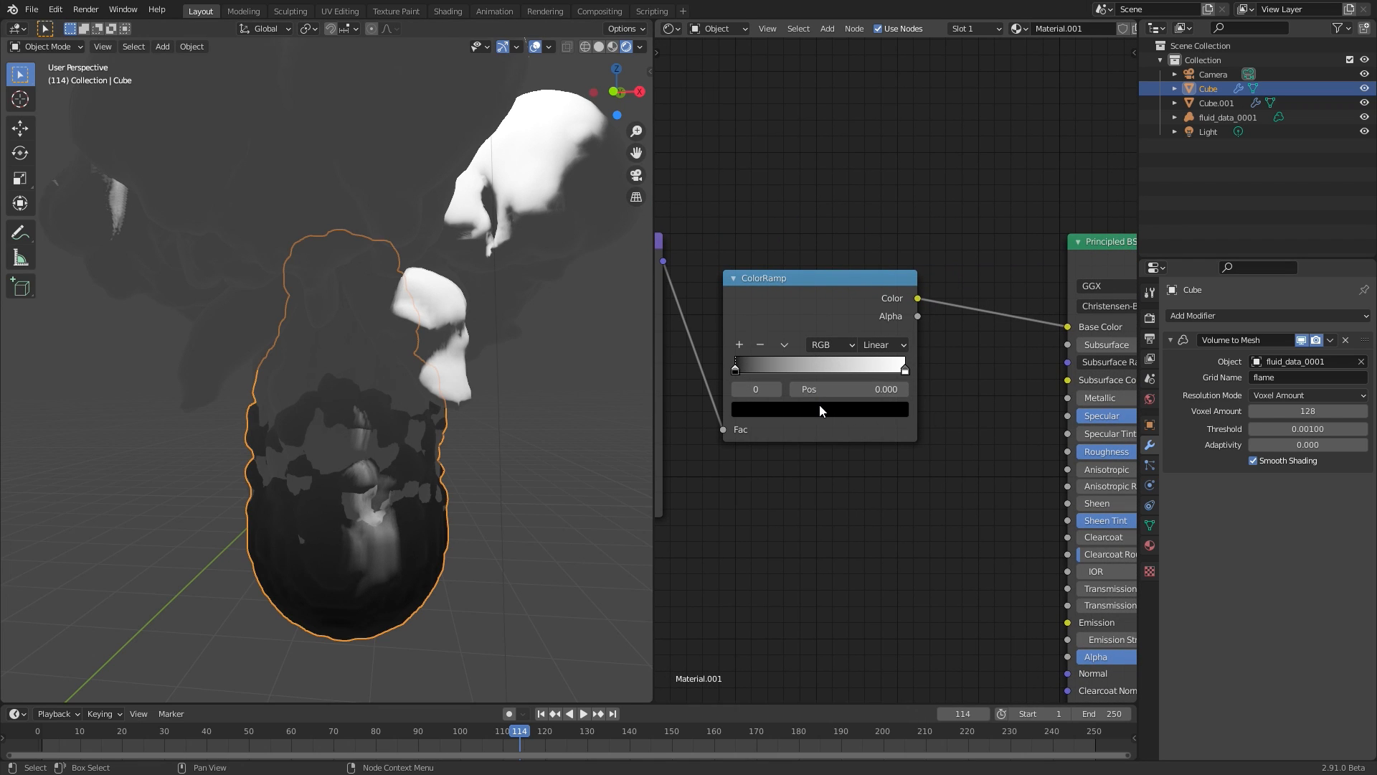
Colour the ramp stop orange and link it into Emission with strength 2.
click(819, 409)
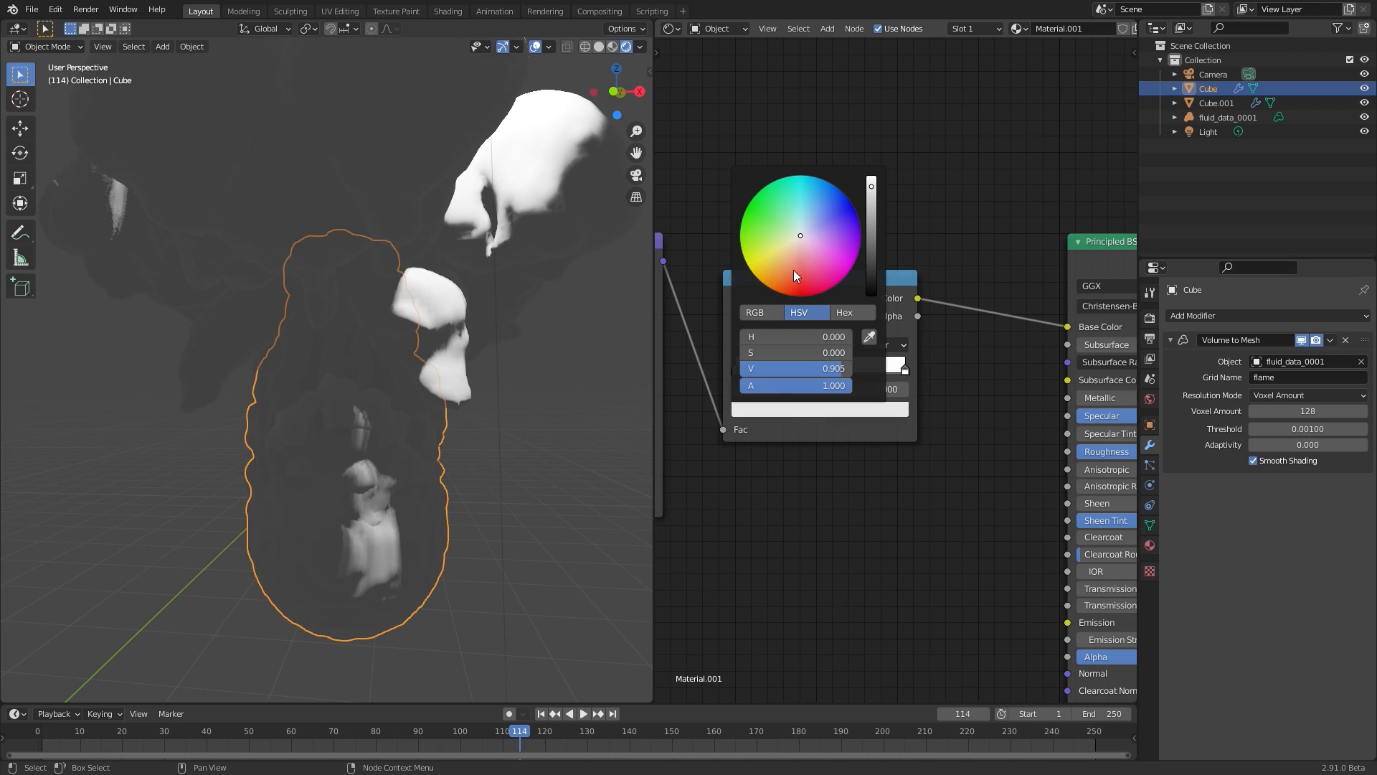
click(776, 283)
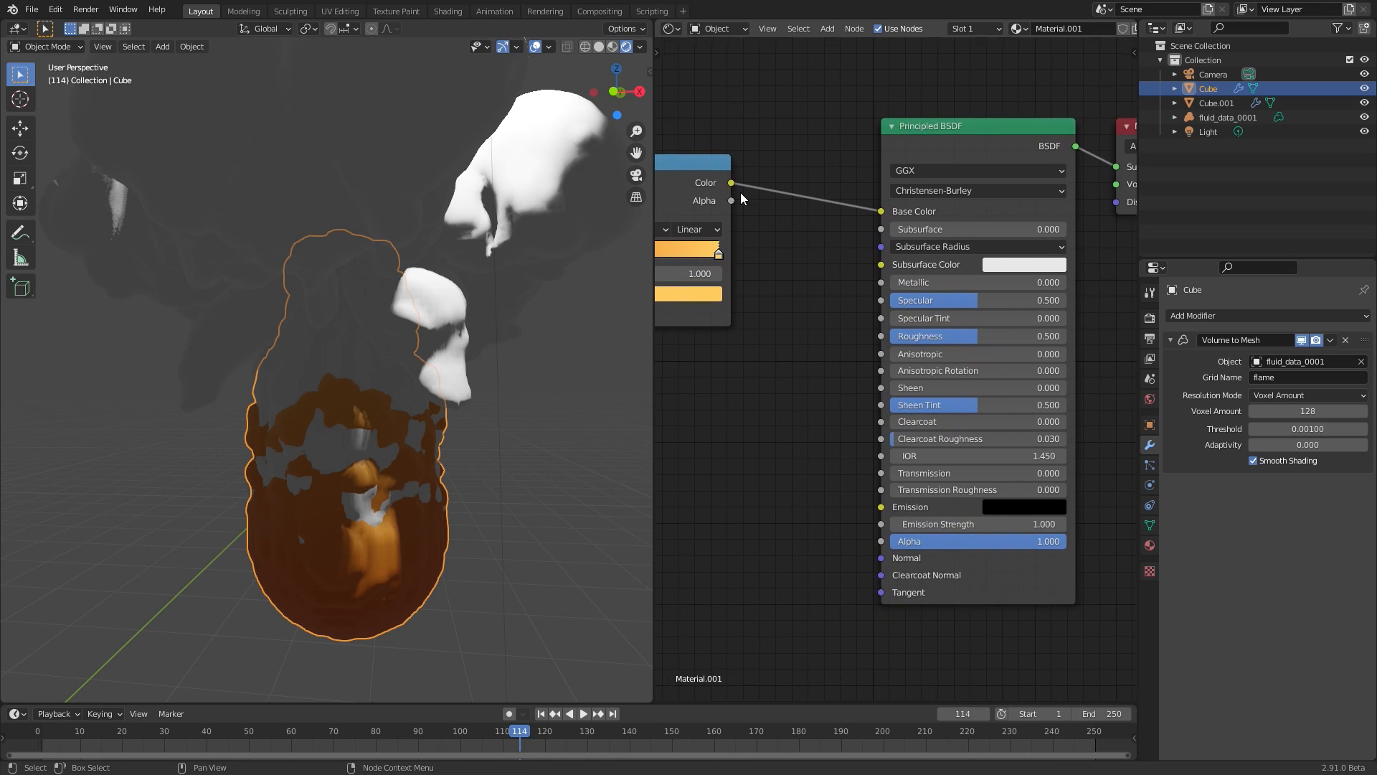
drag(732, 182, 831, 419)
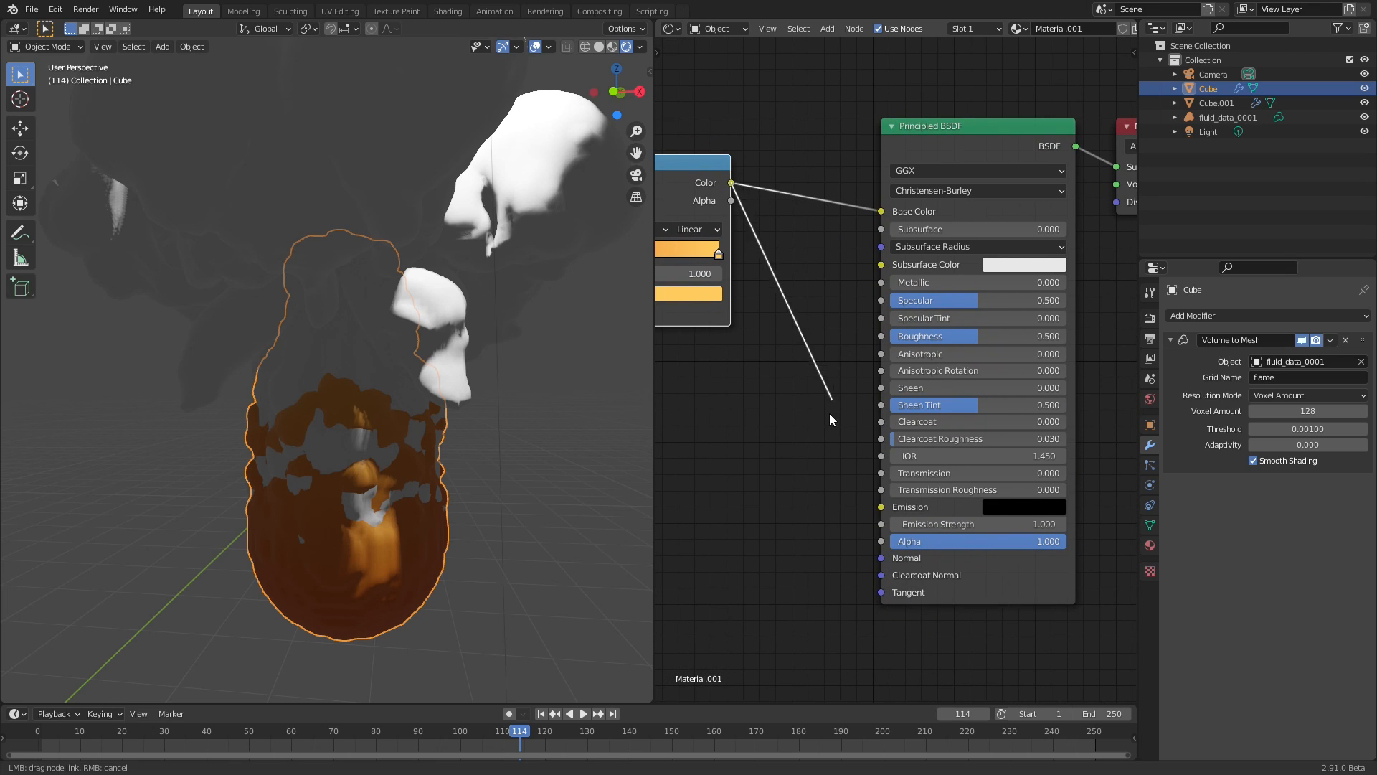
double_click(977, 524)
text(2.000)
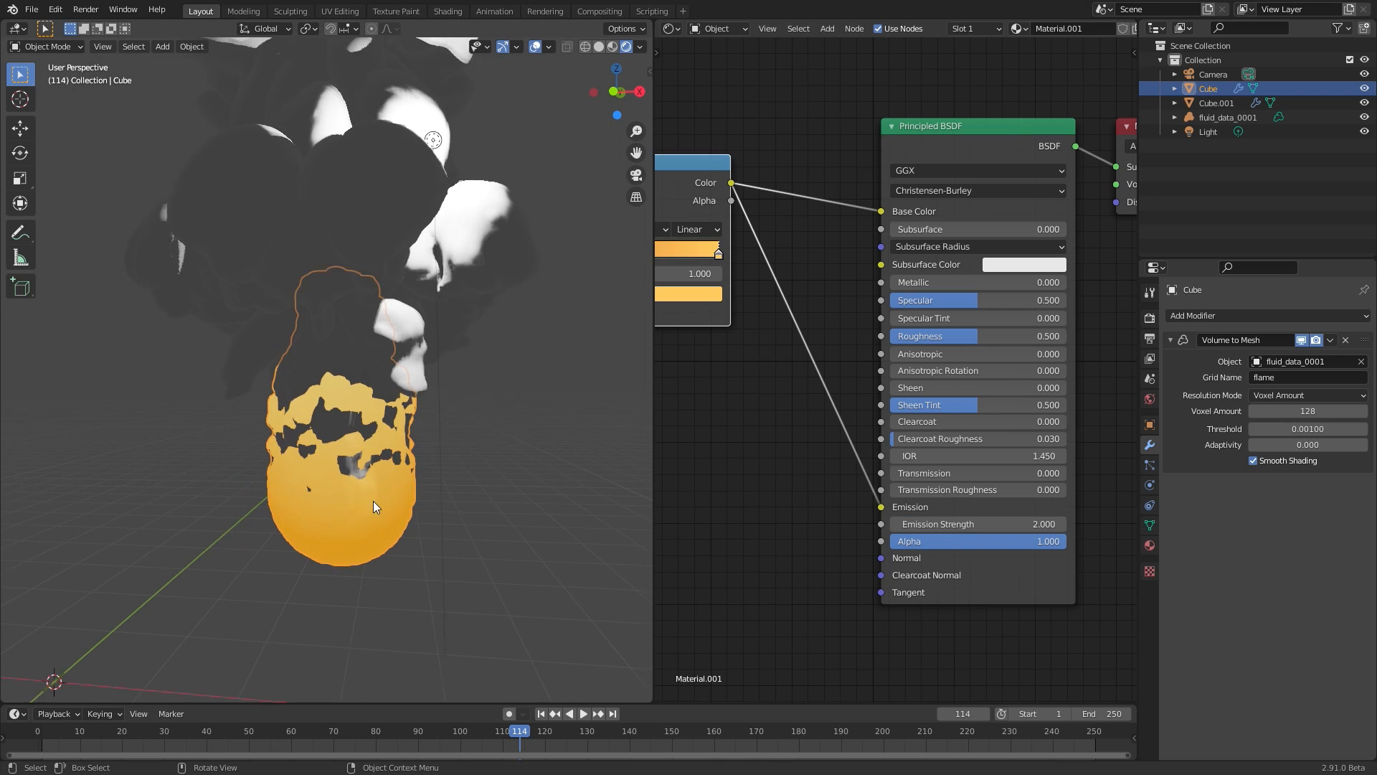
Select Cube.001 and create a new Material.002 for the smoke mesh.
click(1217, 104)
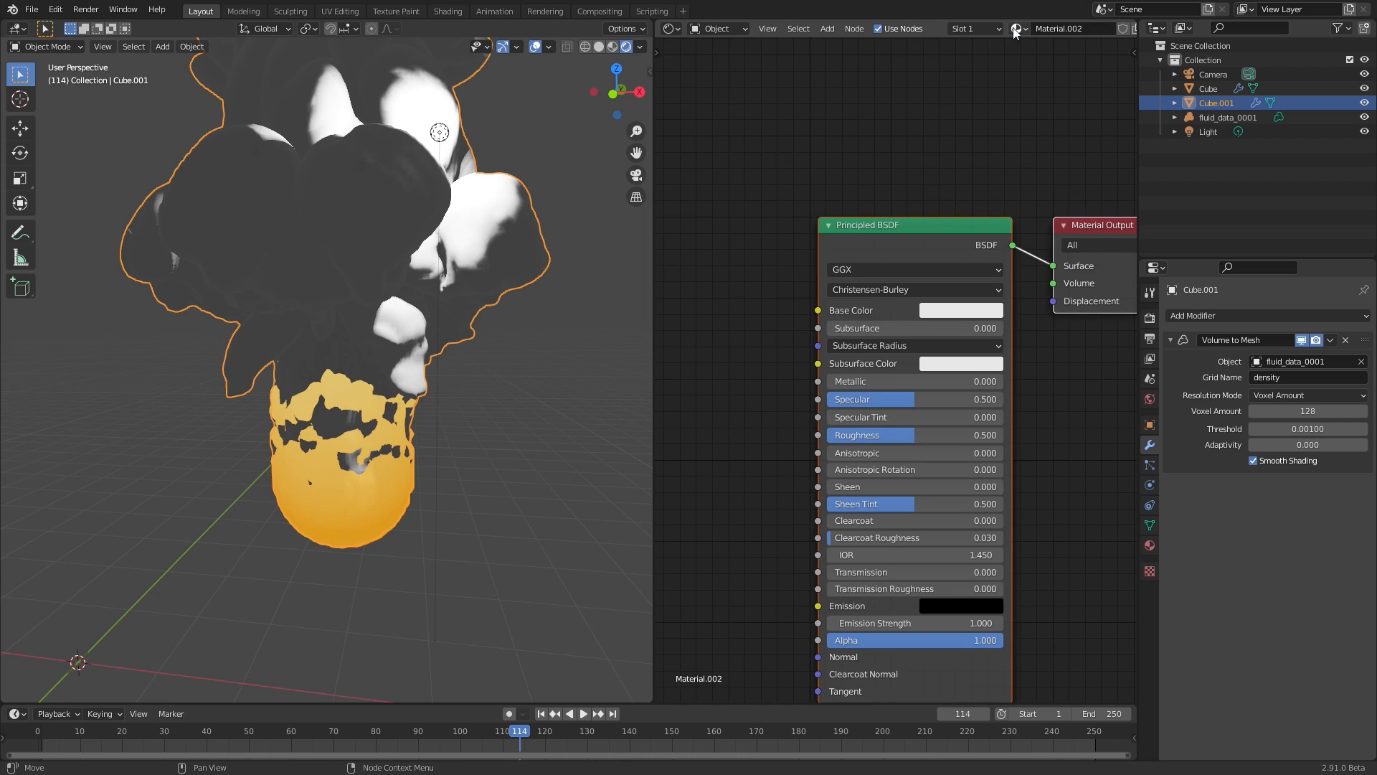
click(960, 310)
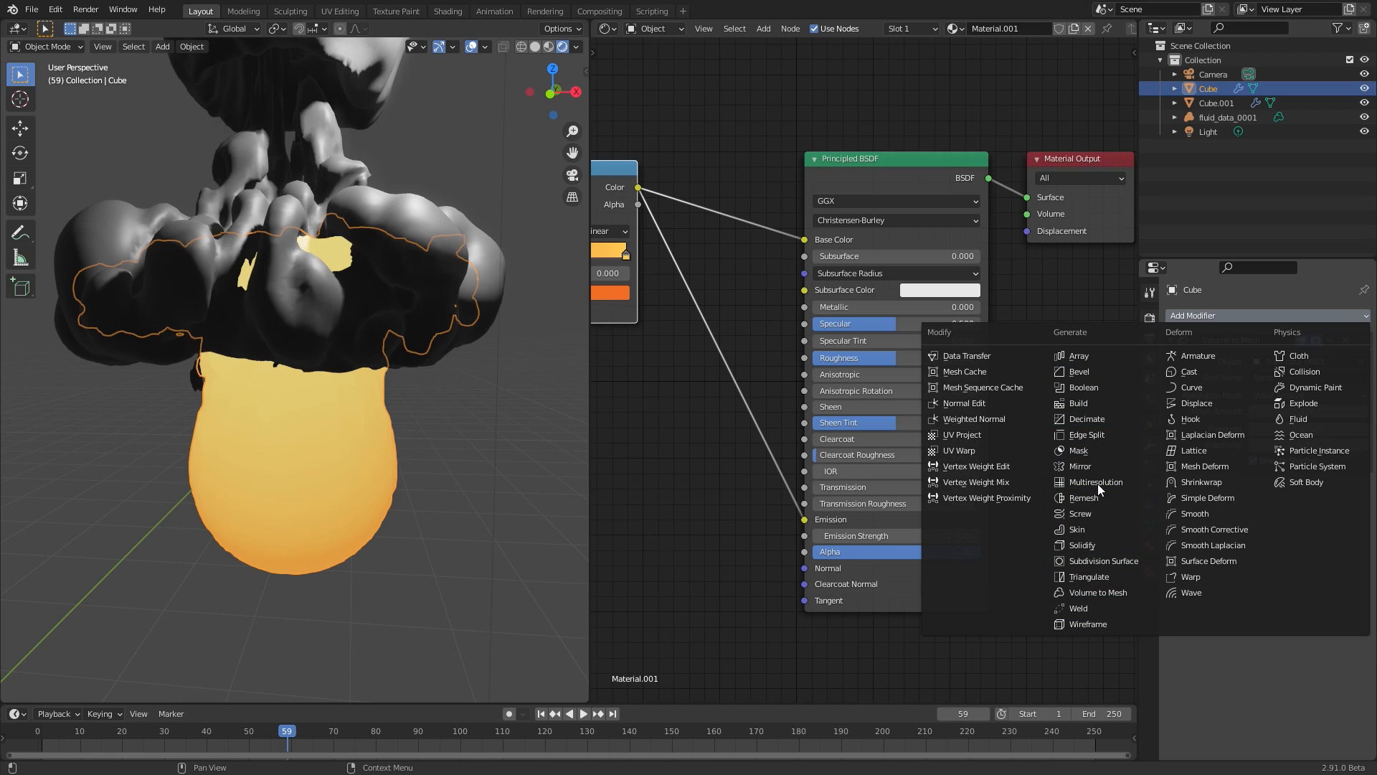
click(1100, 592)
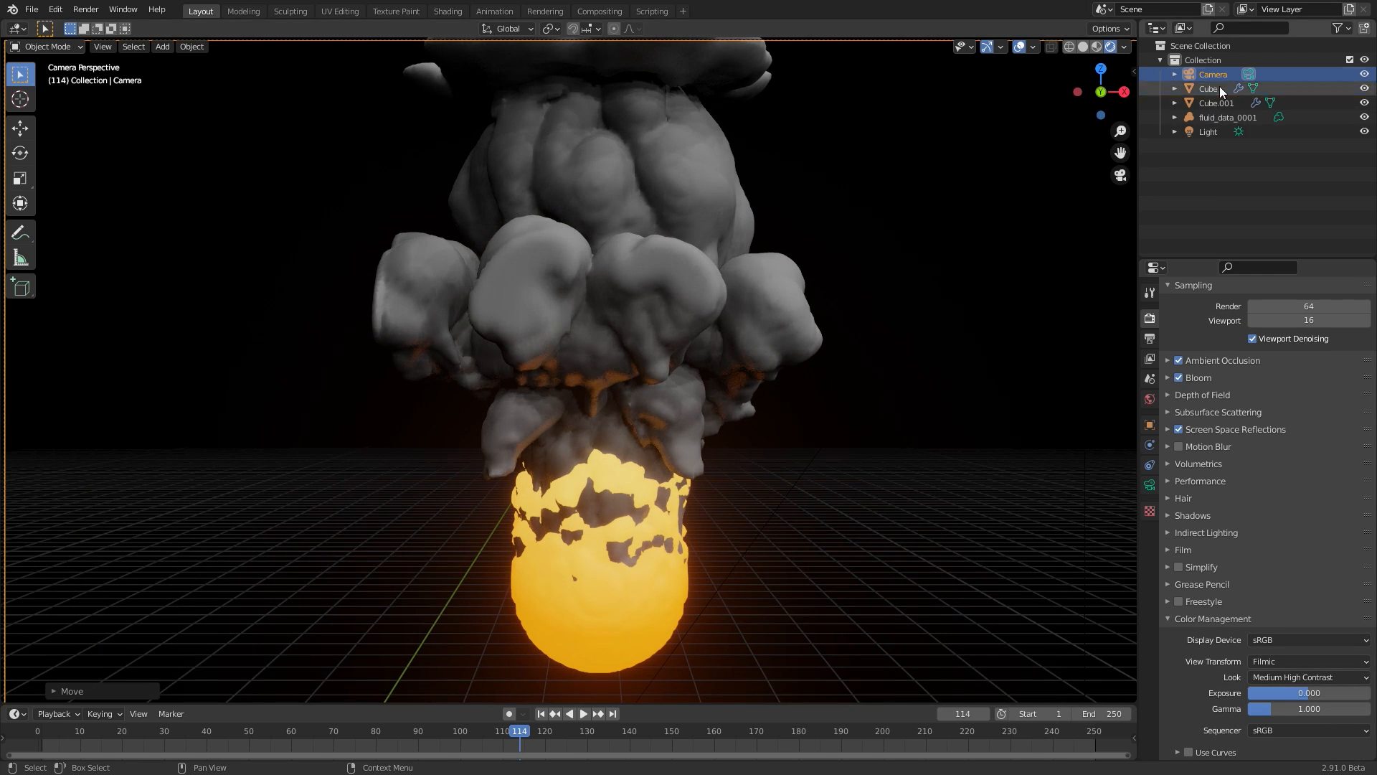
Hide the fluid_data_0001 volume in the Outliner so only the meshes show in camera view.
click(1341, 29)
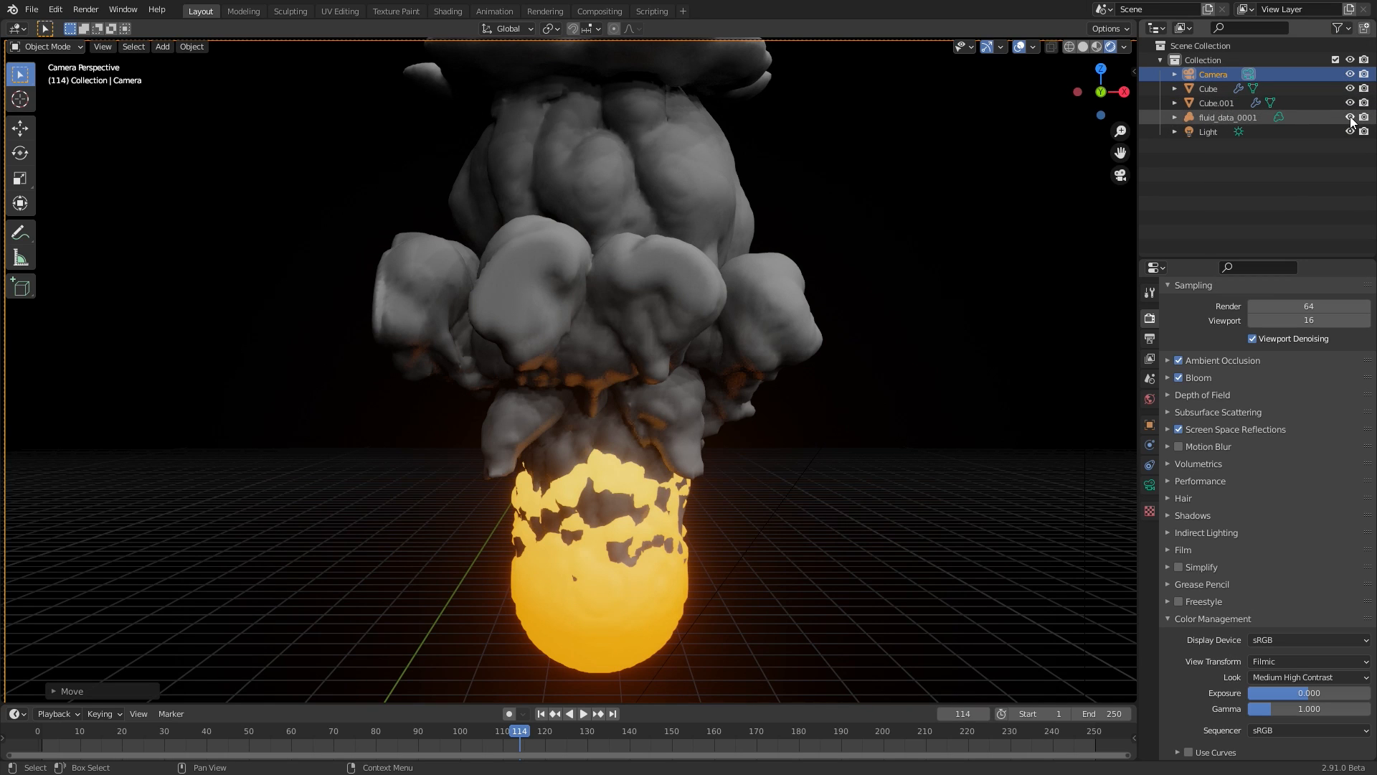
click(1365, 118)
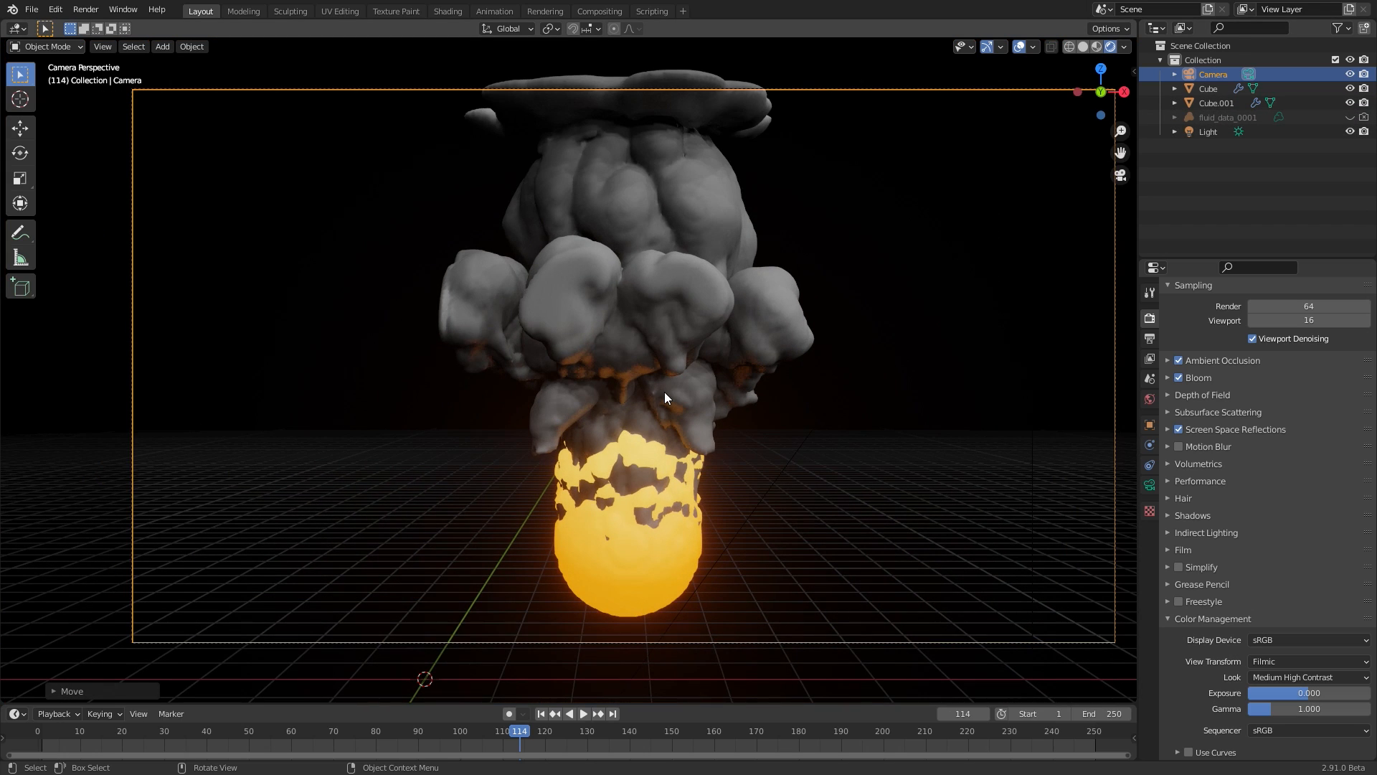
mouse_move(750, 294)
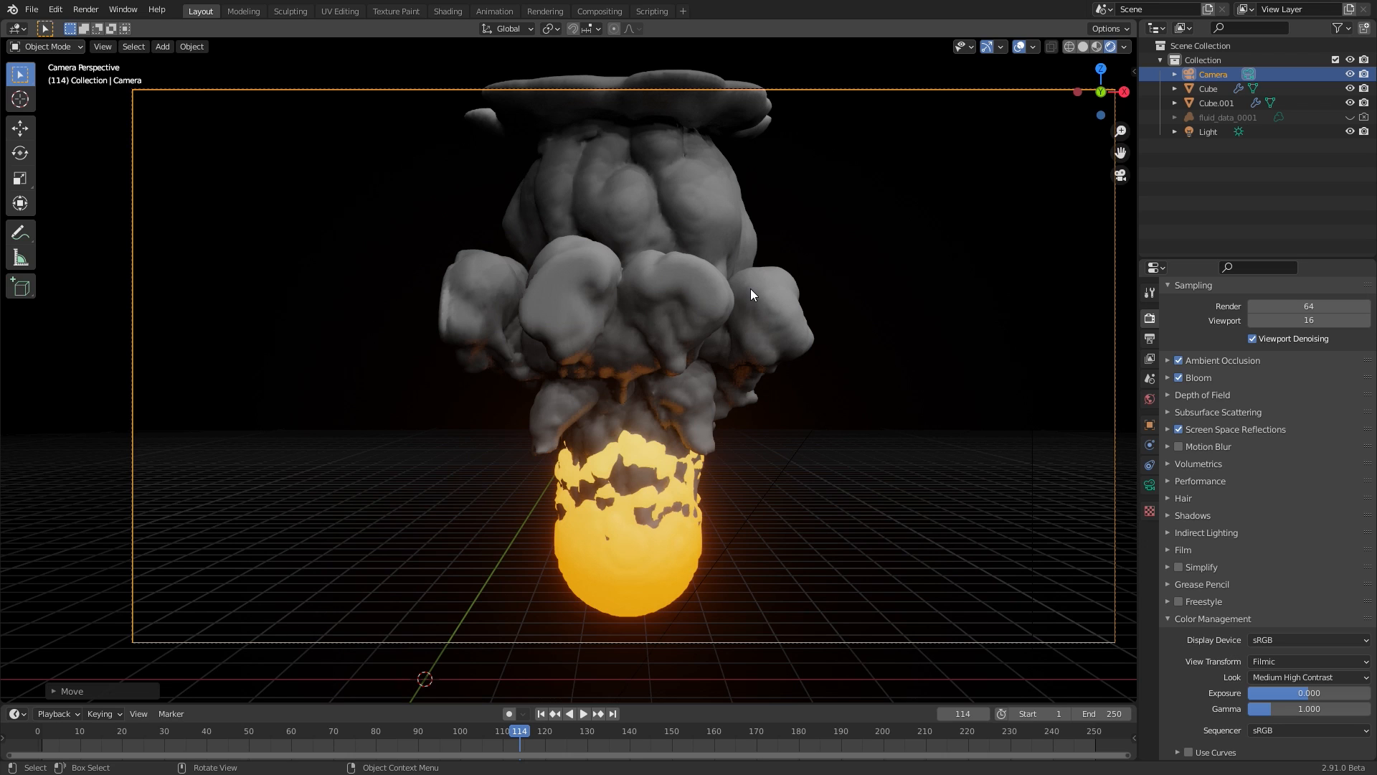
click(84, 8)
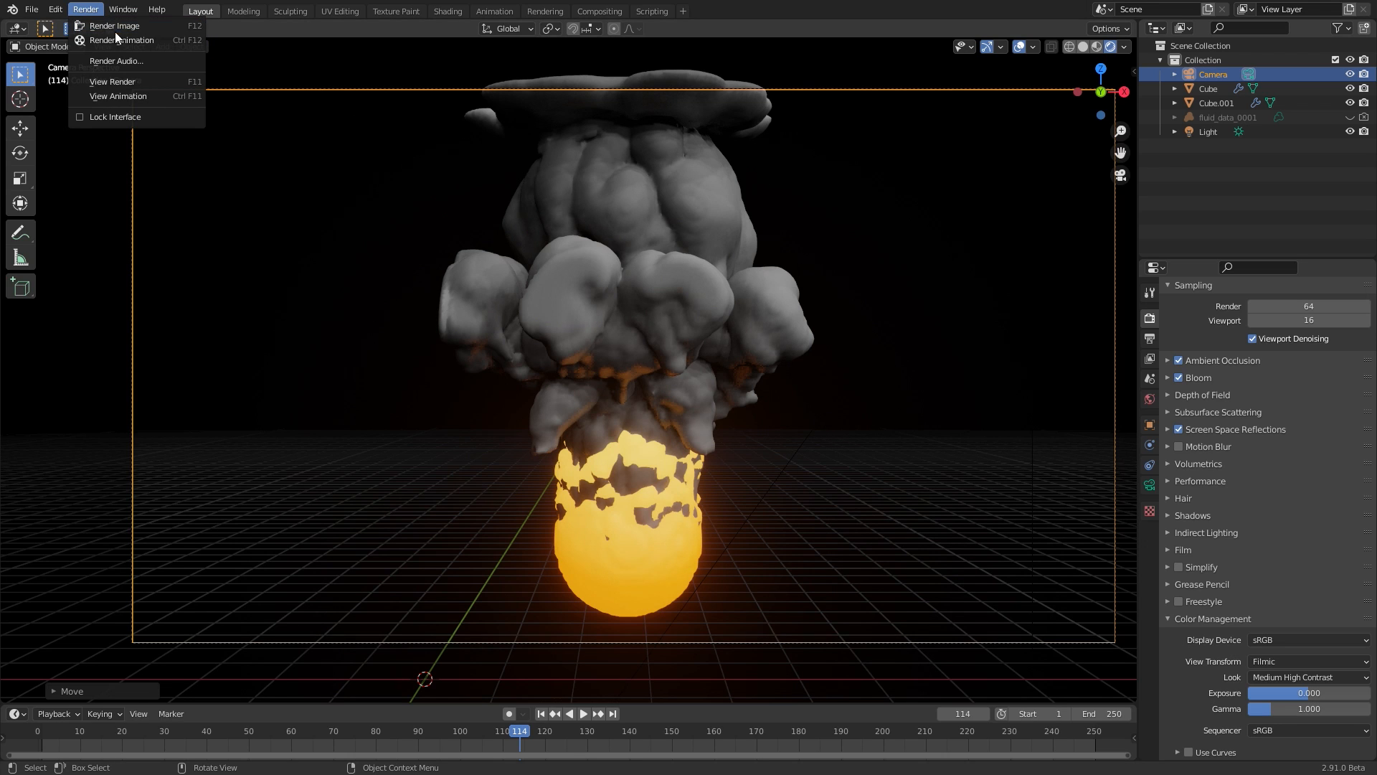
Render the current frame 114 as a still image and close the result window.
click(112, 26)
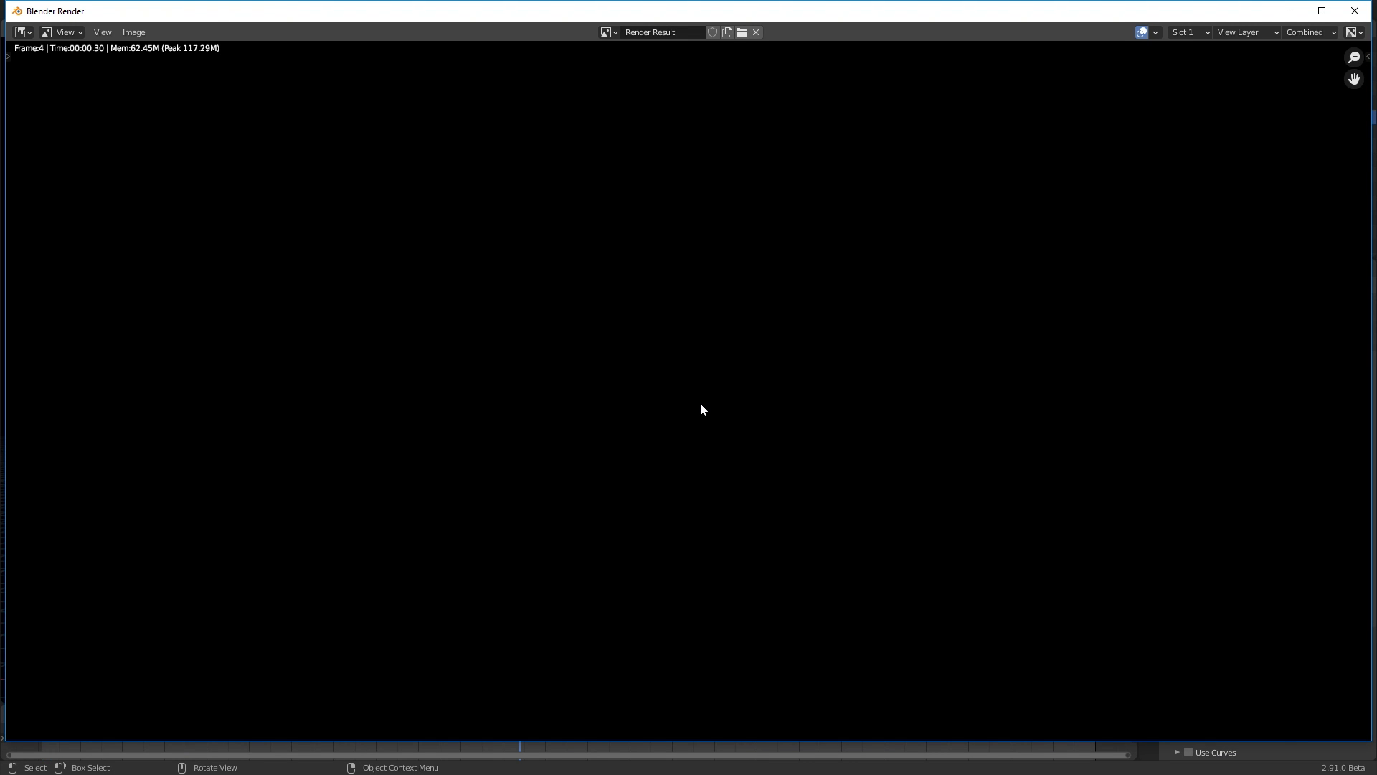
mouse_move(1353, 10)
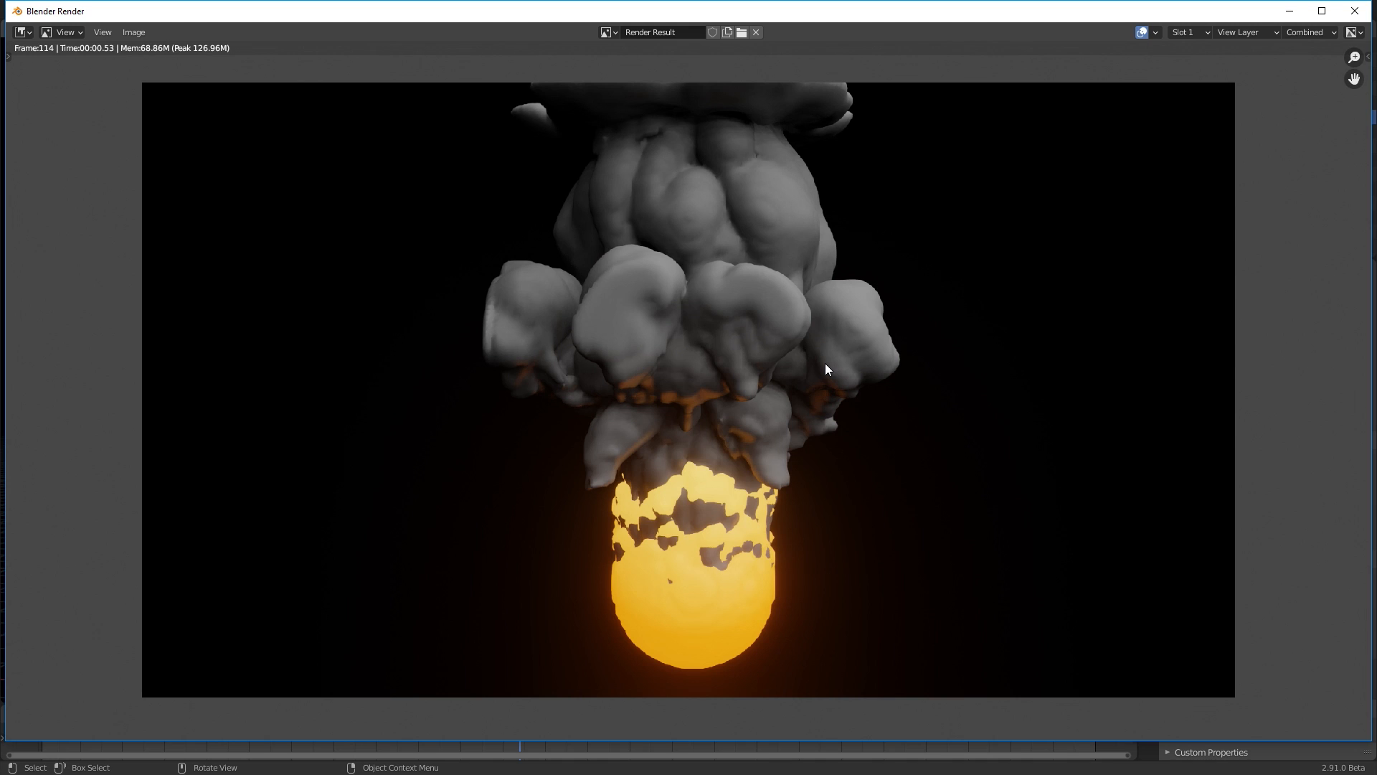
mouse_move(800, 389)
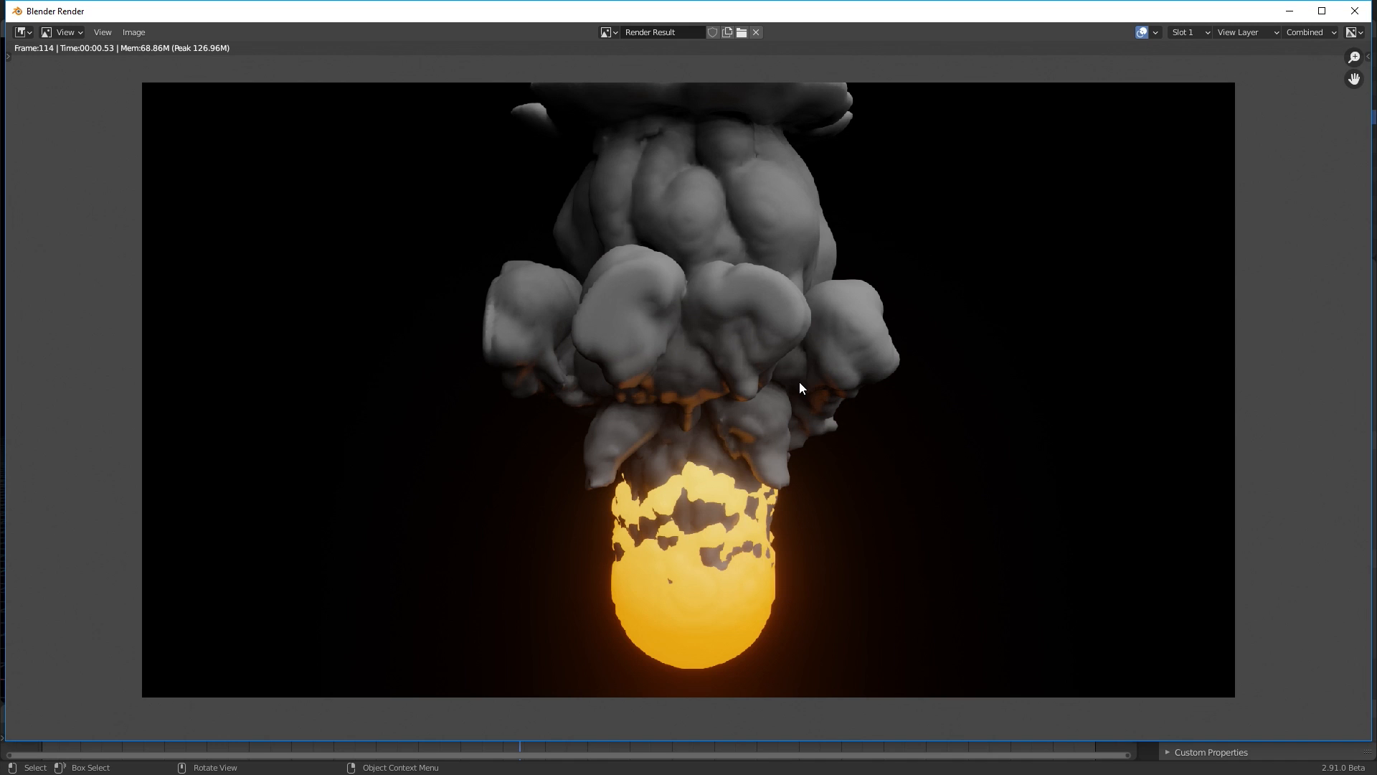
mouse_move(871, 412)
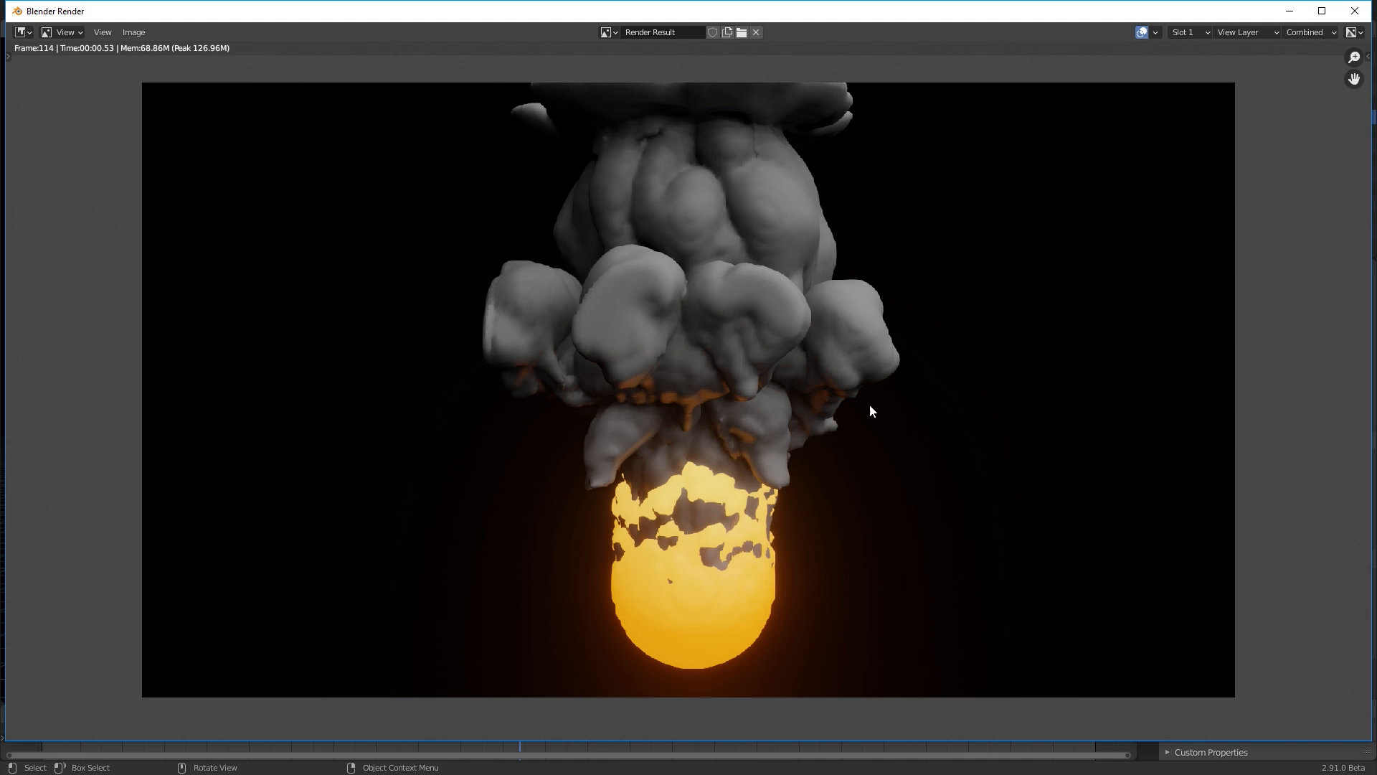
mouse_move(795, 384)
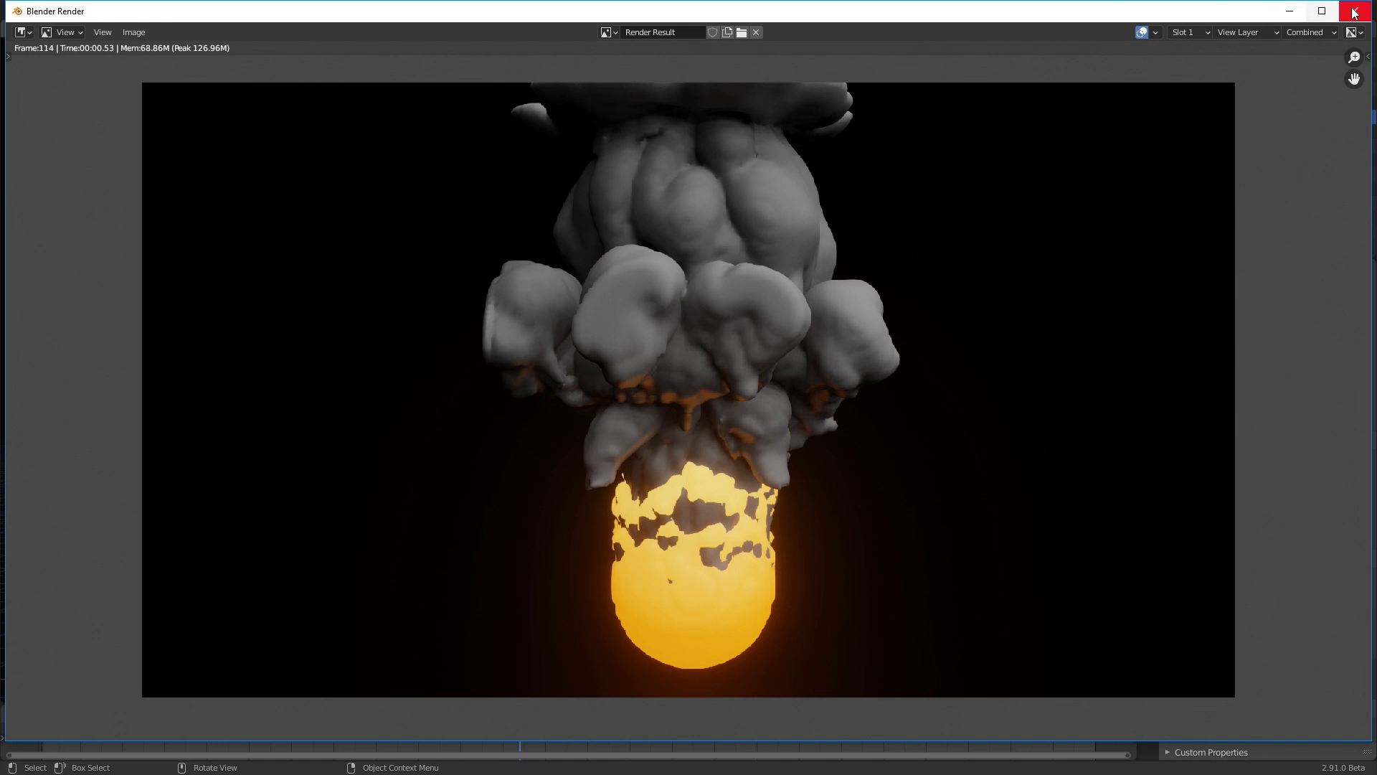
click(1353, 10)
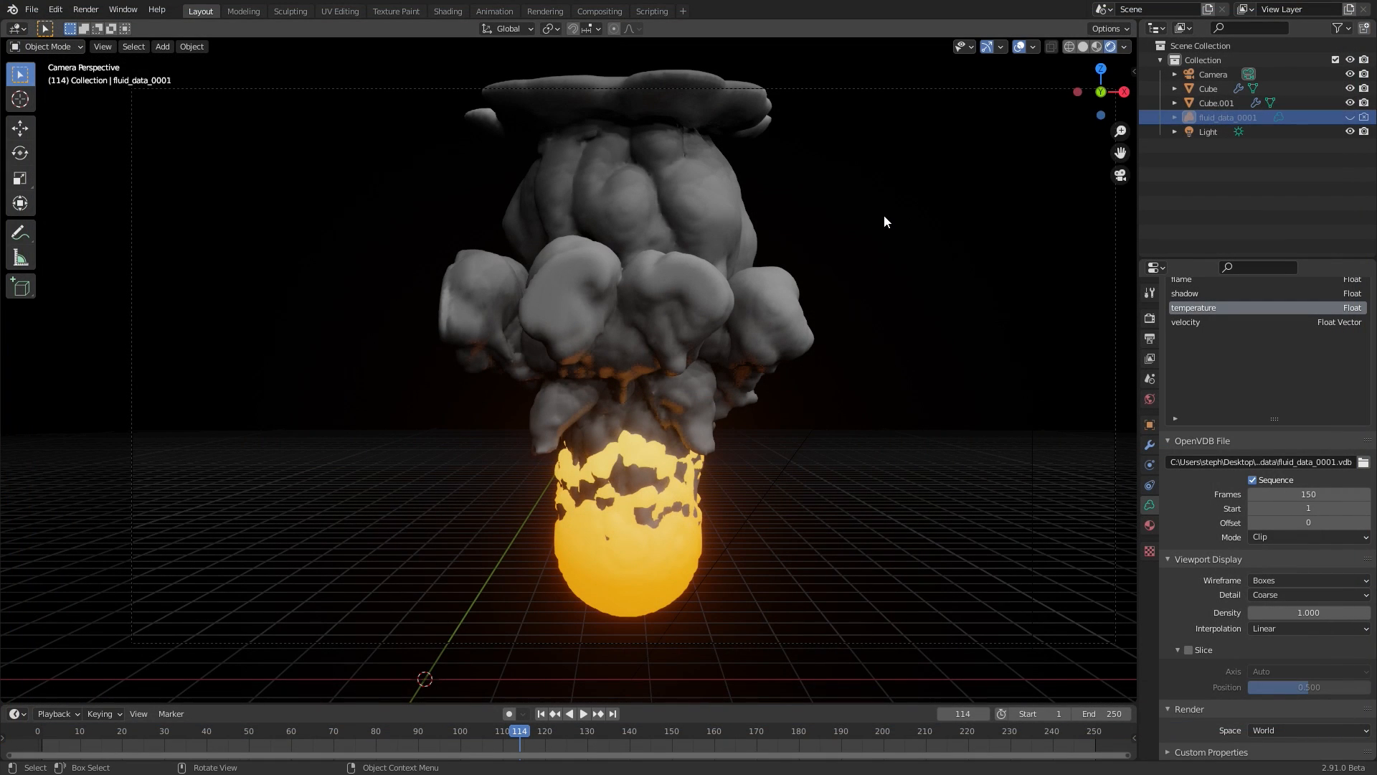
mouse_move(533, 693)
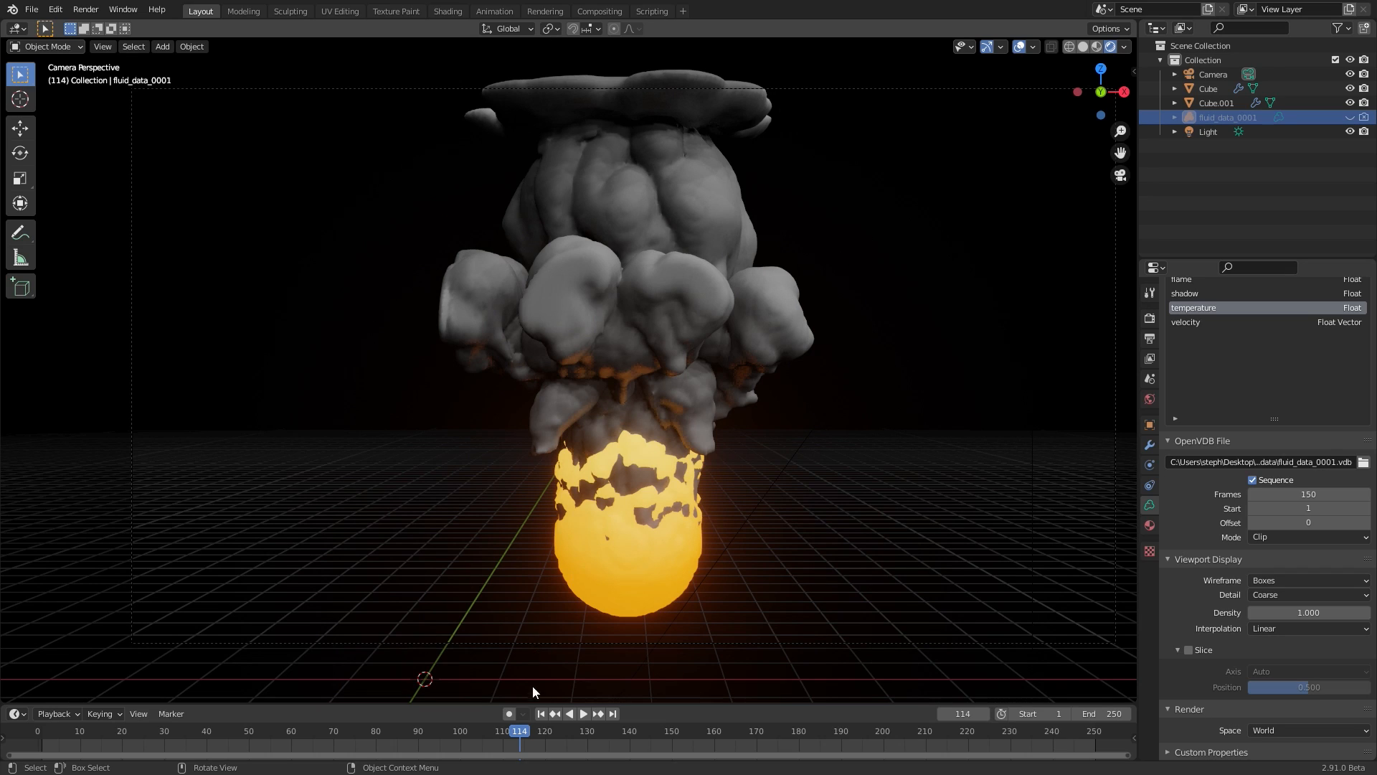
Jump to frame 1, render it with F12 and save it as 1.png in the Images folder.
click(542, 713)
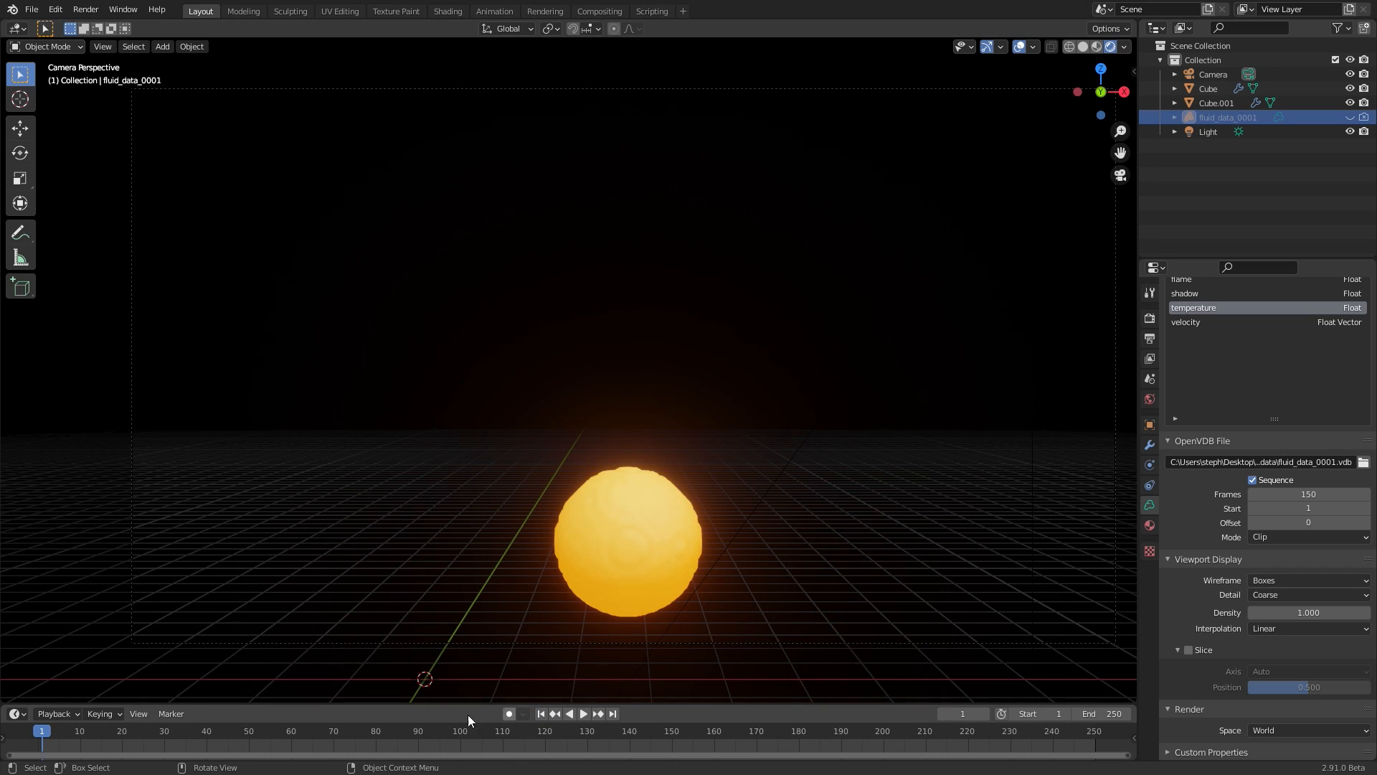
mouse_move(585, 396)
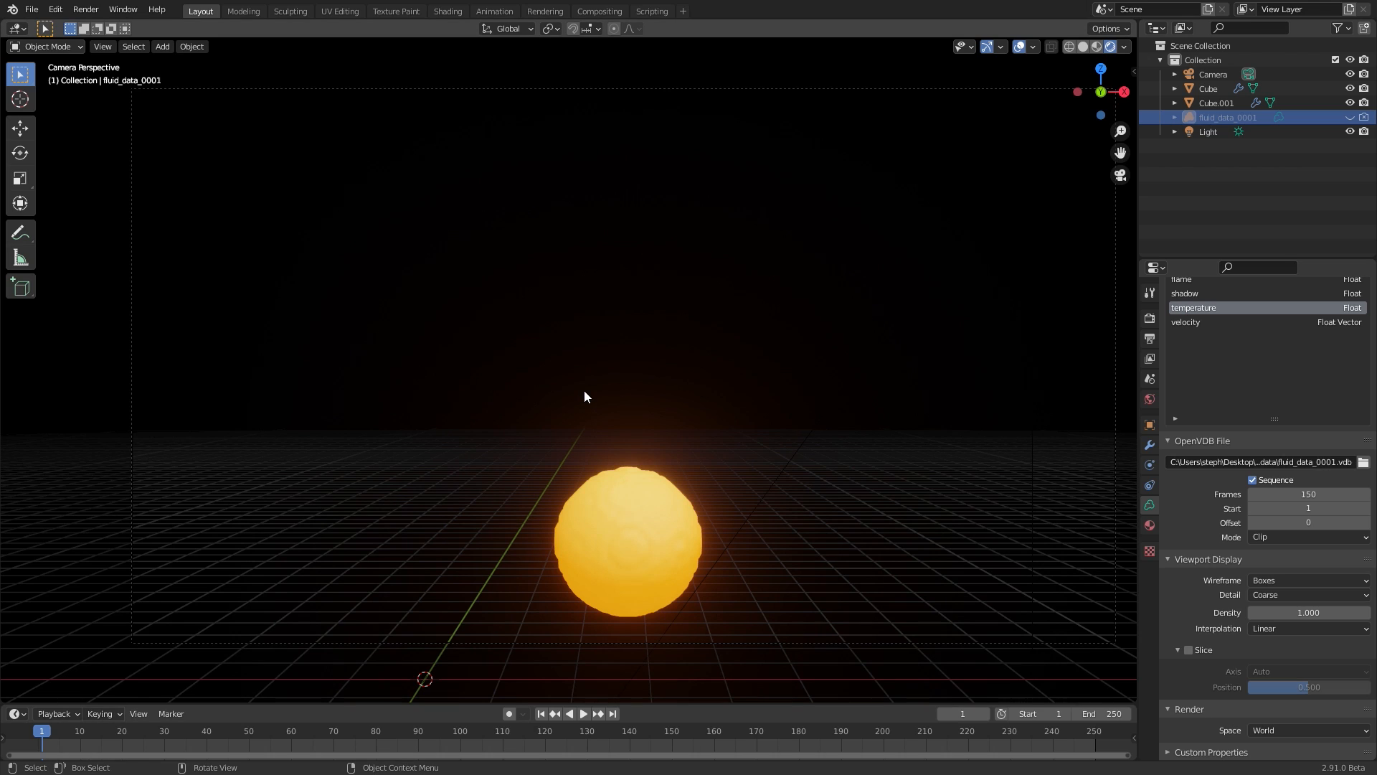
key(F12)
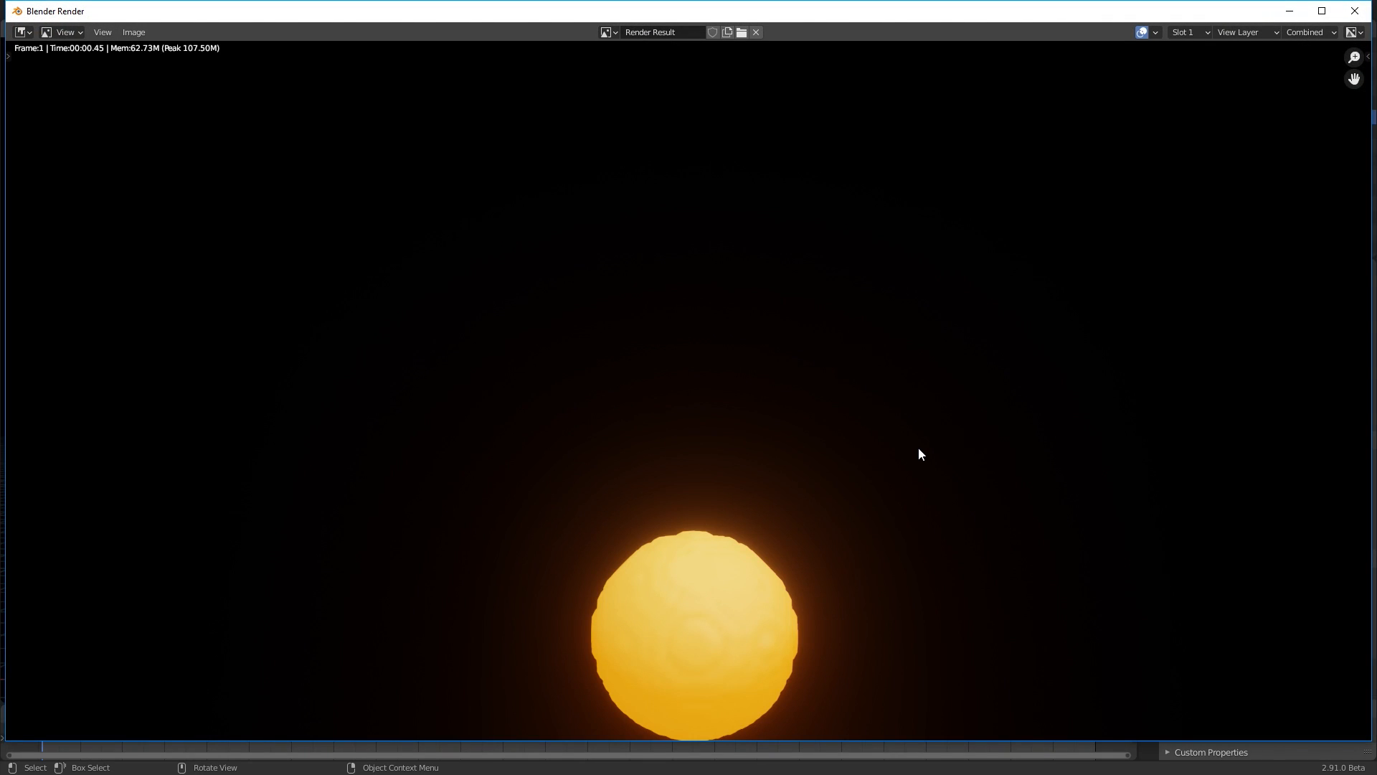
click(132, 32)
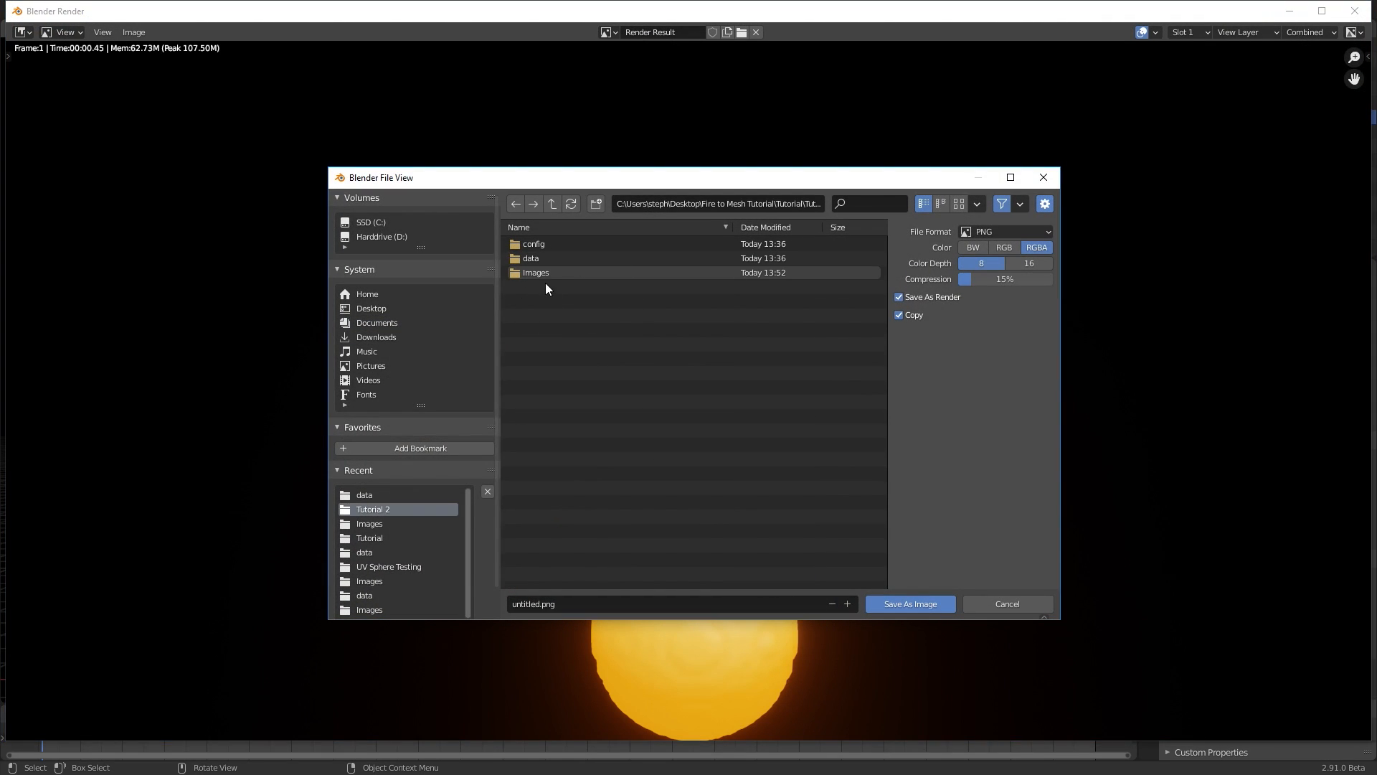
double_click(535, 273)
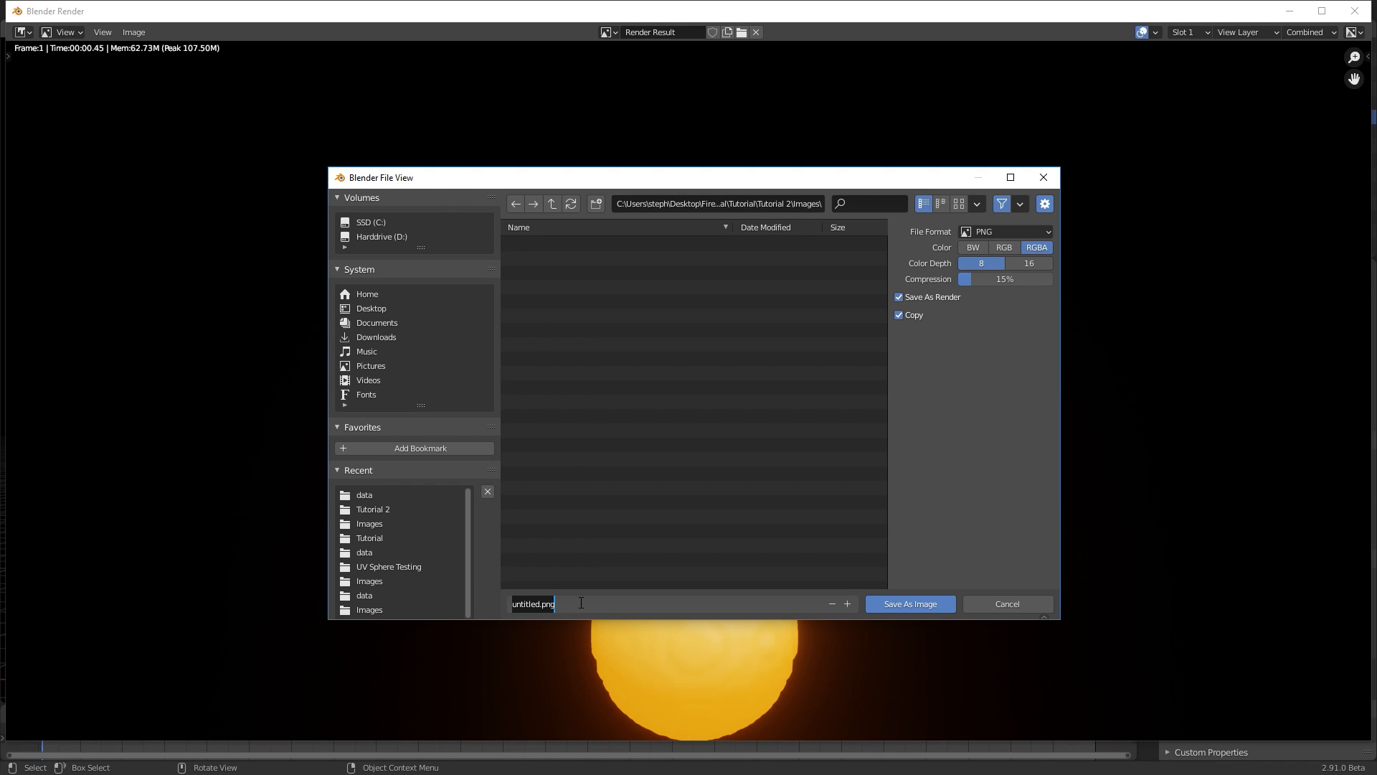
text(1.png)
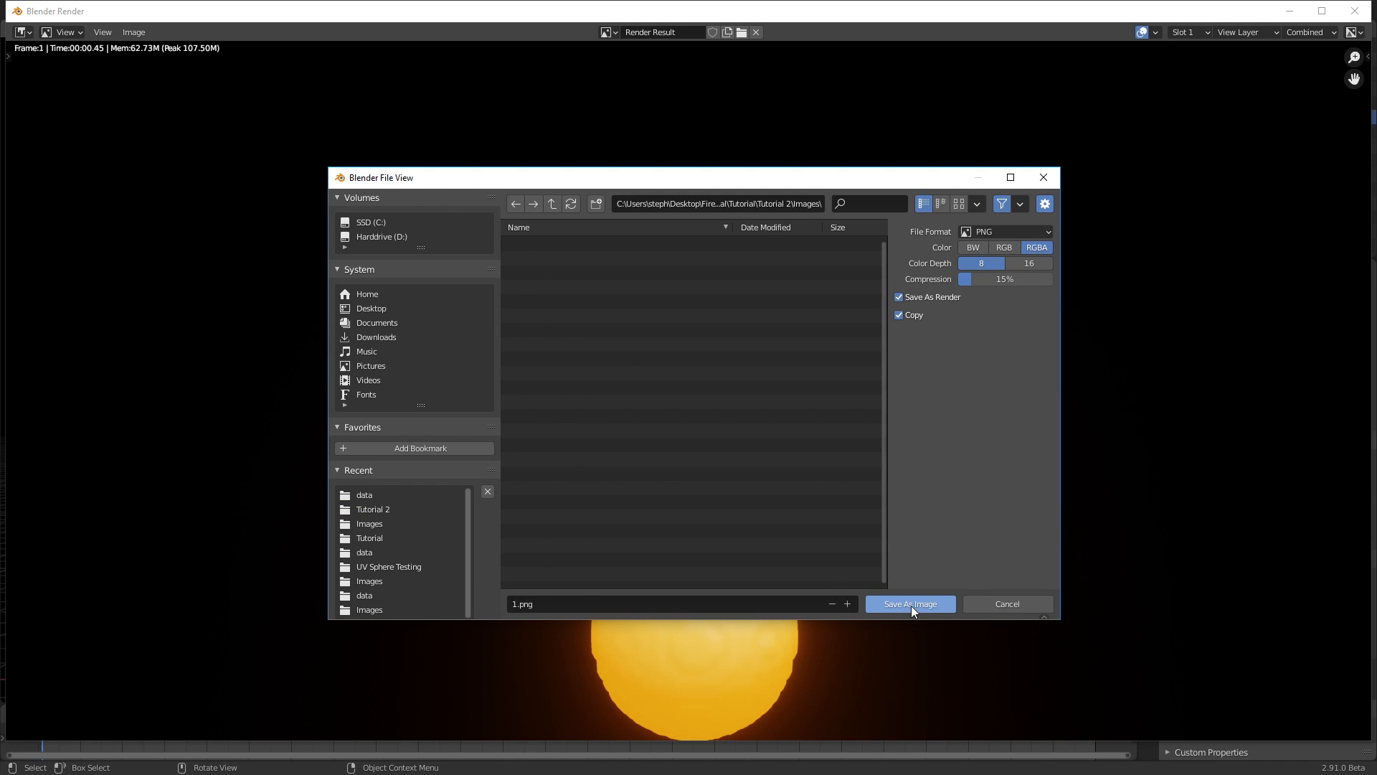
click(910, 604)
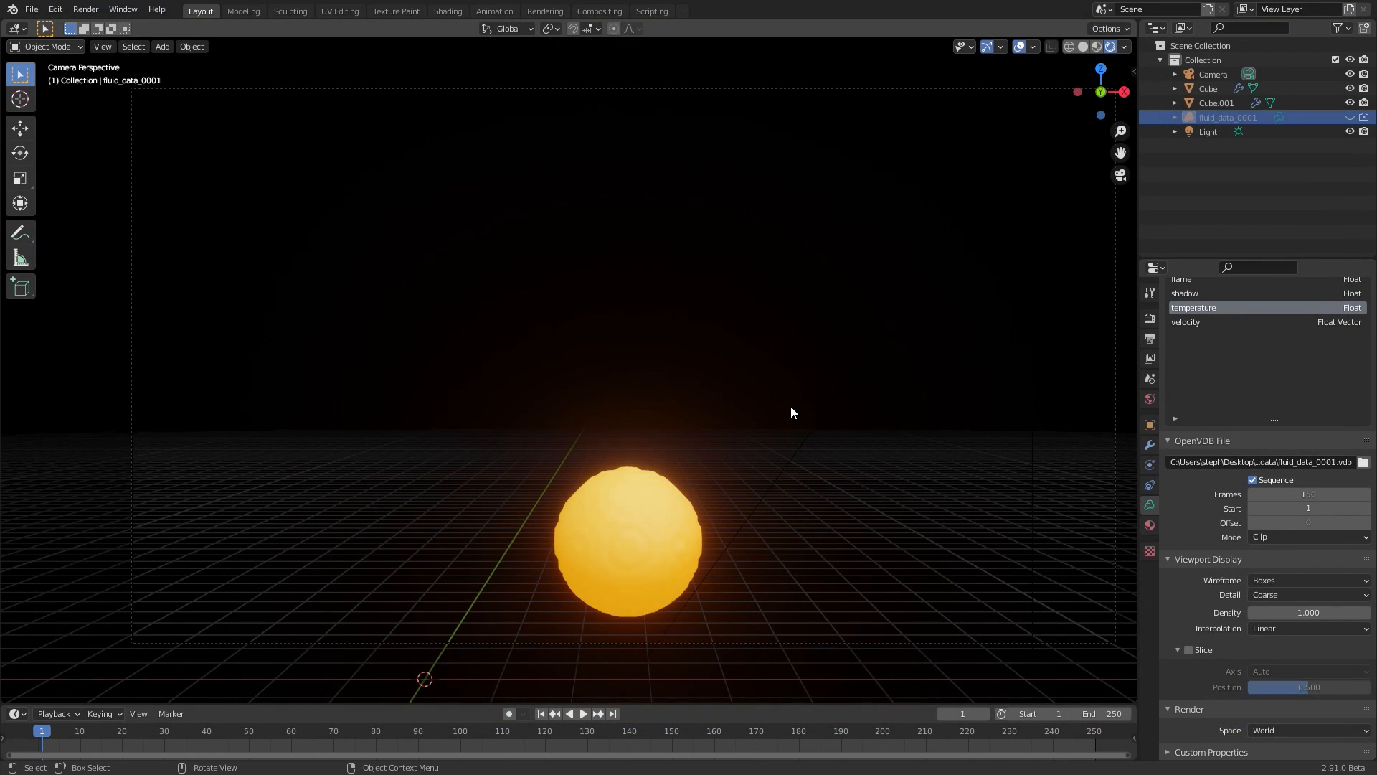
Render frame 2 and save it as 2.png beside 1.png in the Images folder.
click(597, 713)
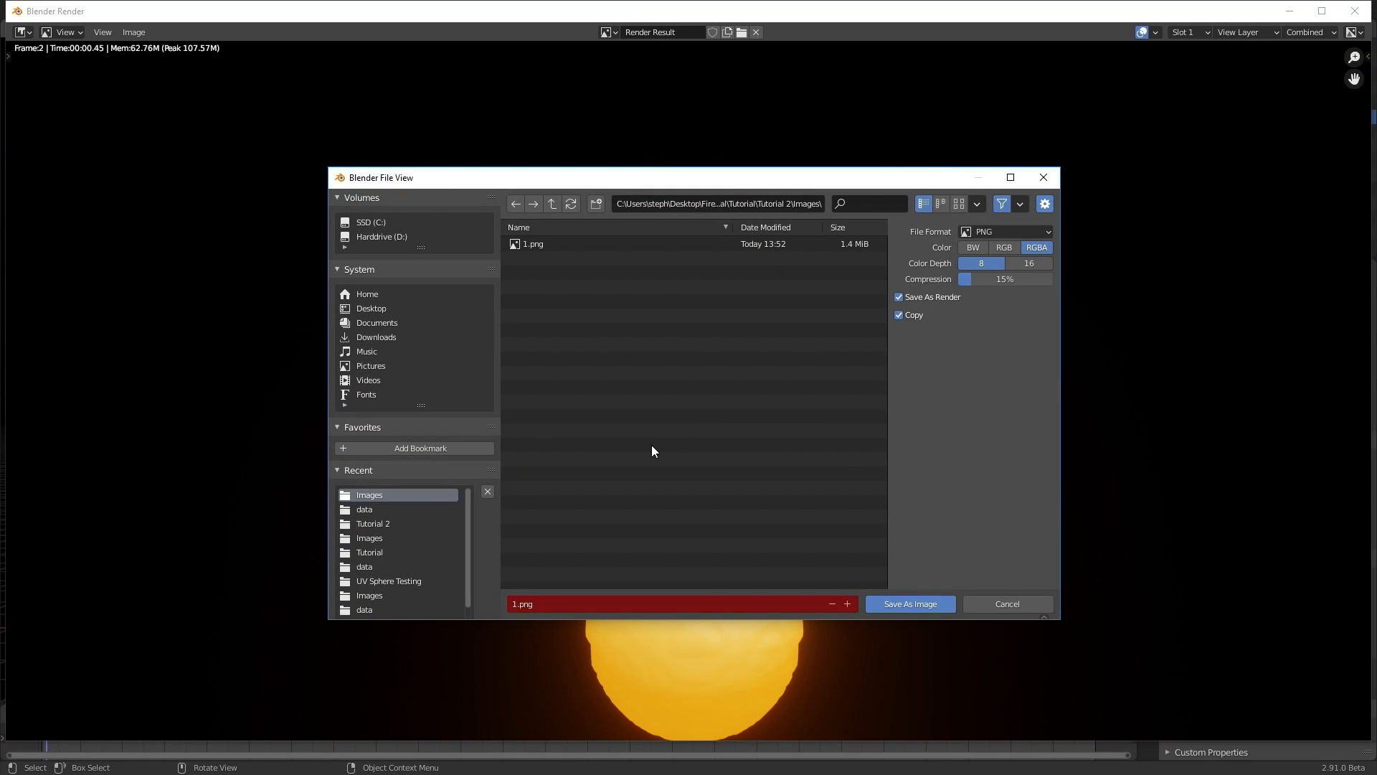
click(847, 604)
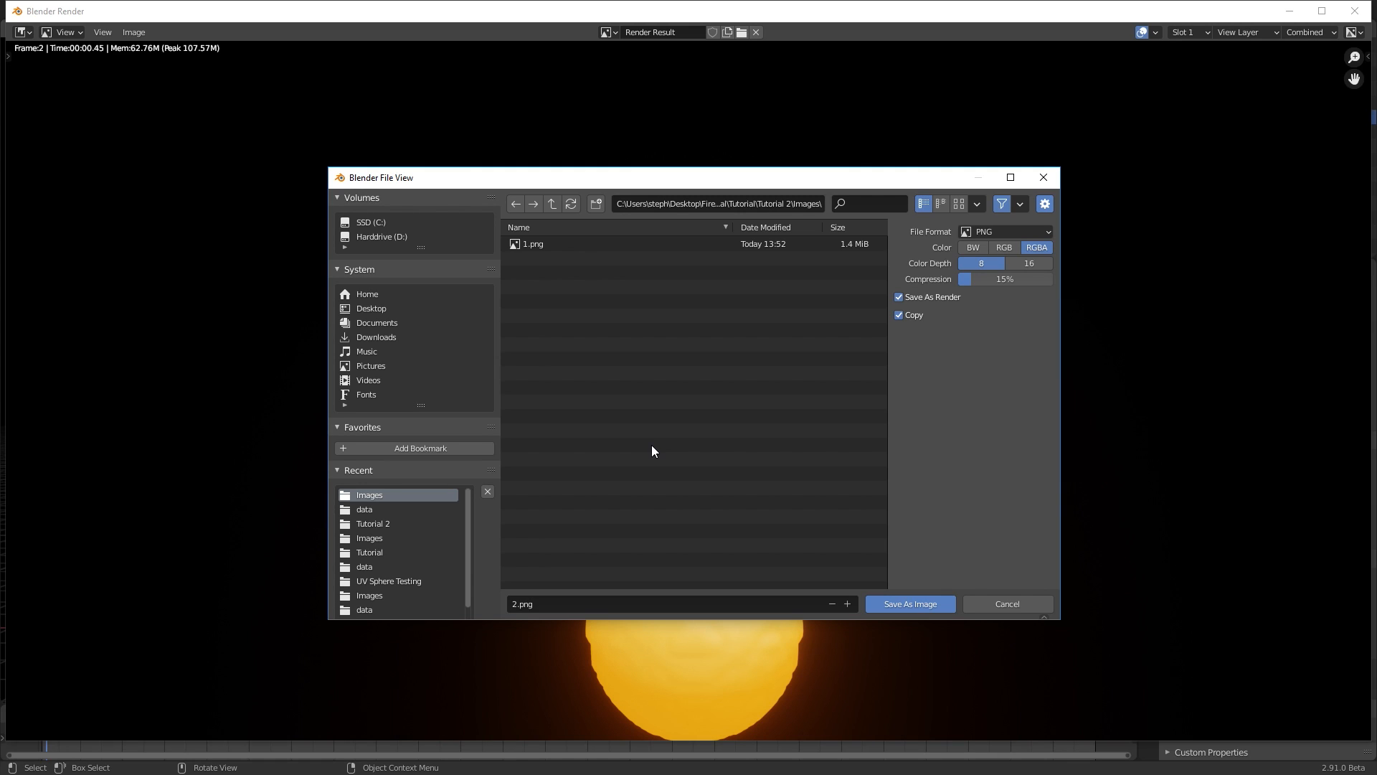
click(910, 604)
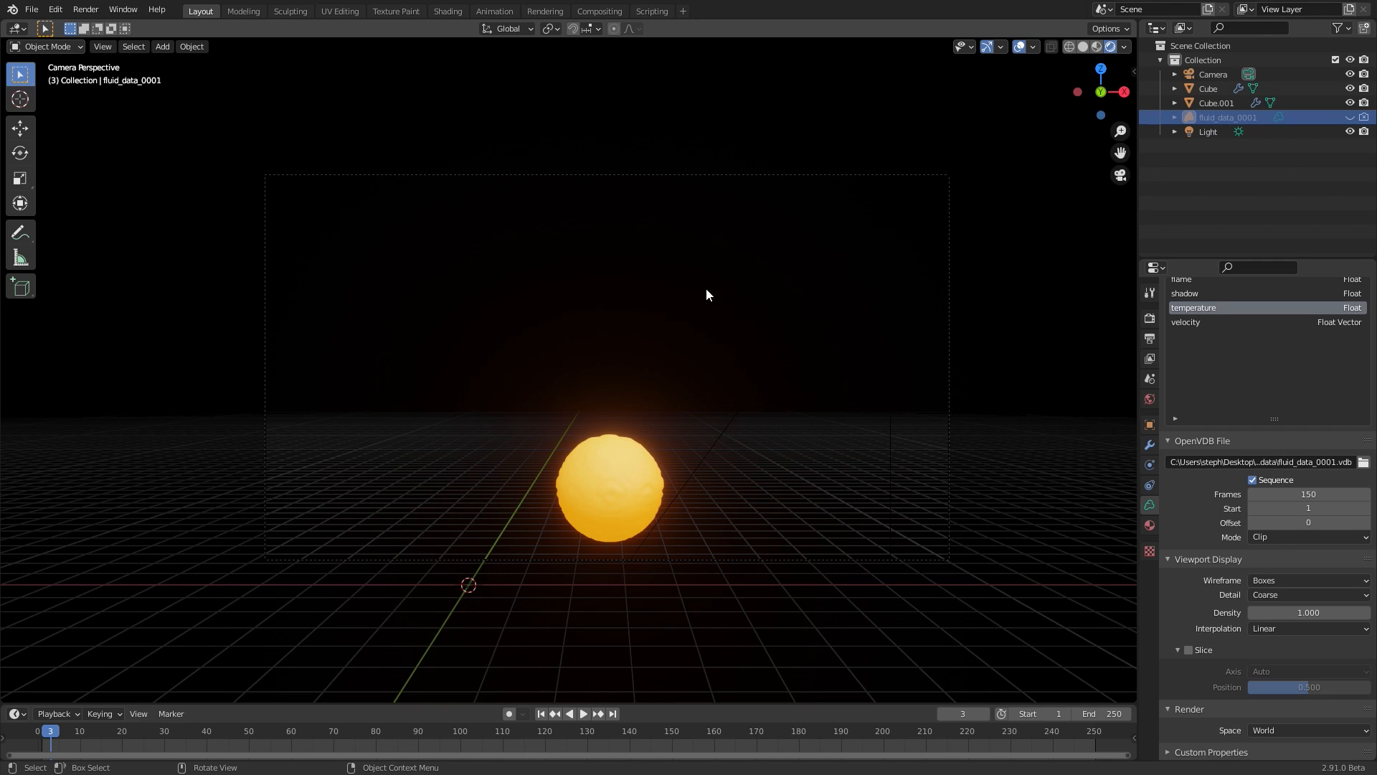
mouse_move(545, 303)
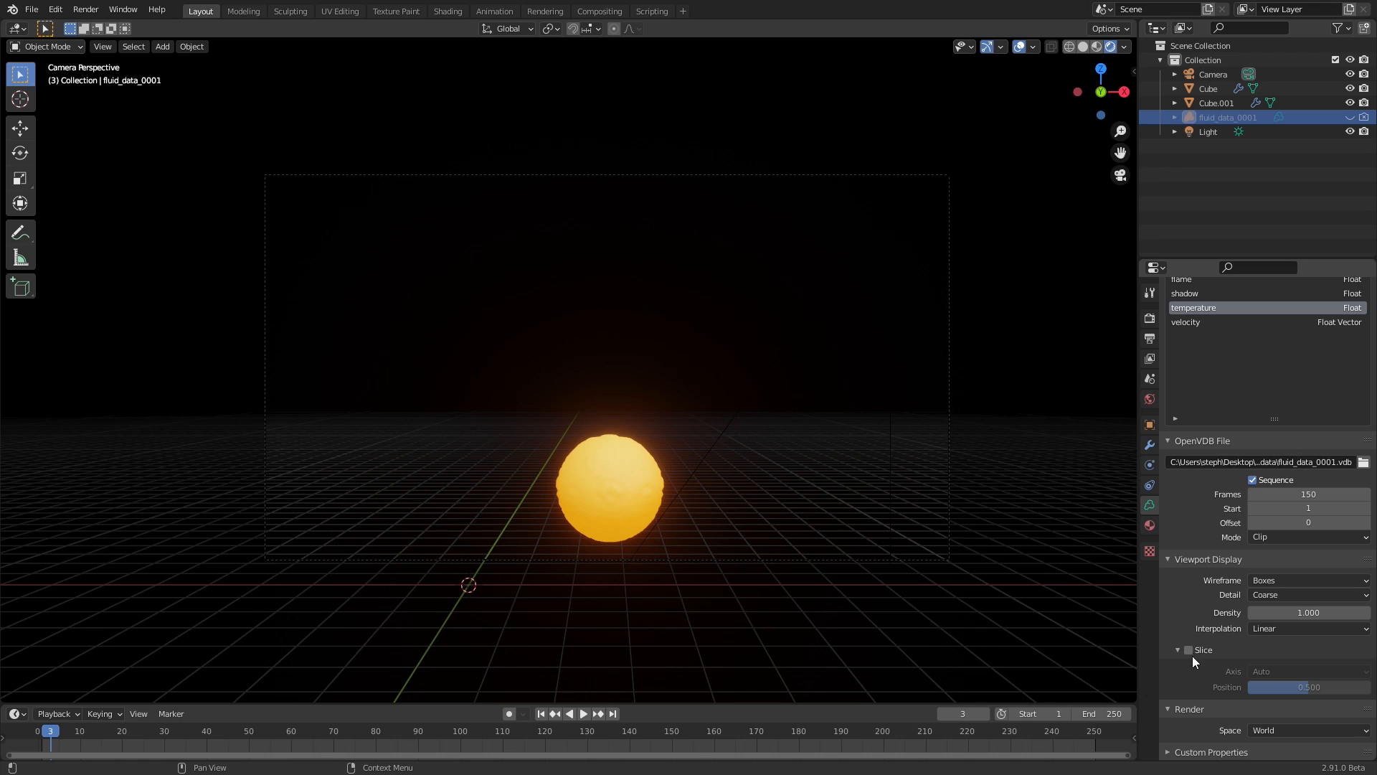
mouse_move(846, 408)
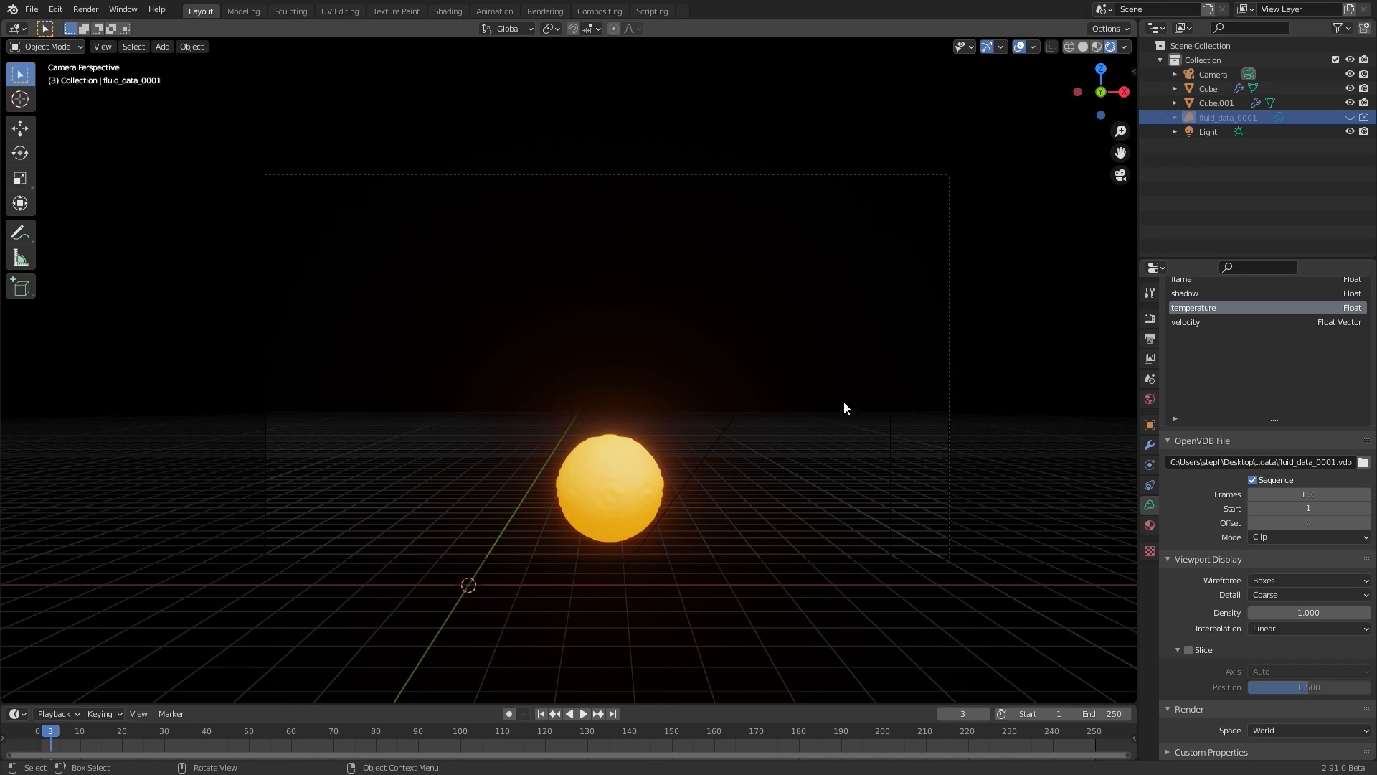
mouse_move(802, 382)
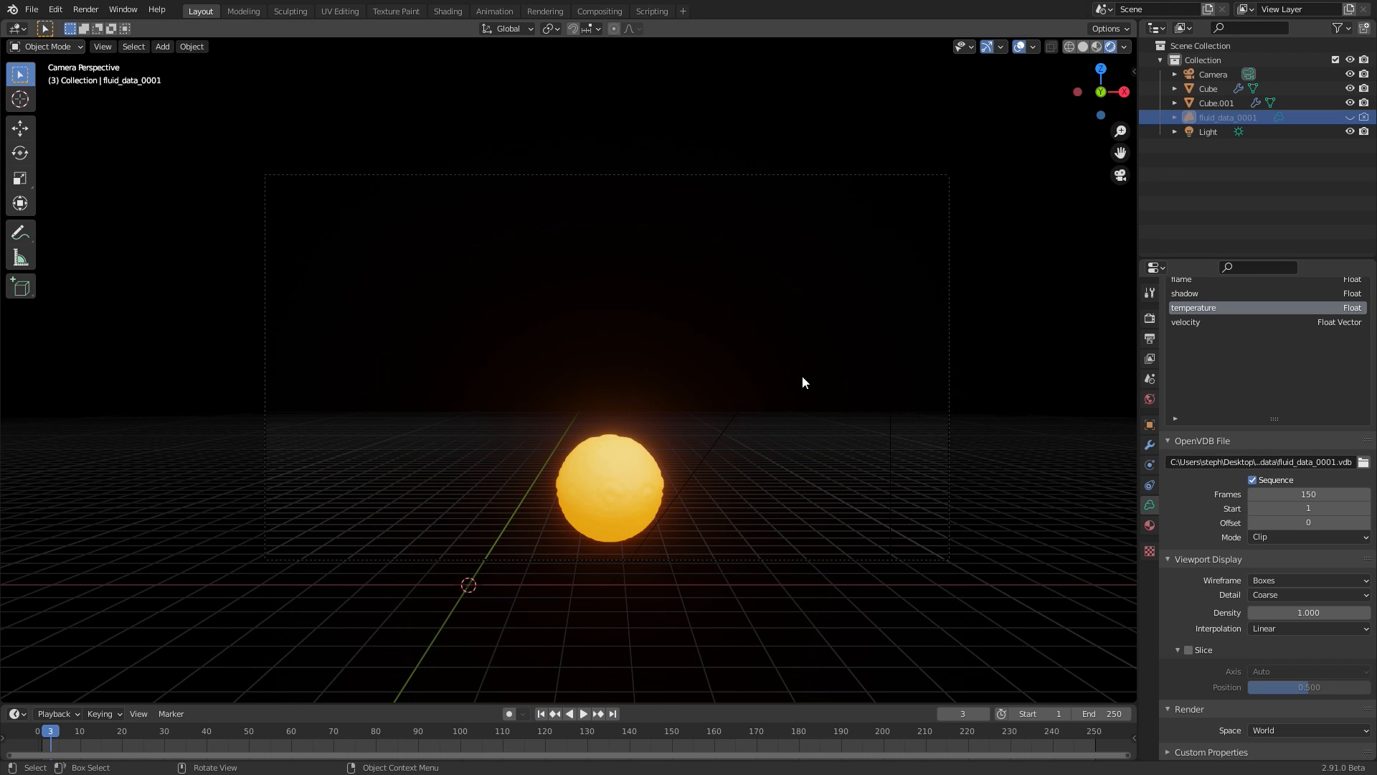